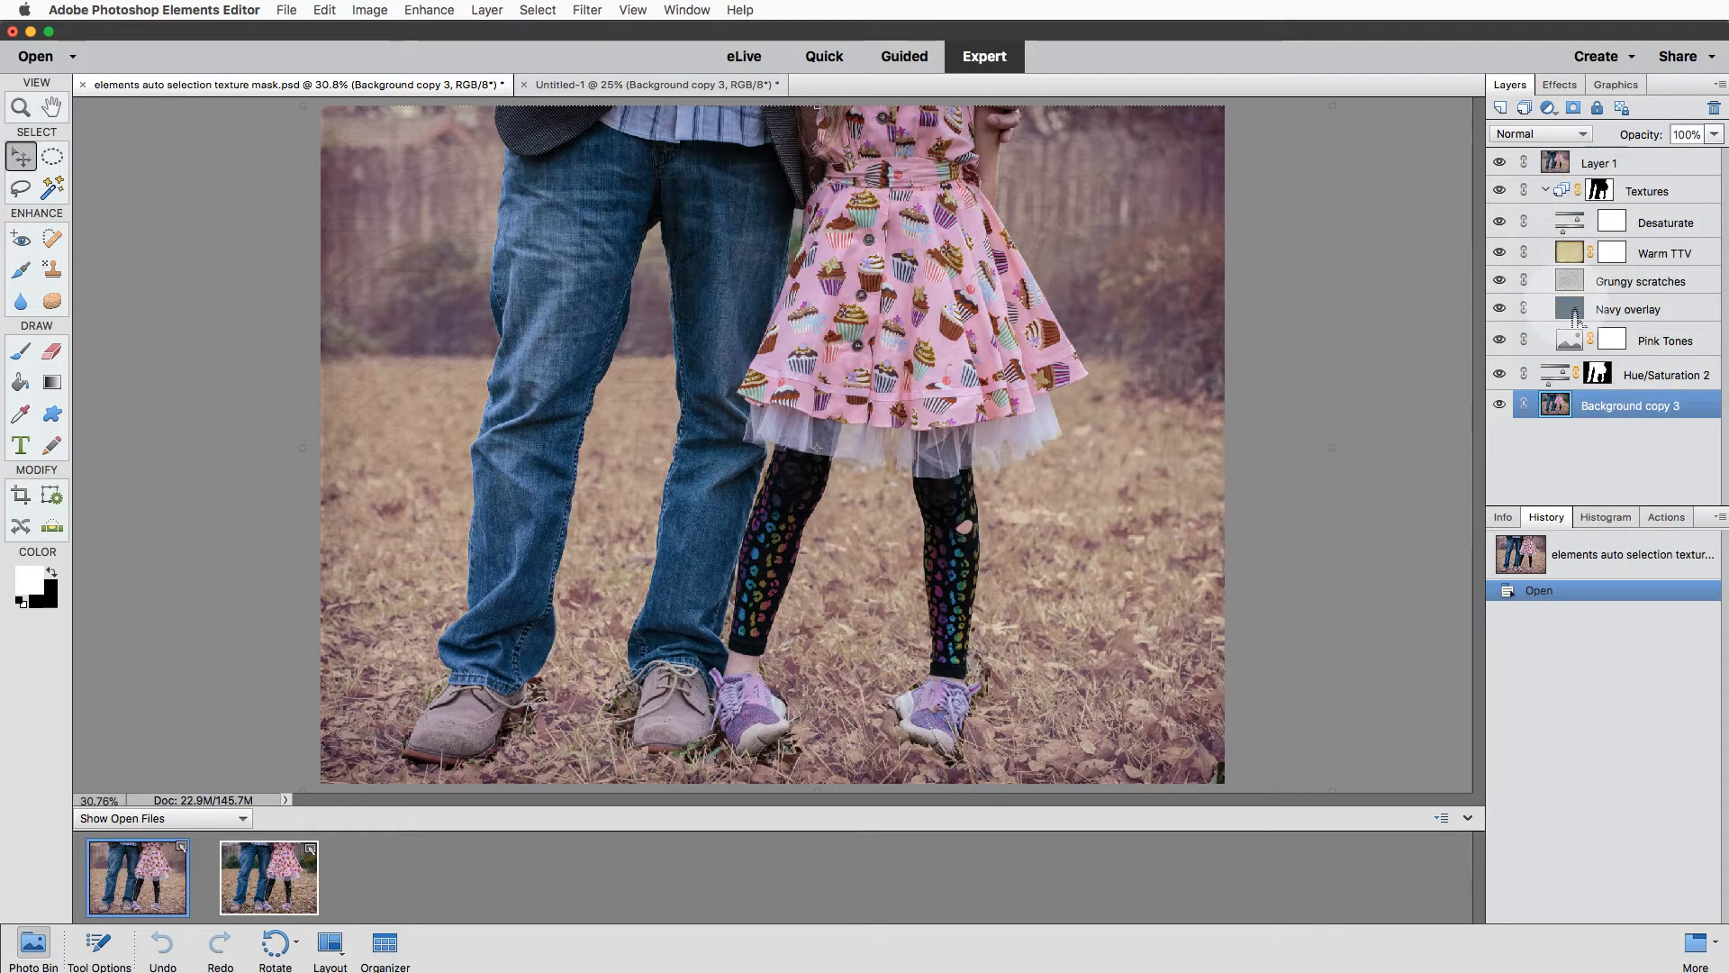
mouse_move(1571, 316)
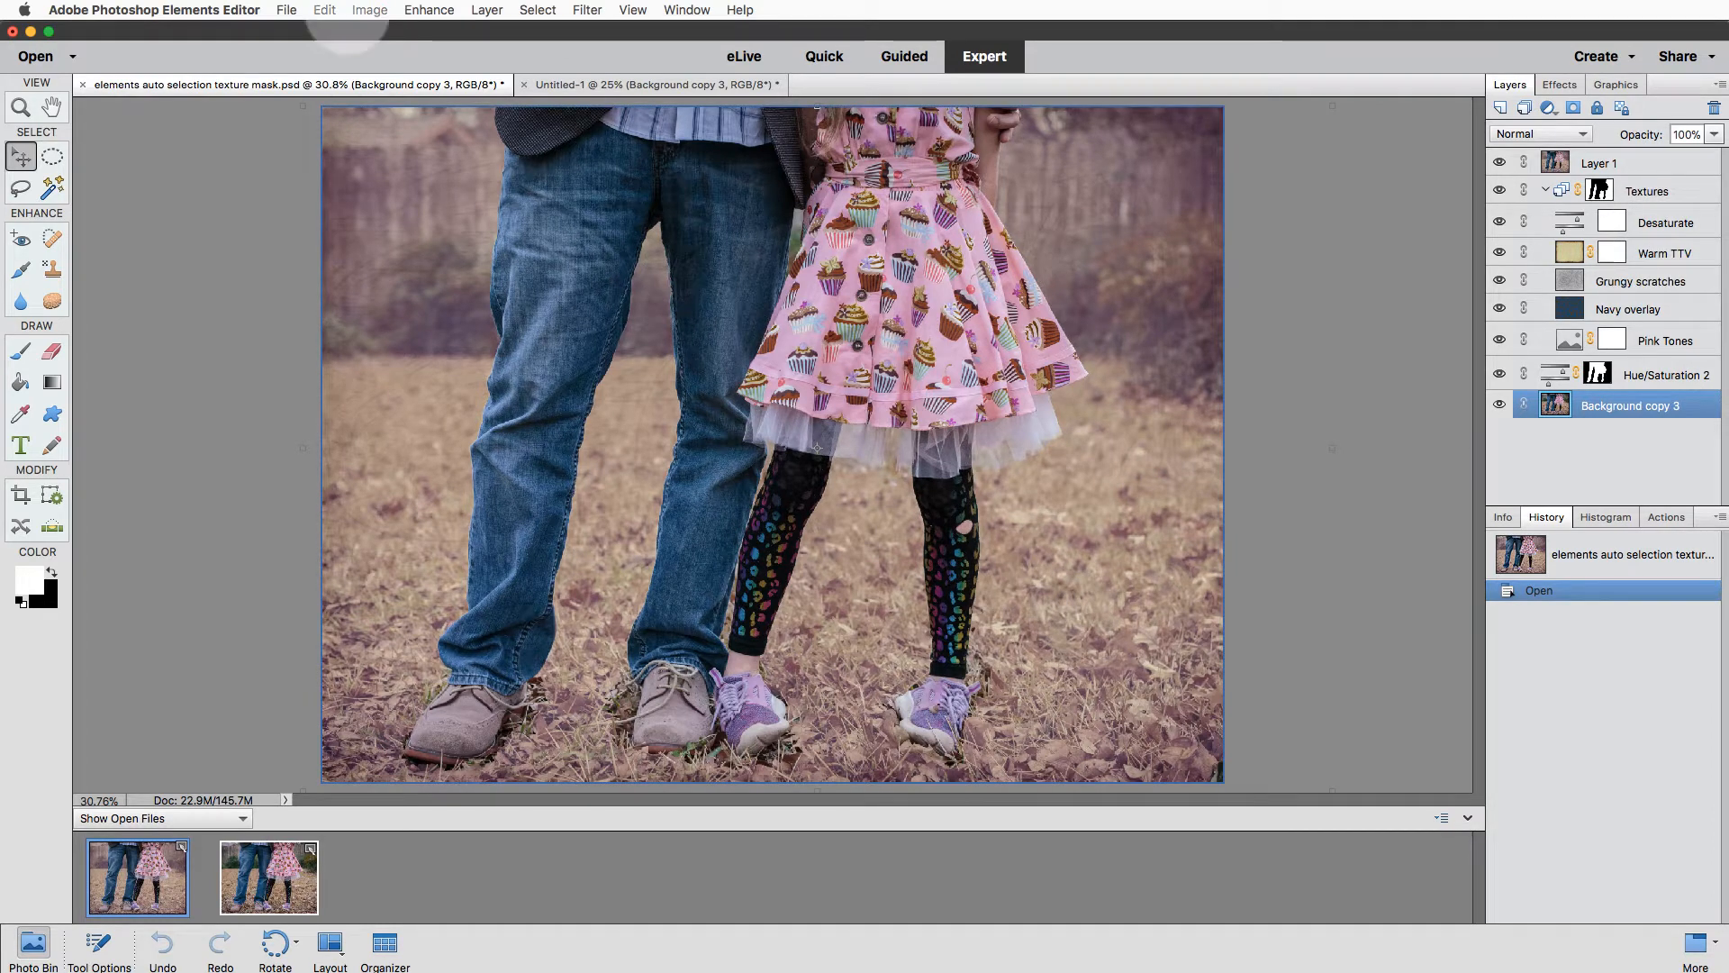
Switch to the Untitled-1 tab holding the duplicated photo layer.
click(650, 84)
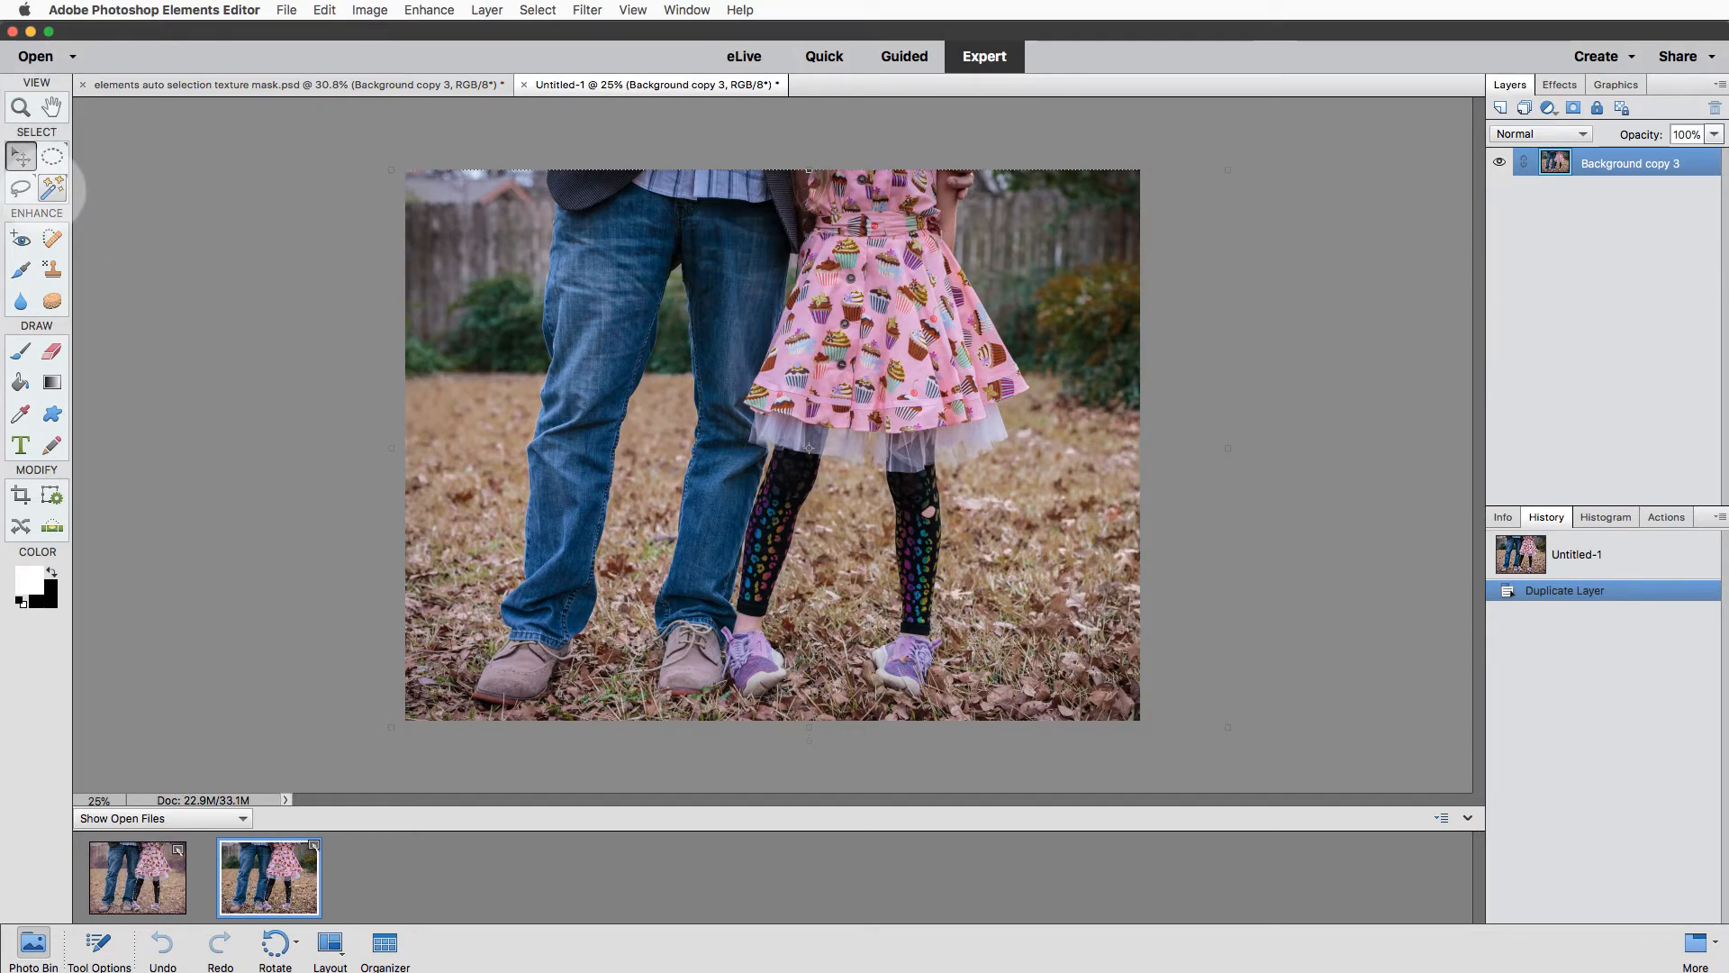
Activate the Auto Selection tool set to Add mode with the Lasso shape.
click(53, 187)
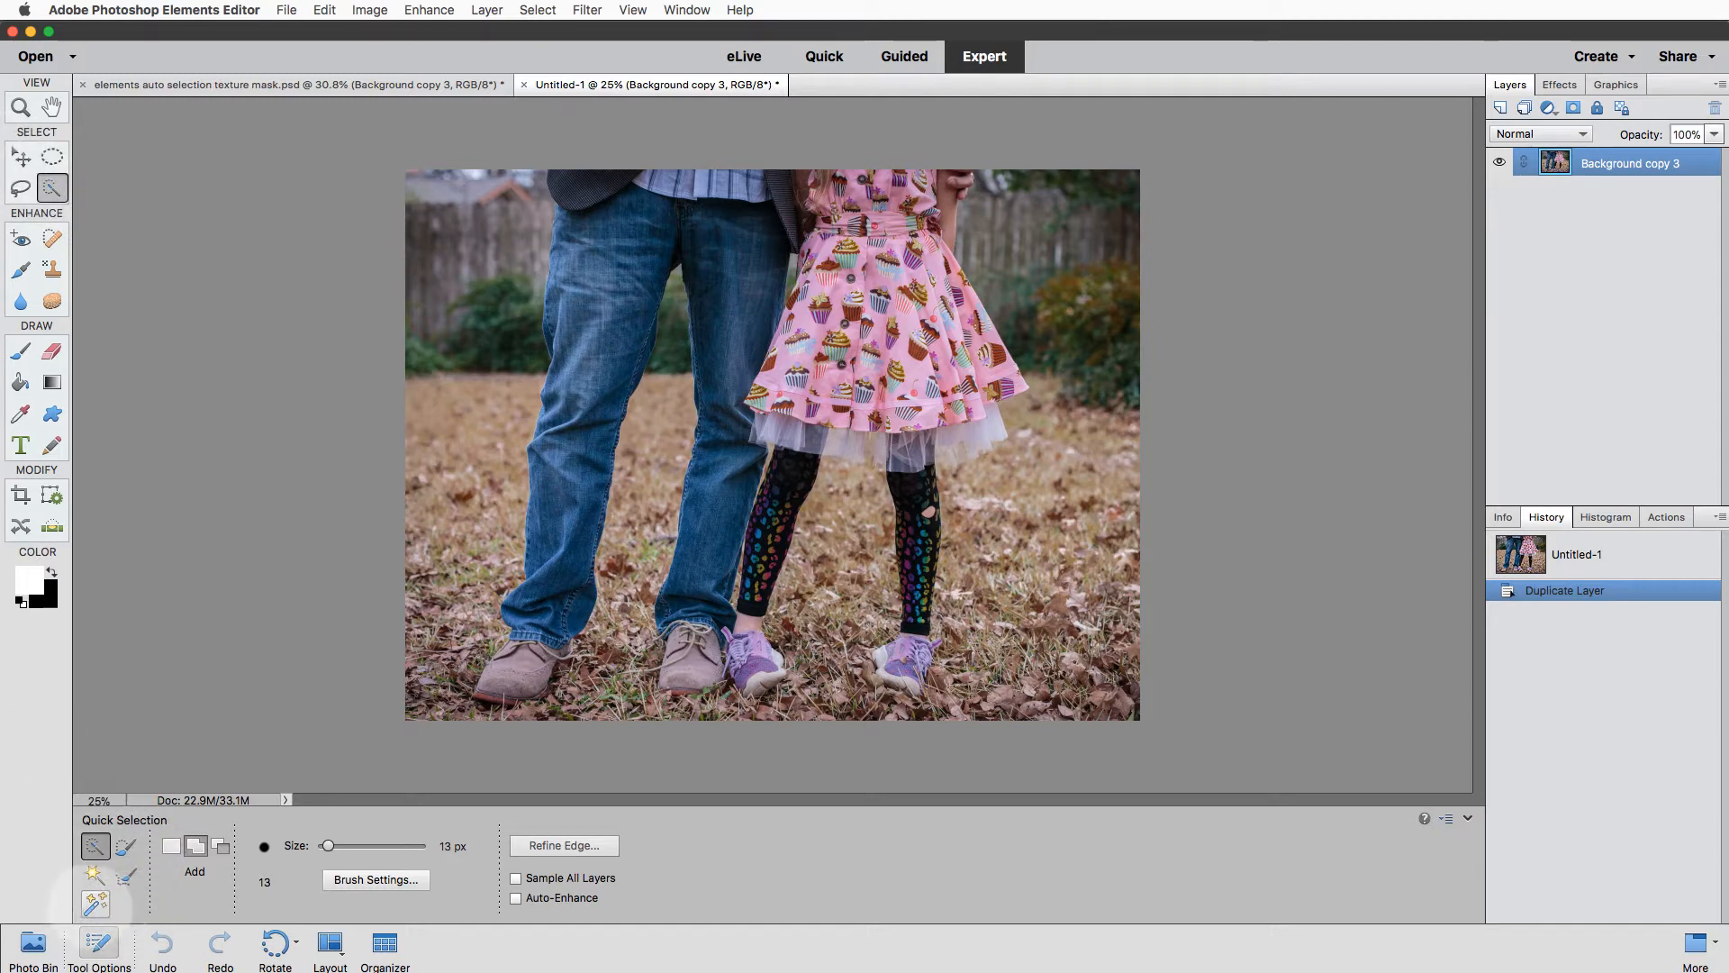
click(51, 187)
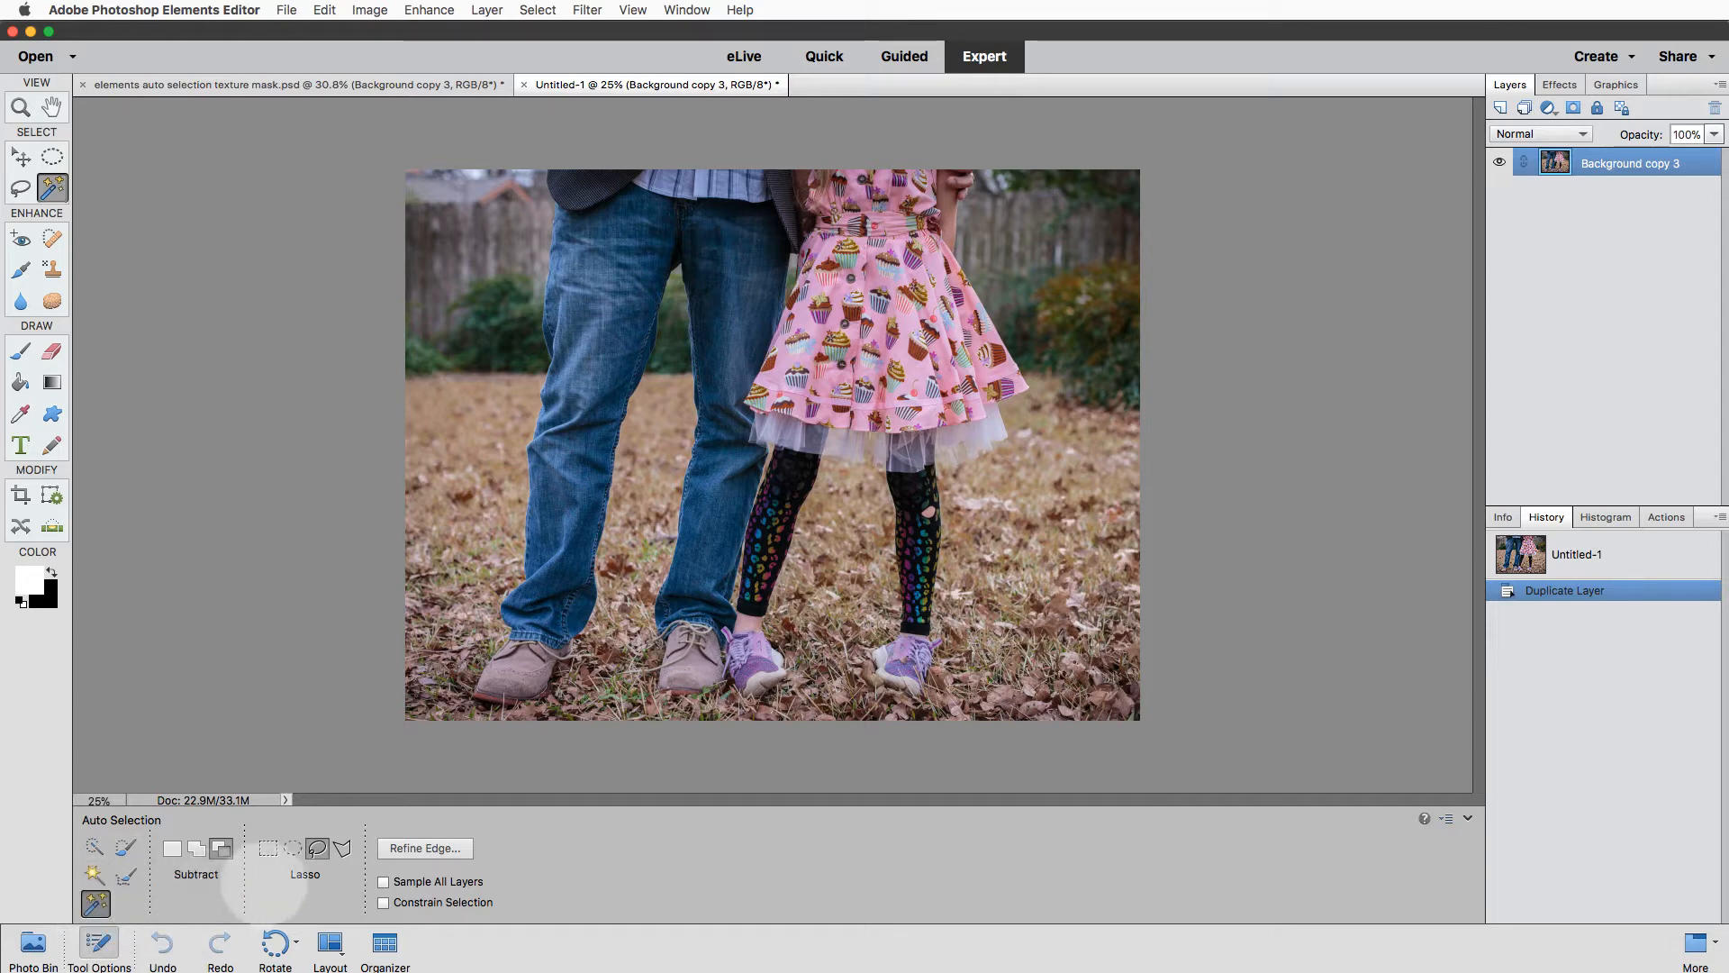
click(195, 848)
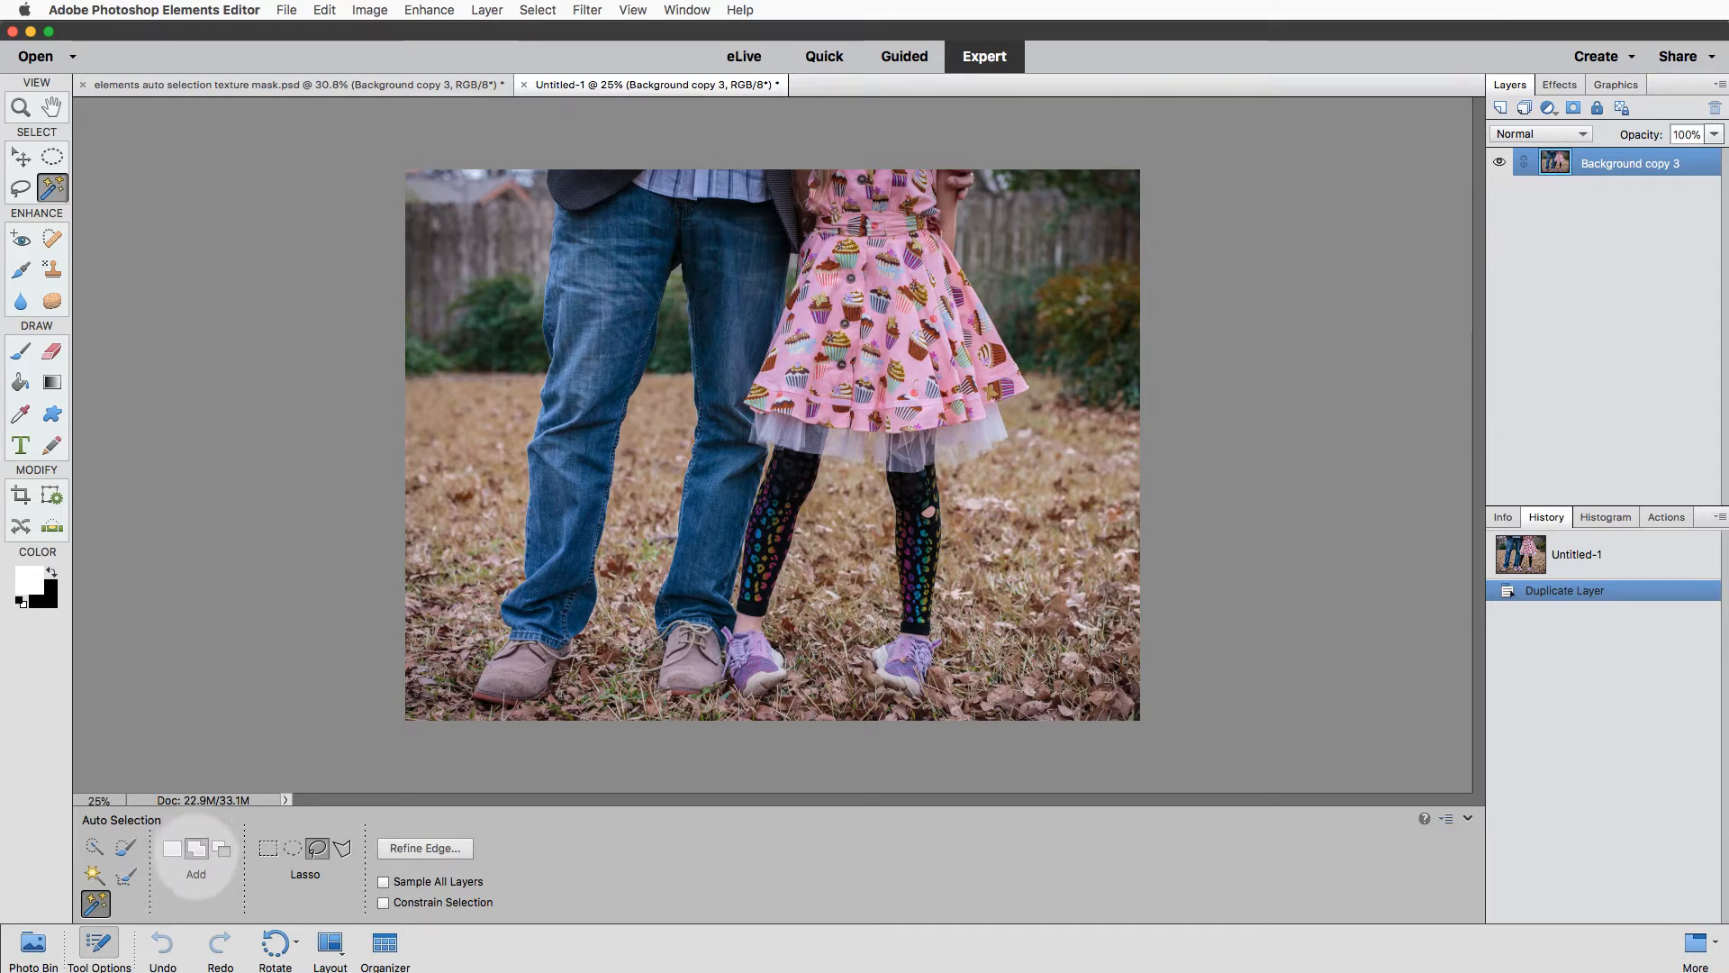
mouse_move(551, 154)
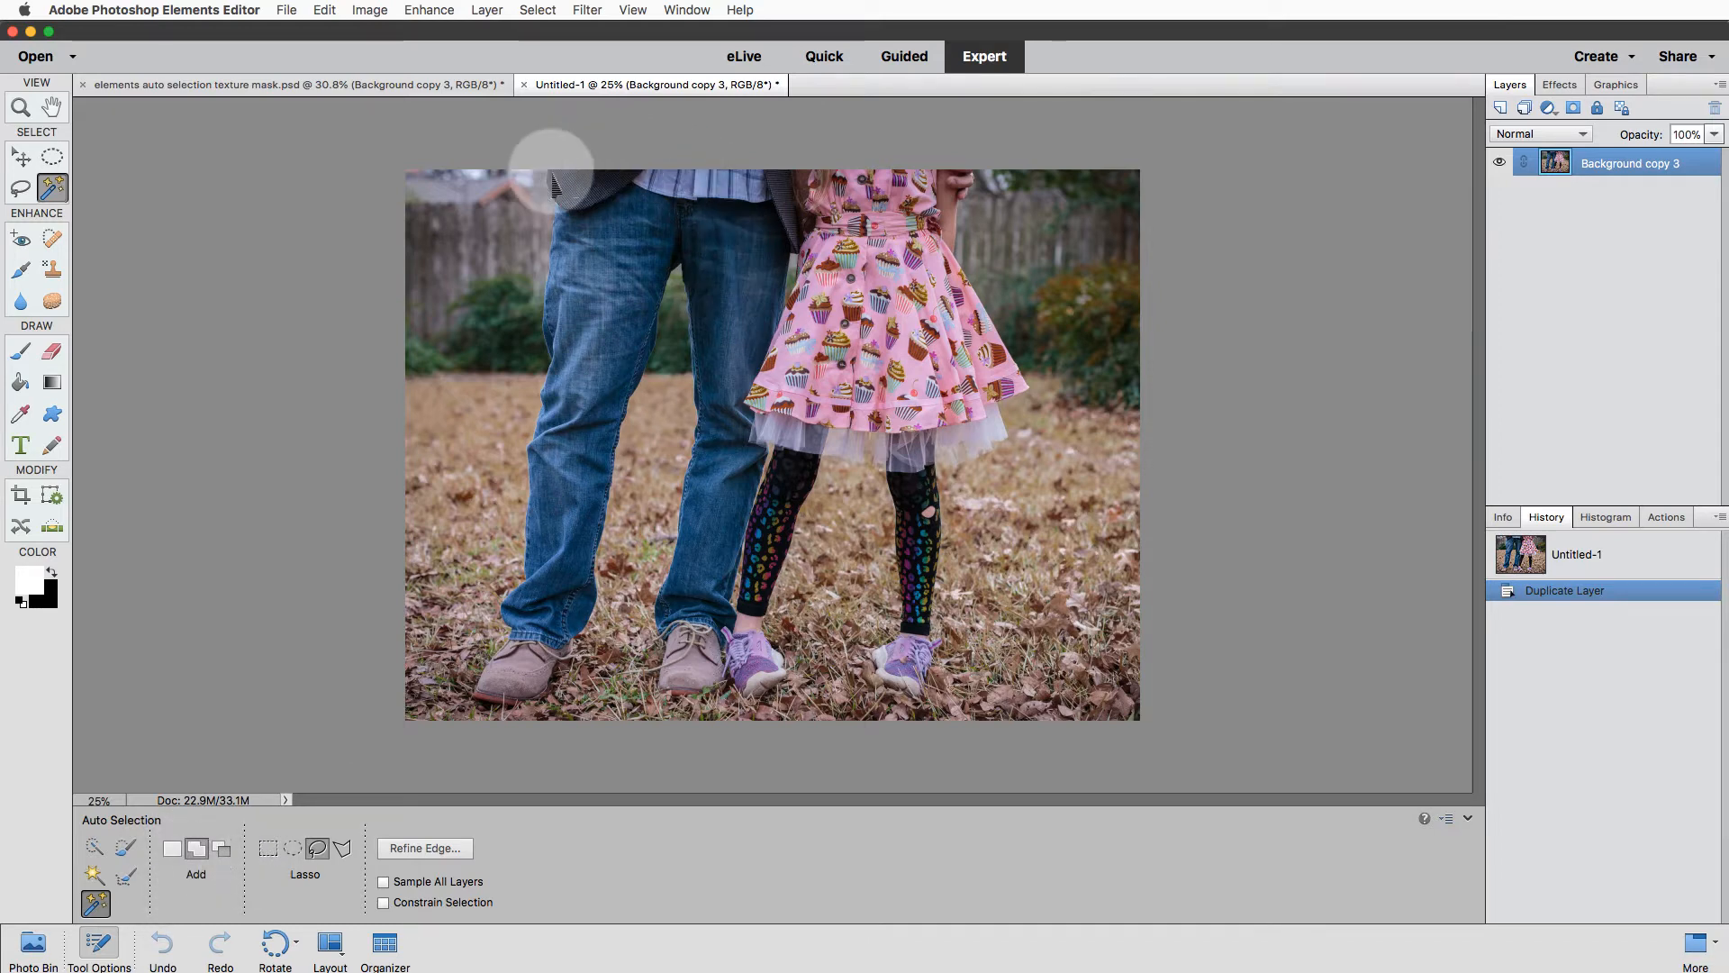
mouse_move(701, 44)
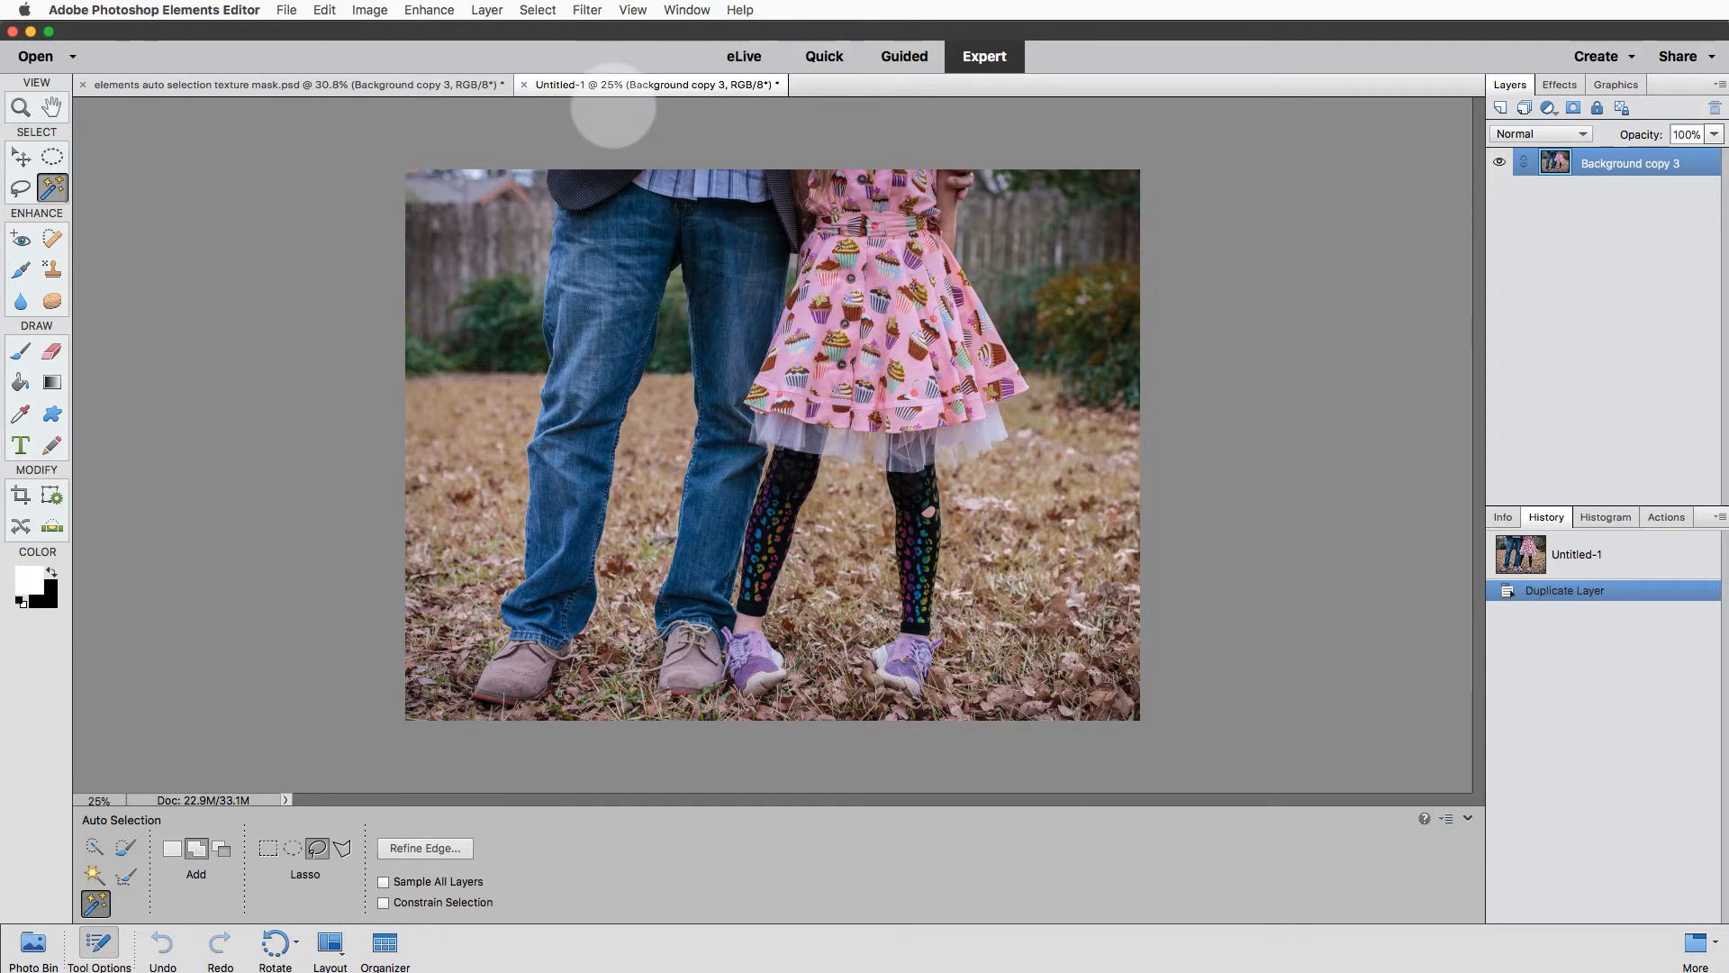
mouse_move(559, 331)
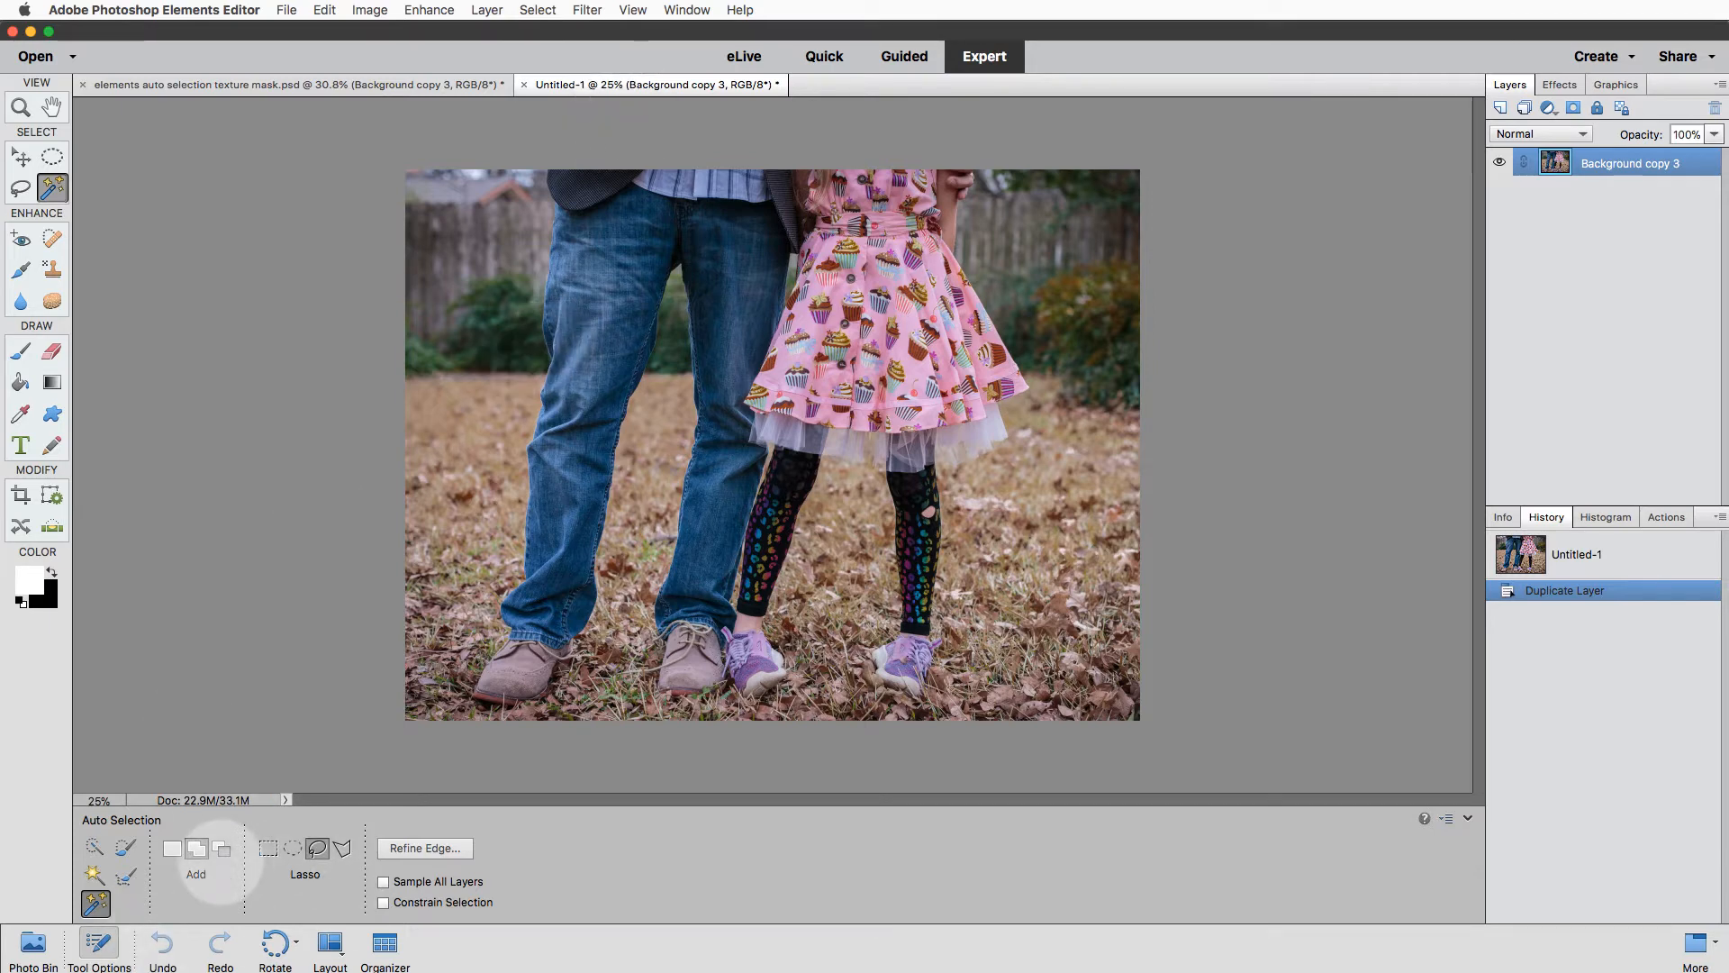
click(220, 849)
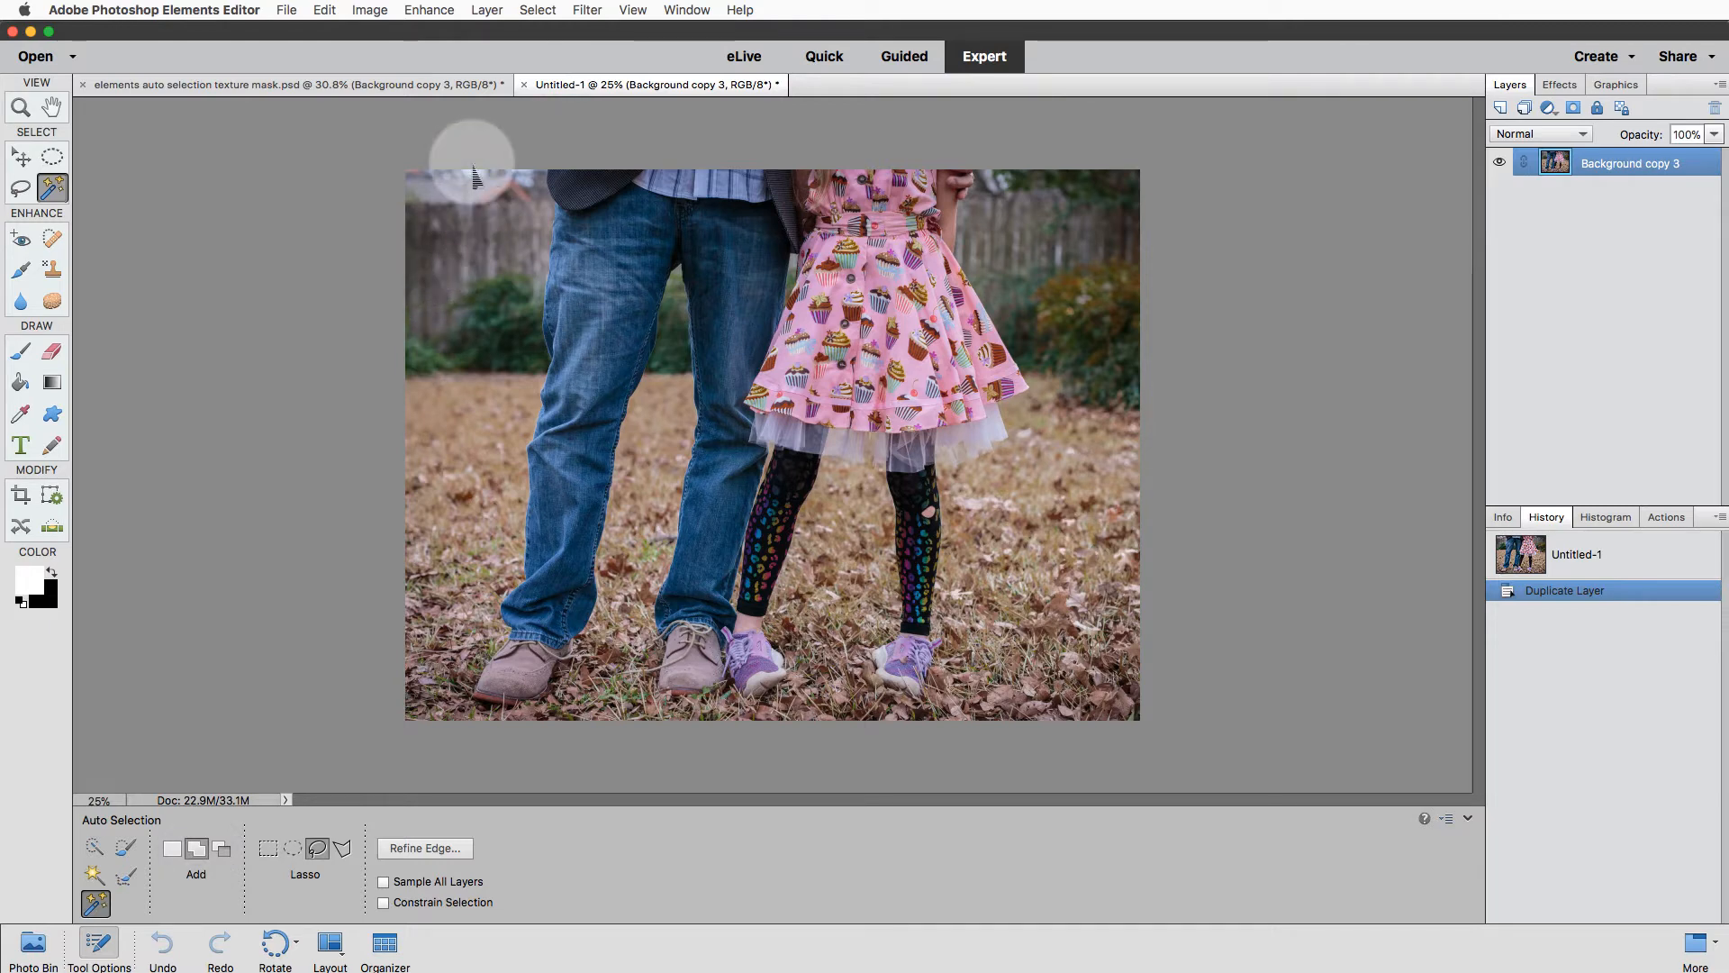
mouse_move(491, 197)
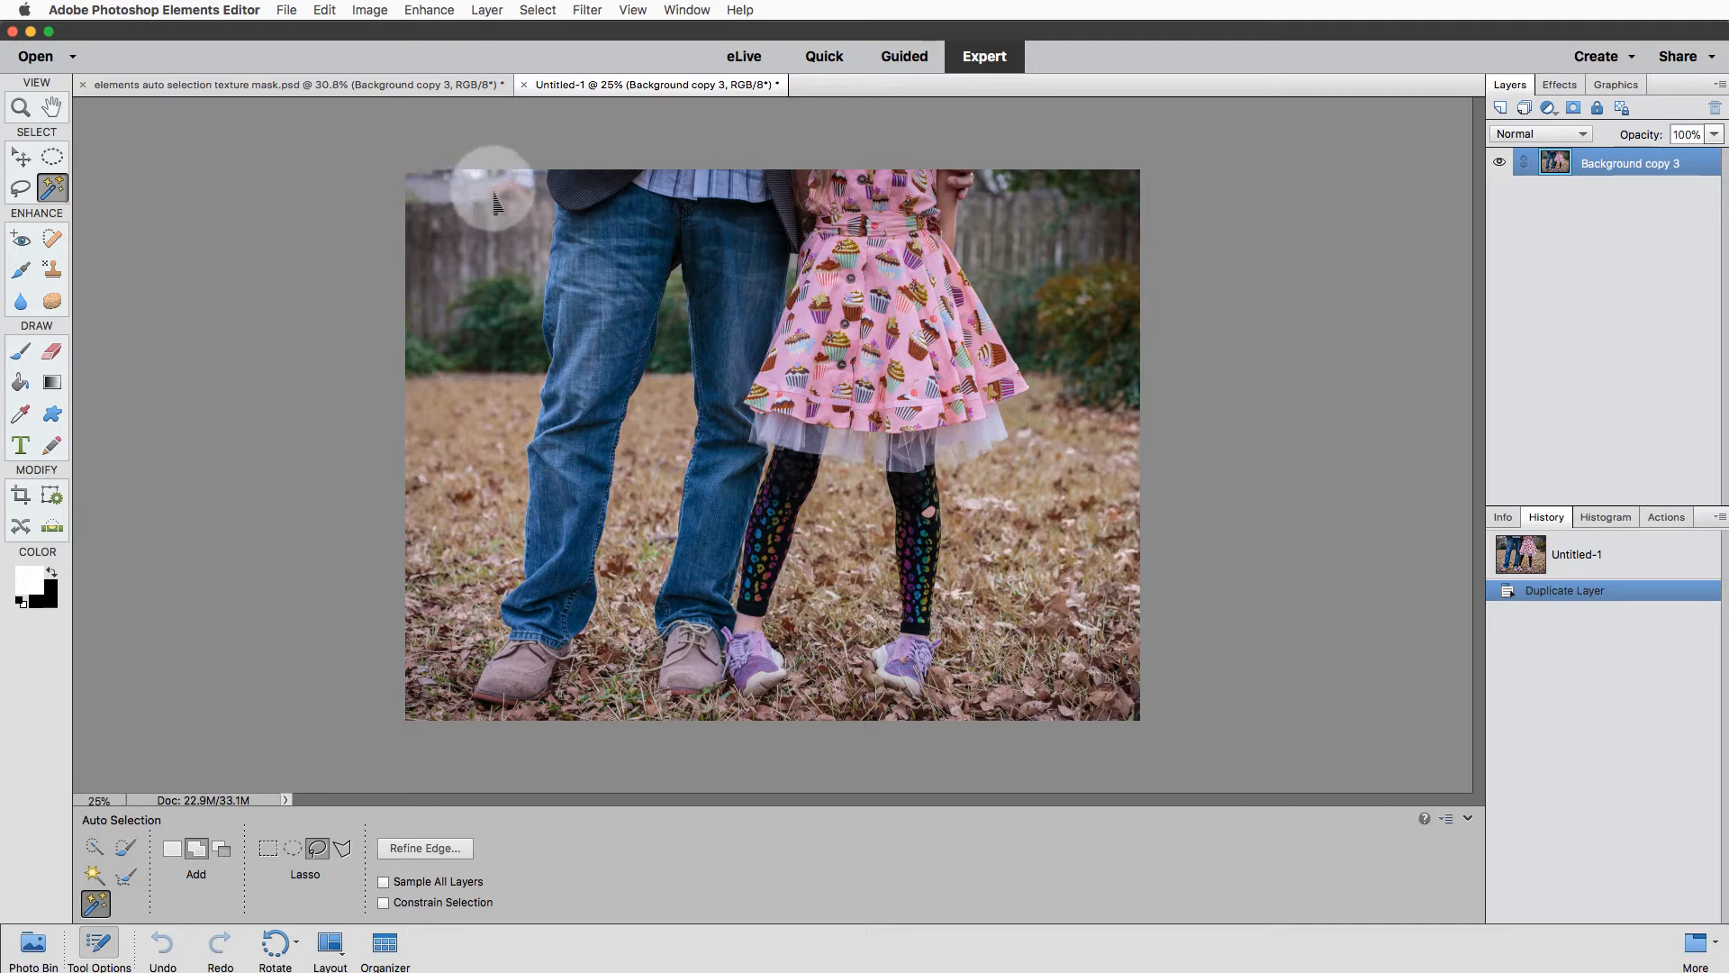
mouse_move(267, 849)
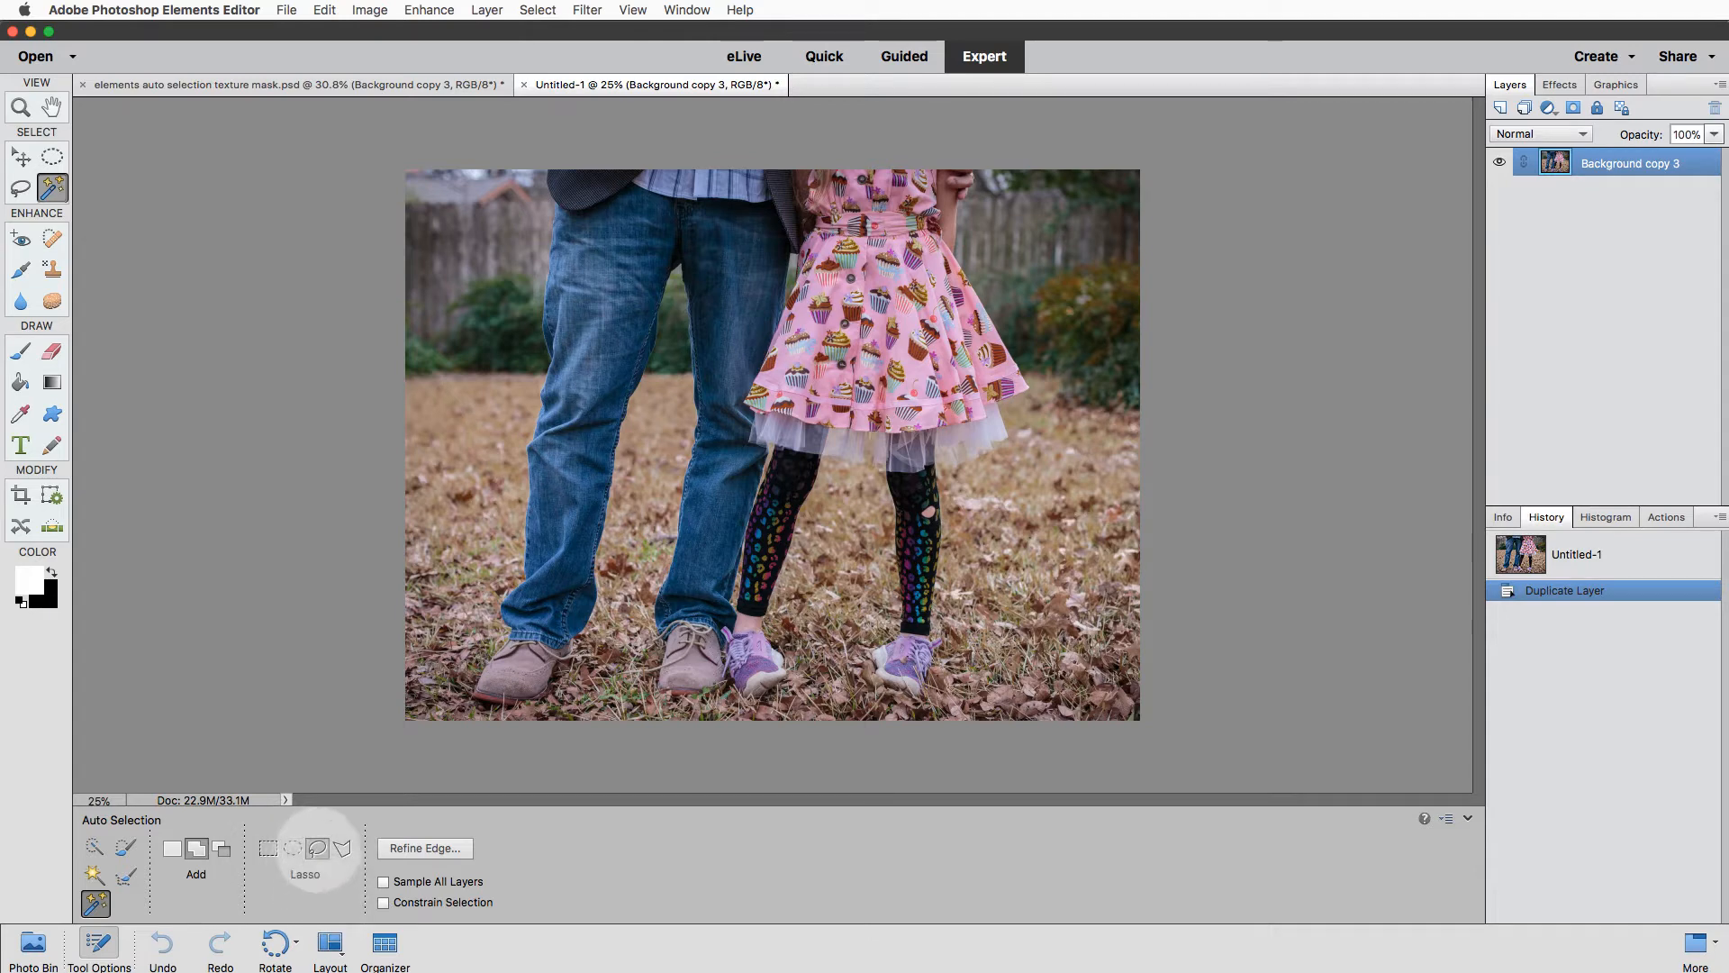
mouse_move(315, 849)
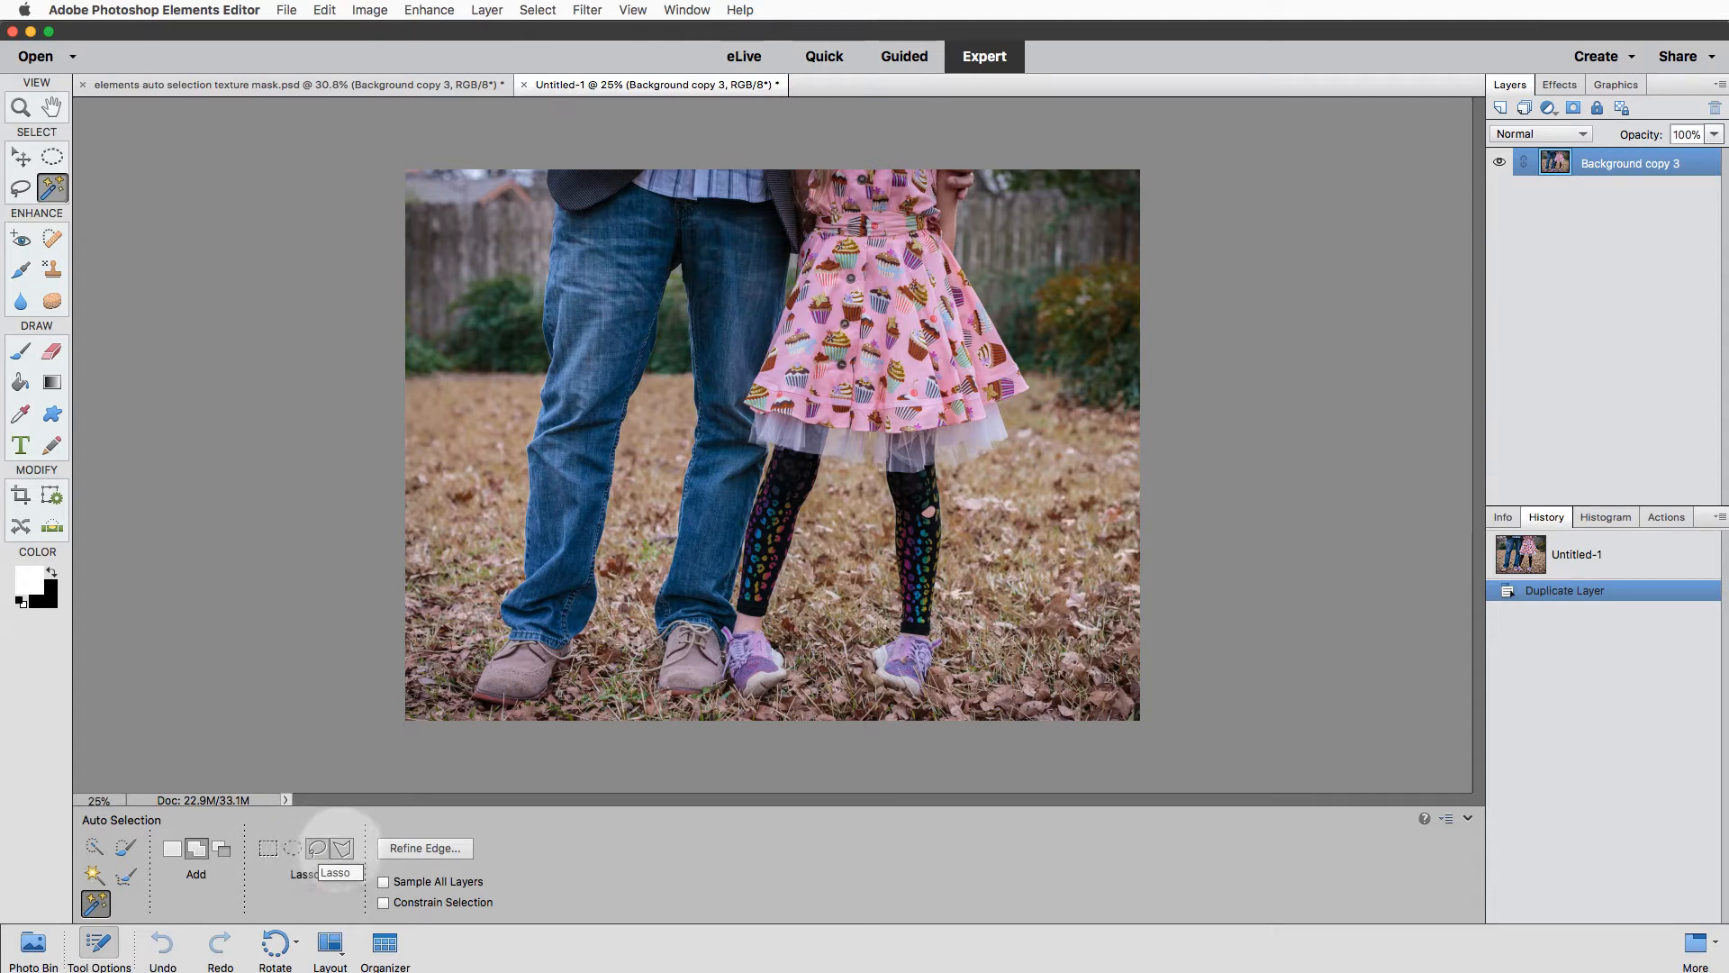
mouse_move(339, 849)
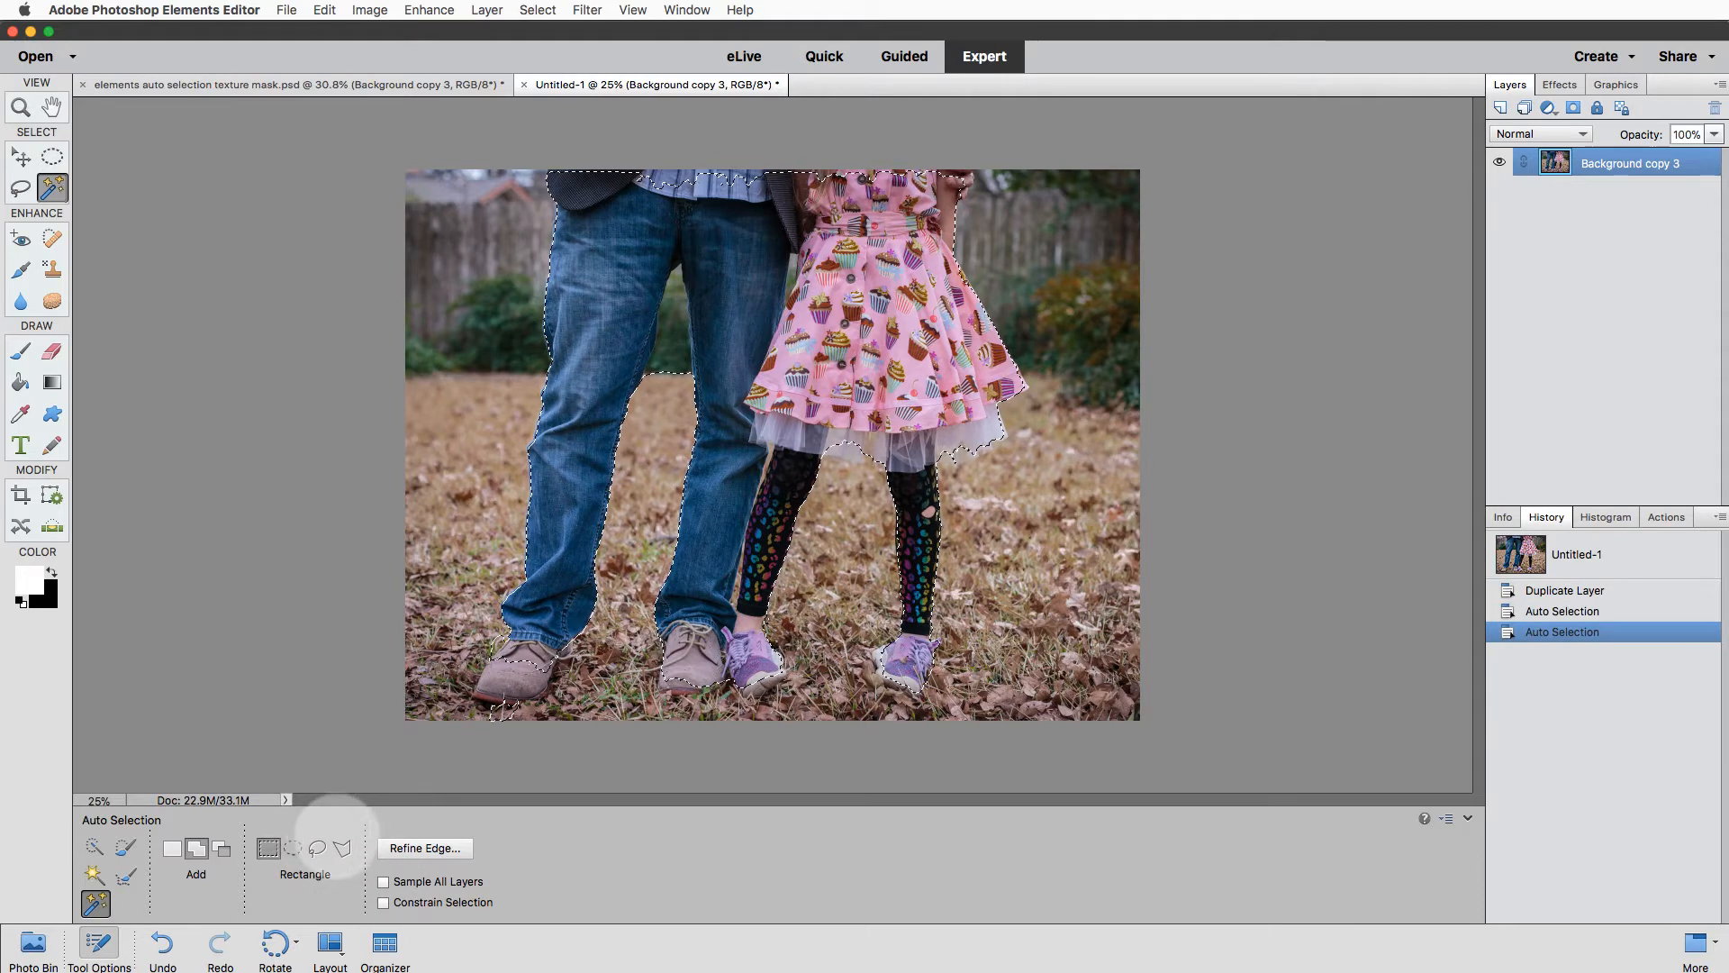
Lasso around the man's legs and the girl, then subtract the gap between the legs.
click(316, 849)
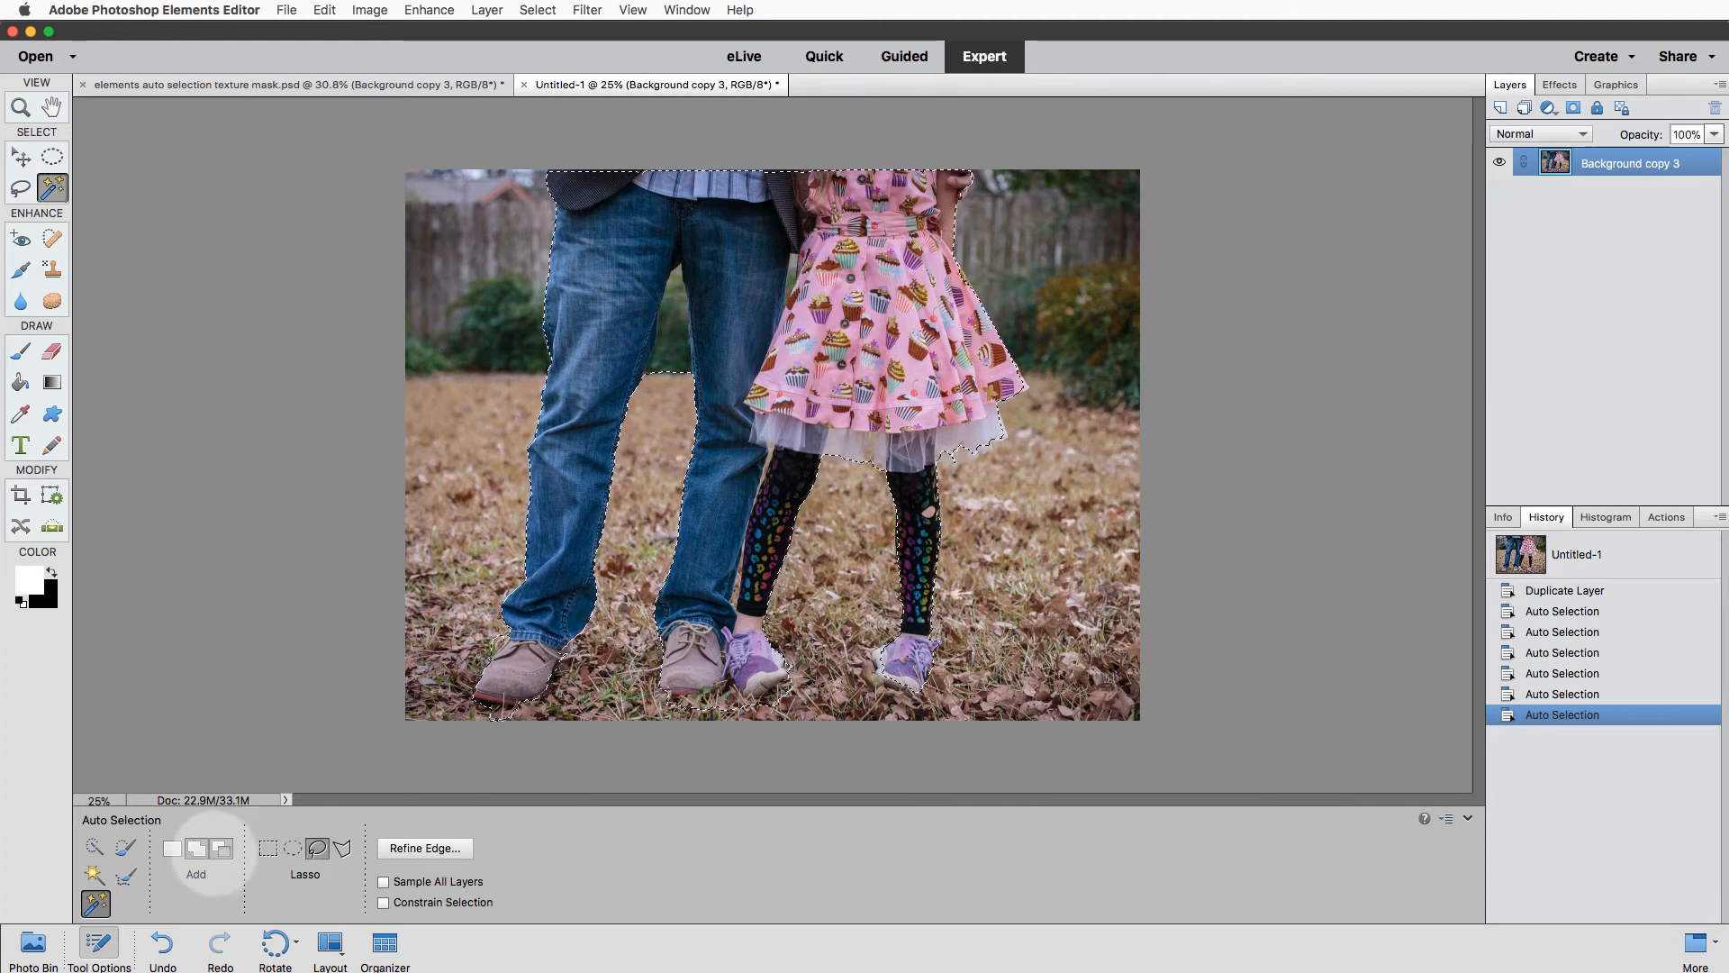
click(221, 848)
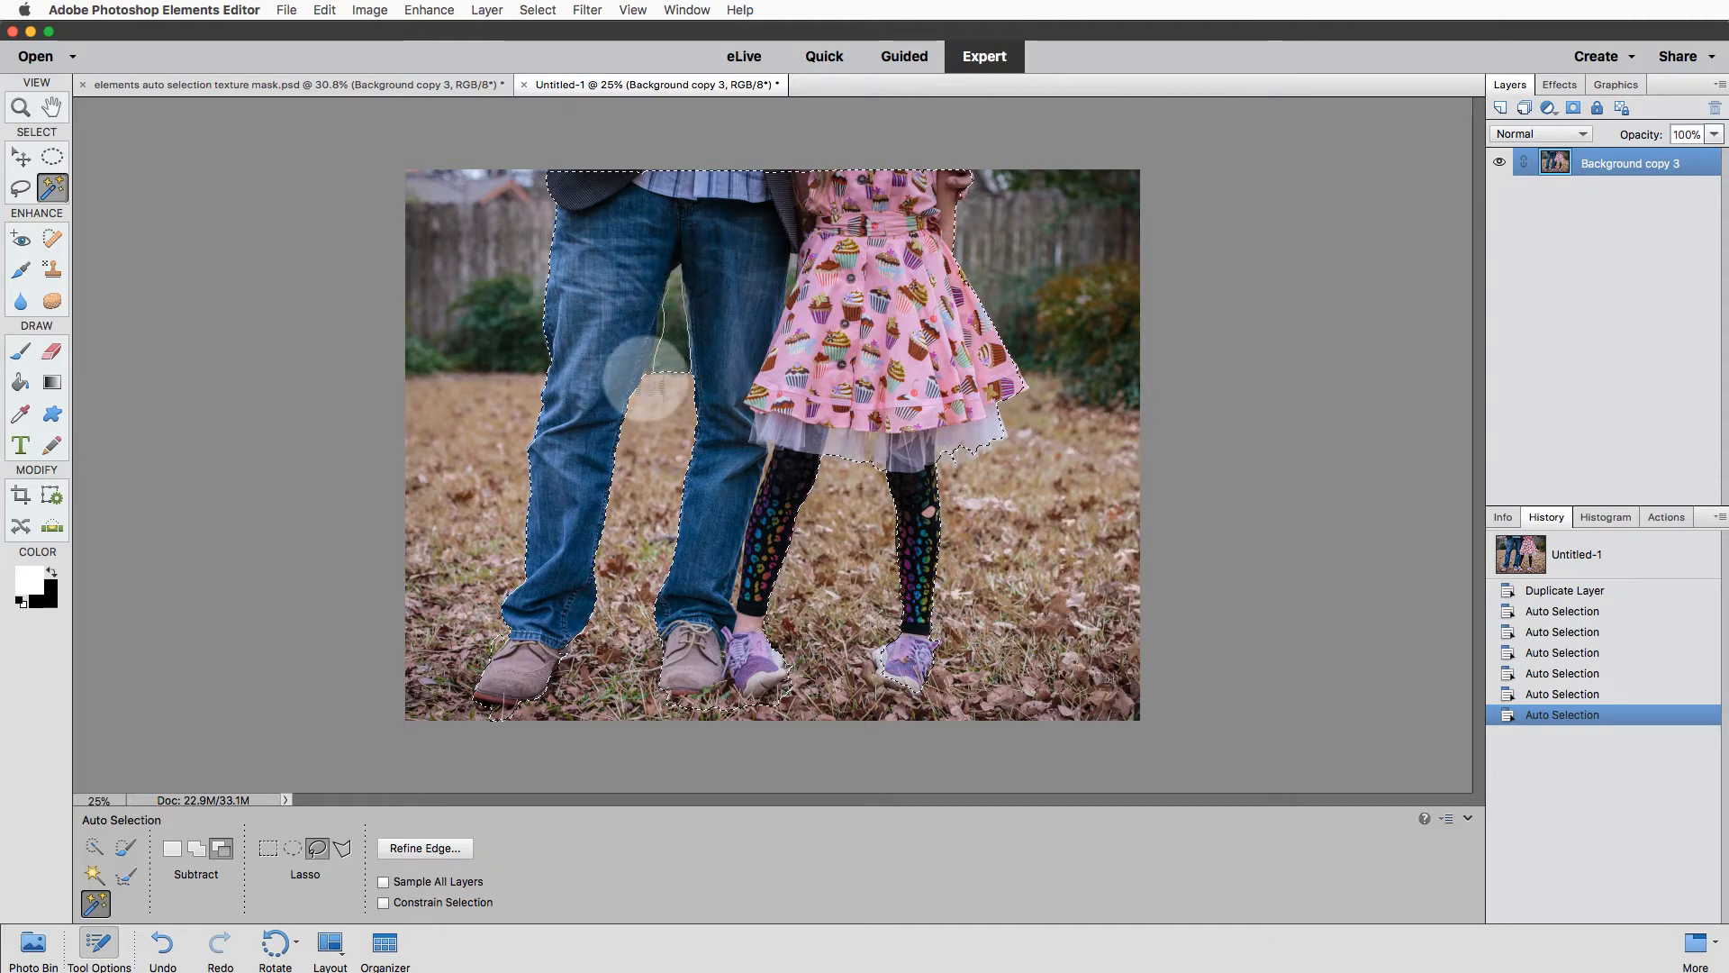
click(662, 386)
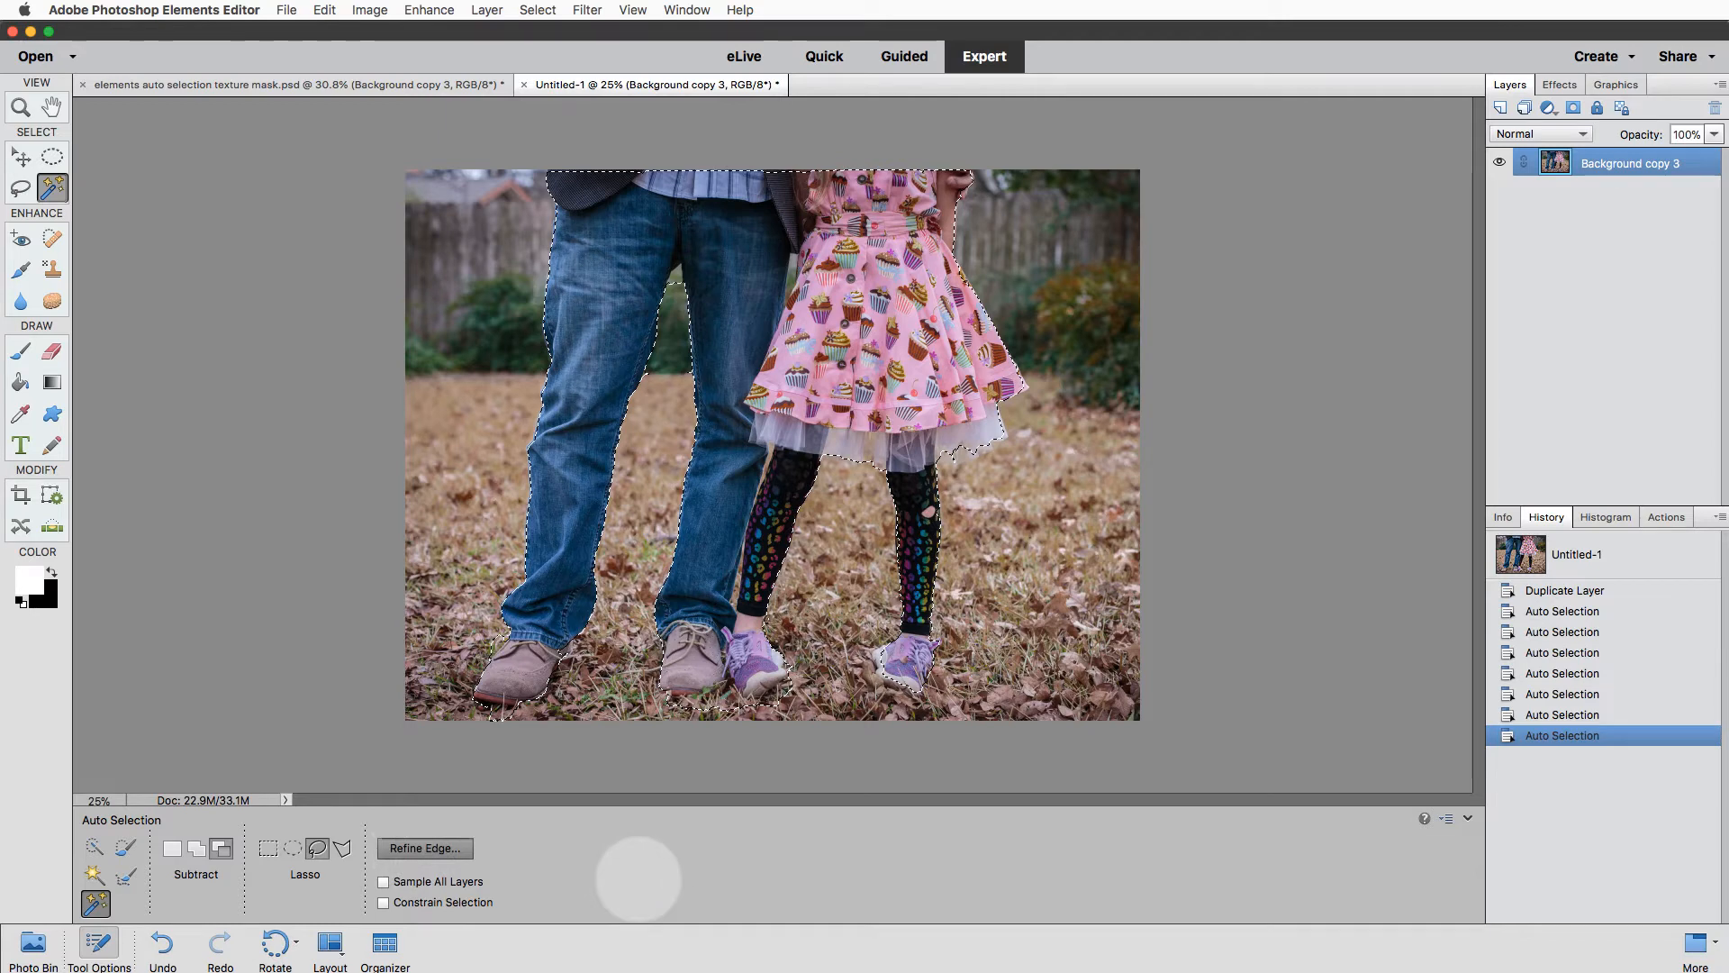
Open Refine Edge and set its View preview mode to On White.
click(423, 848)
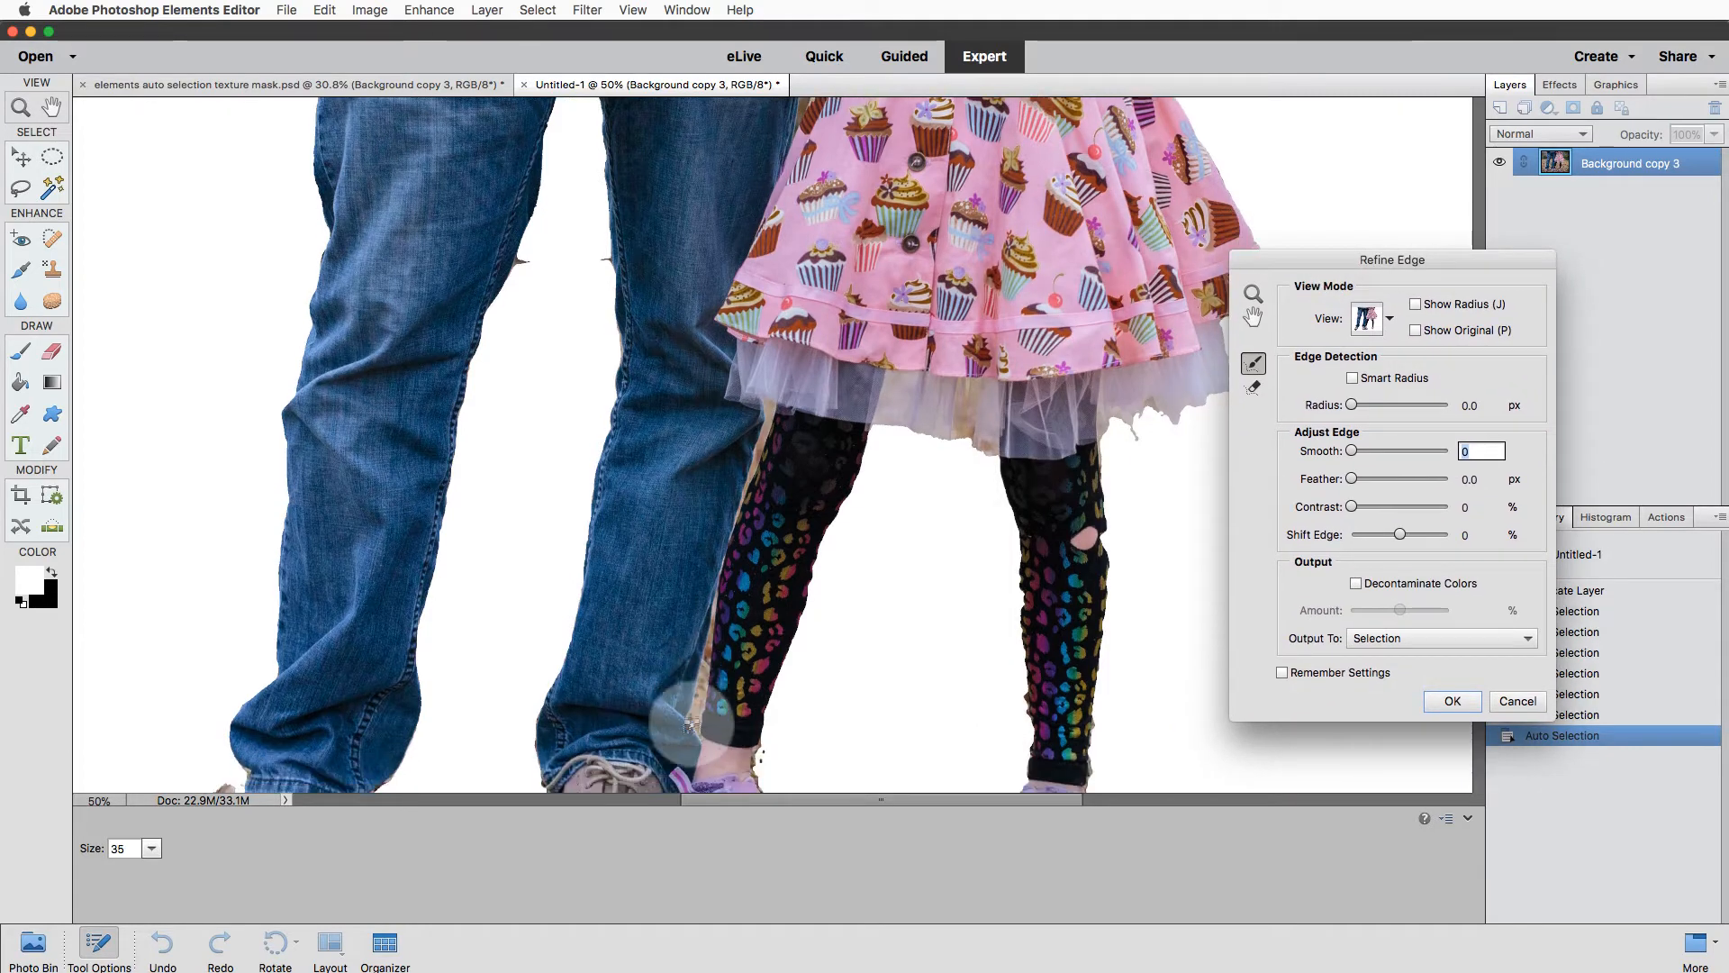
scroll(down, 3)
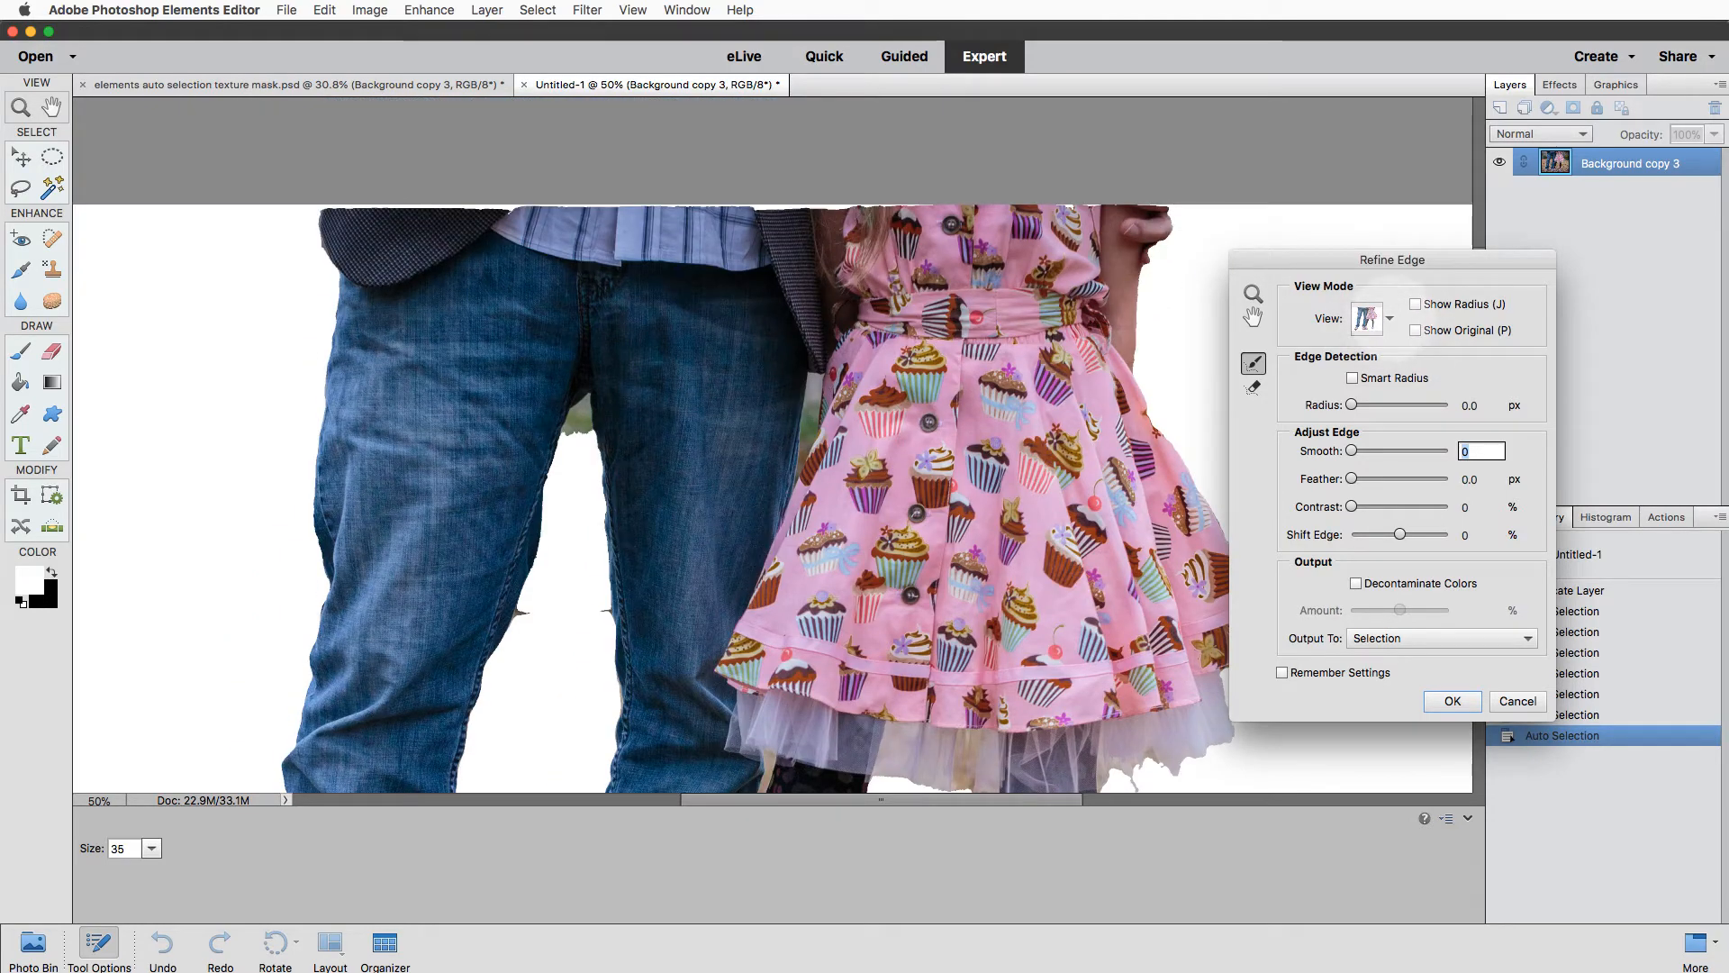
click(1390, 319)
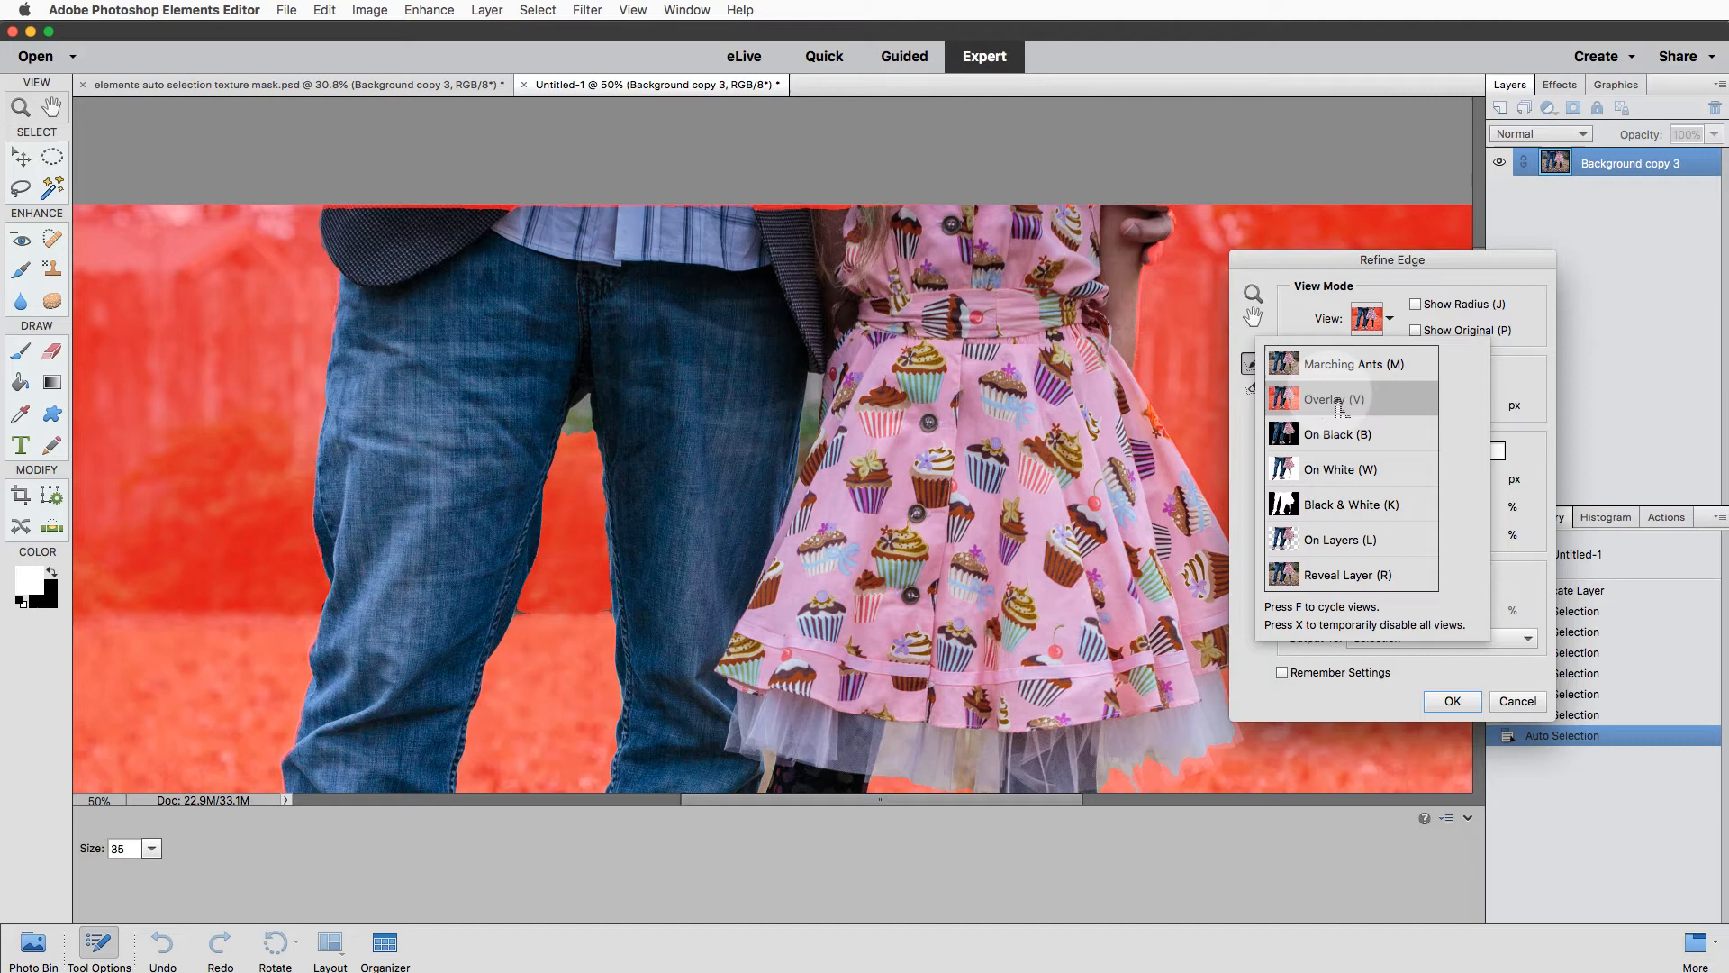
click(1339, 469)
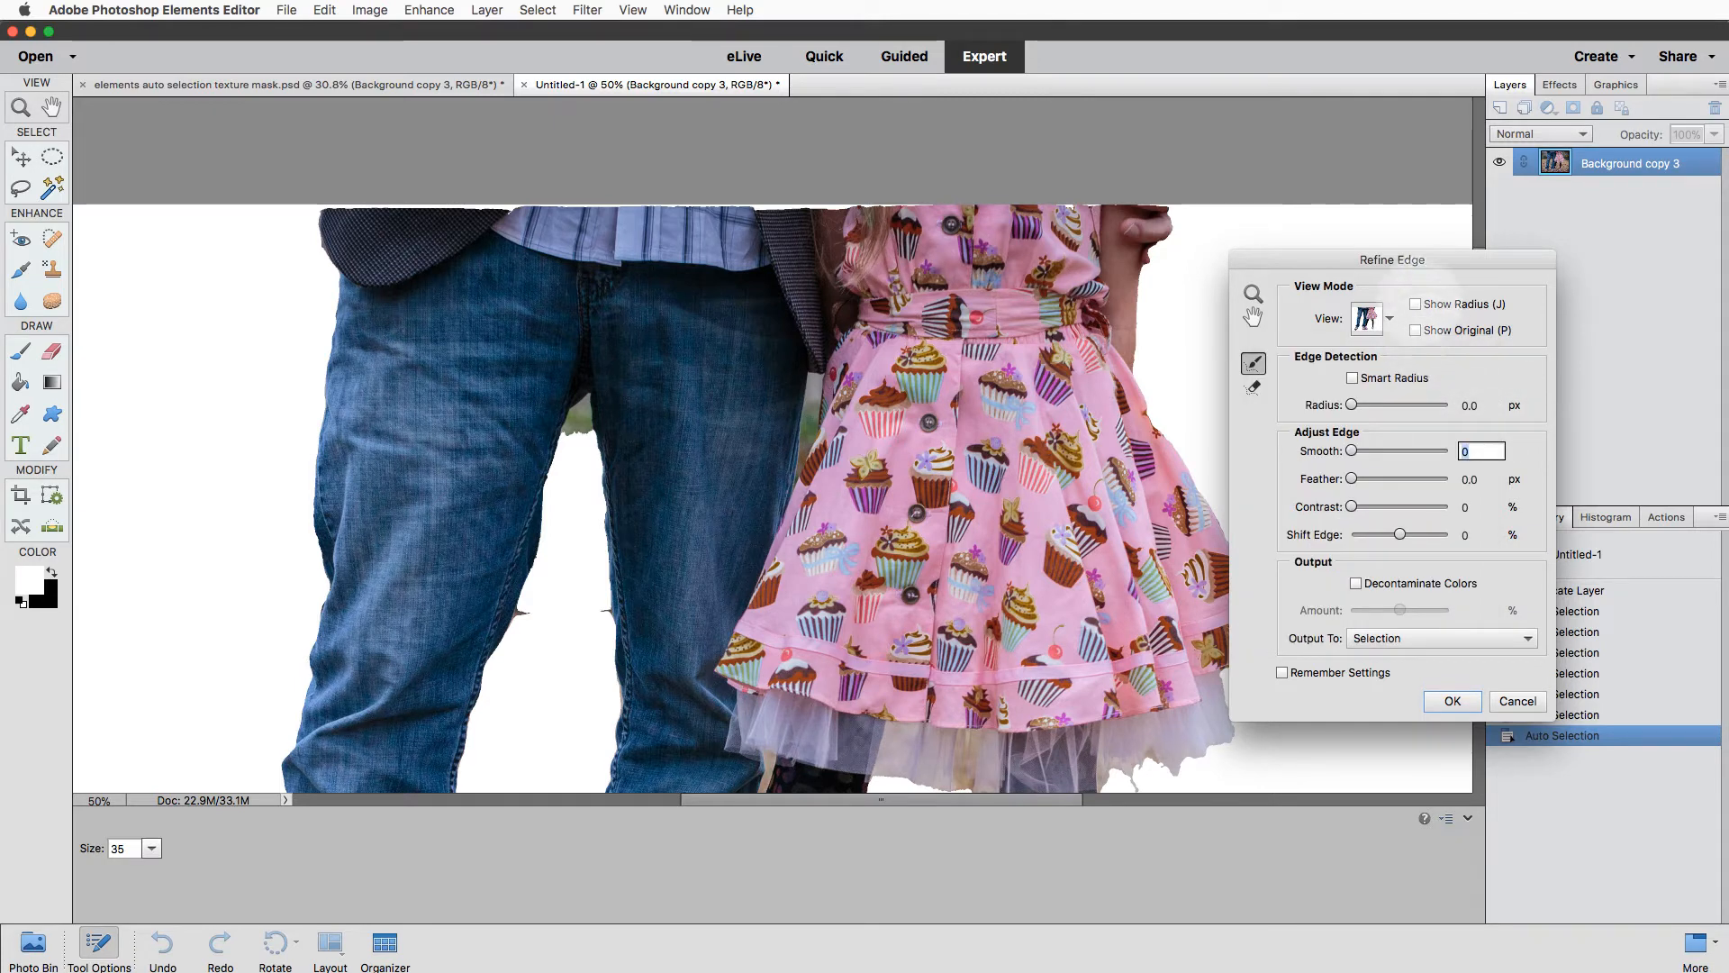
mouse_move(1365, 319)
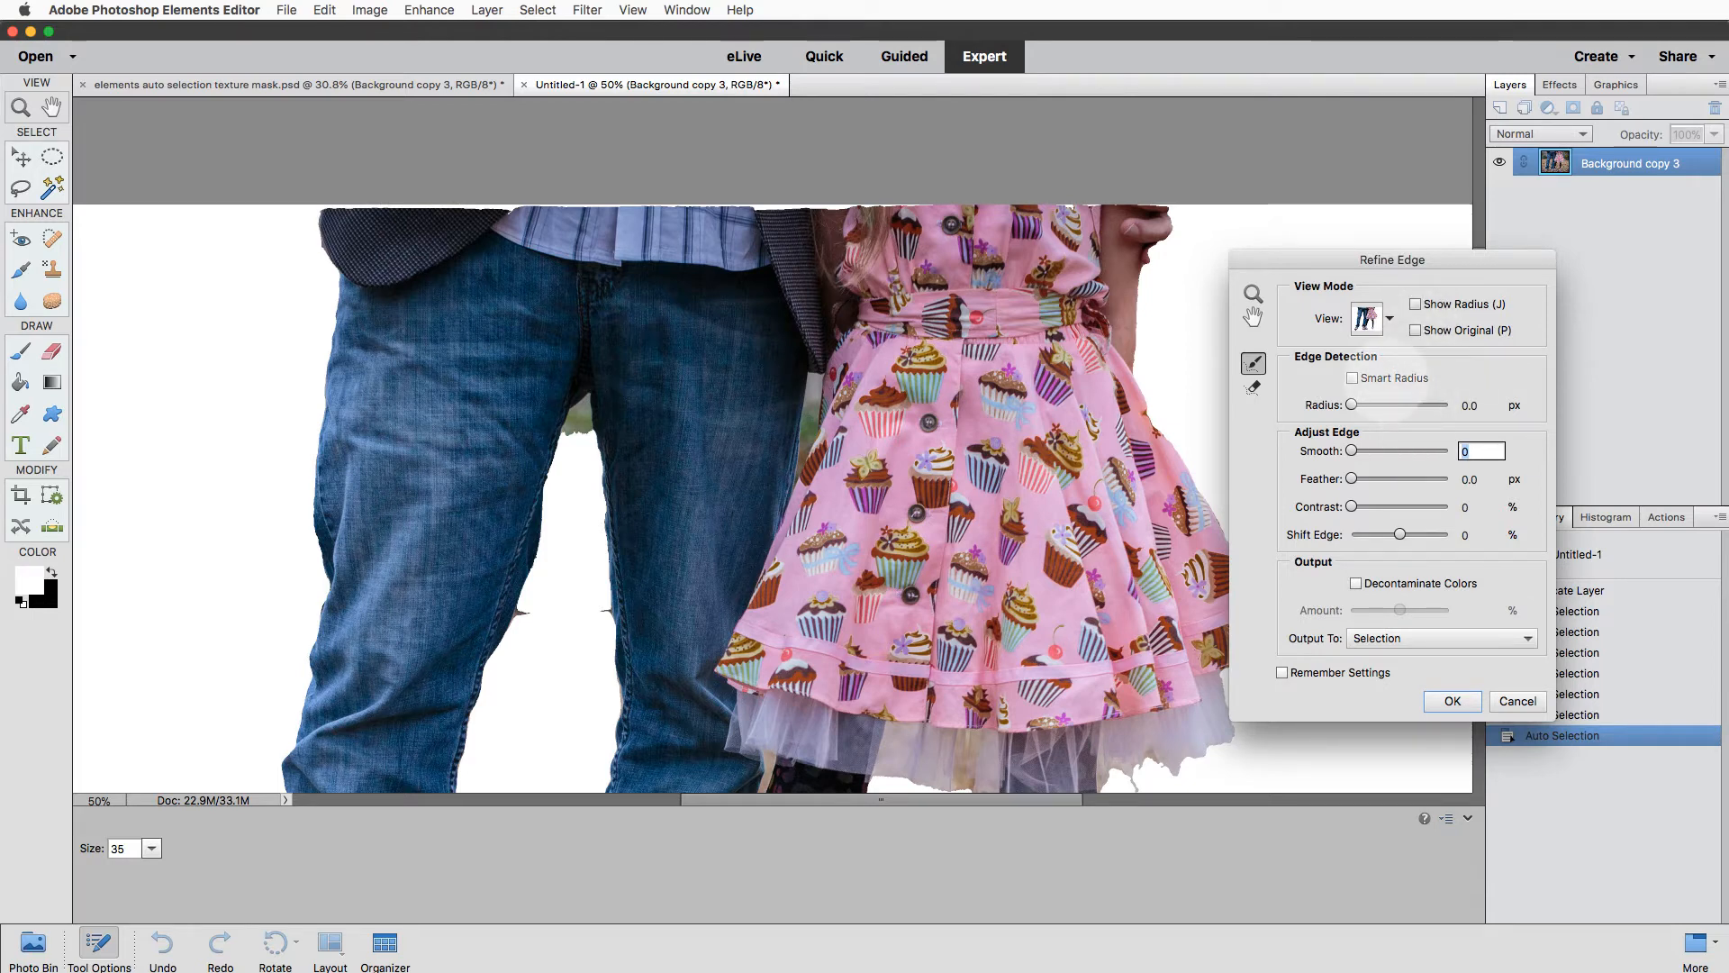
Enable Smart Radius at 36 px and raise the Smooth slider to 36.
click(1353, 377)
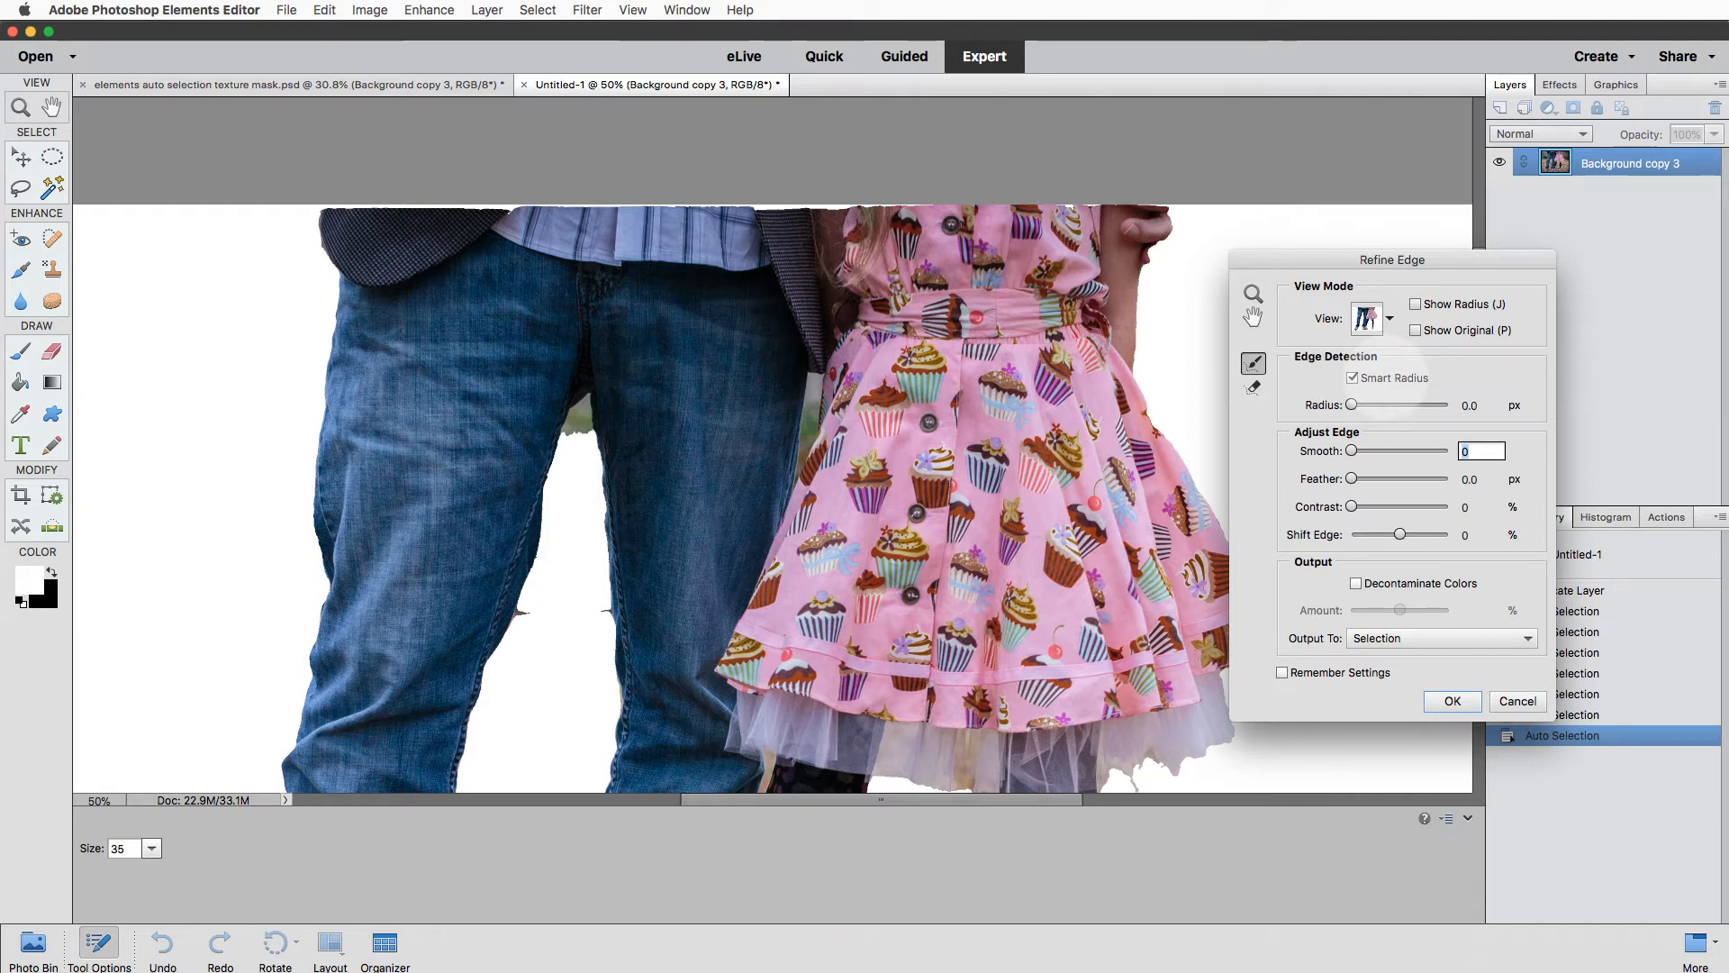
click(1351, 377)
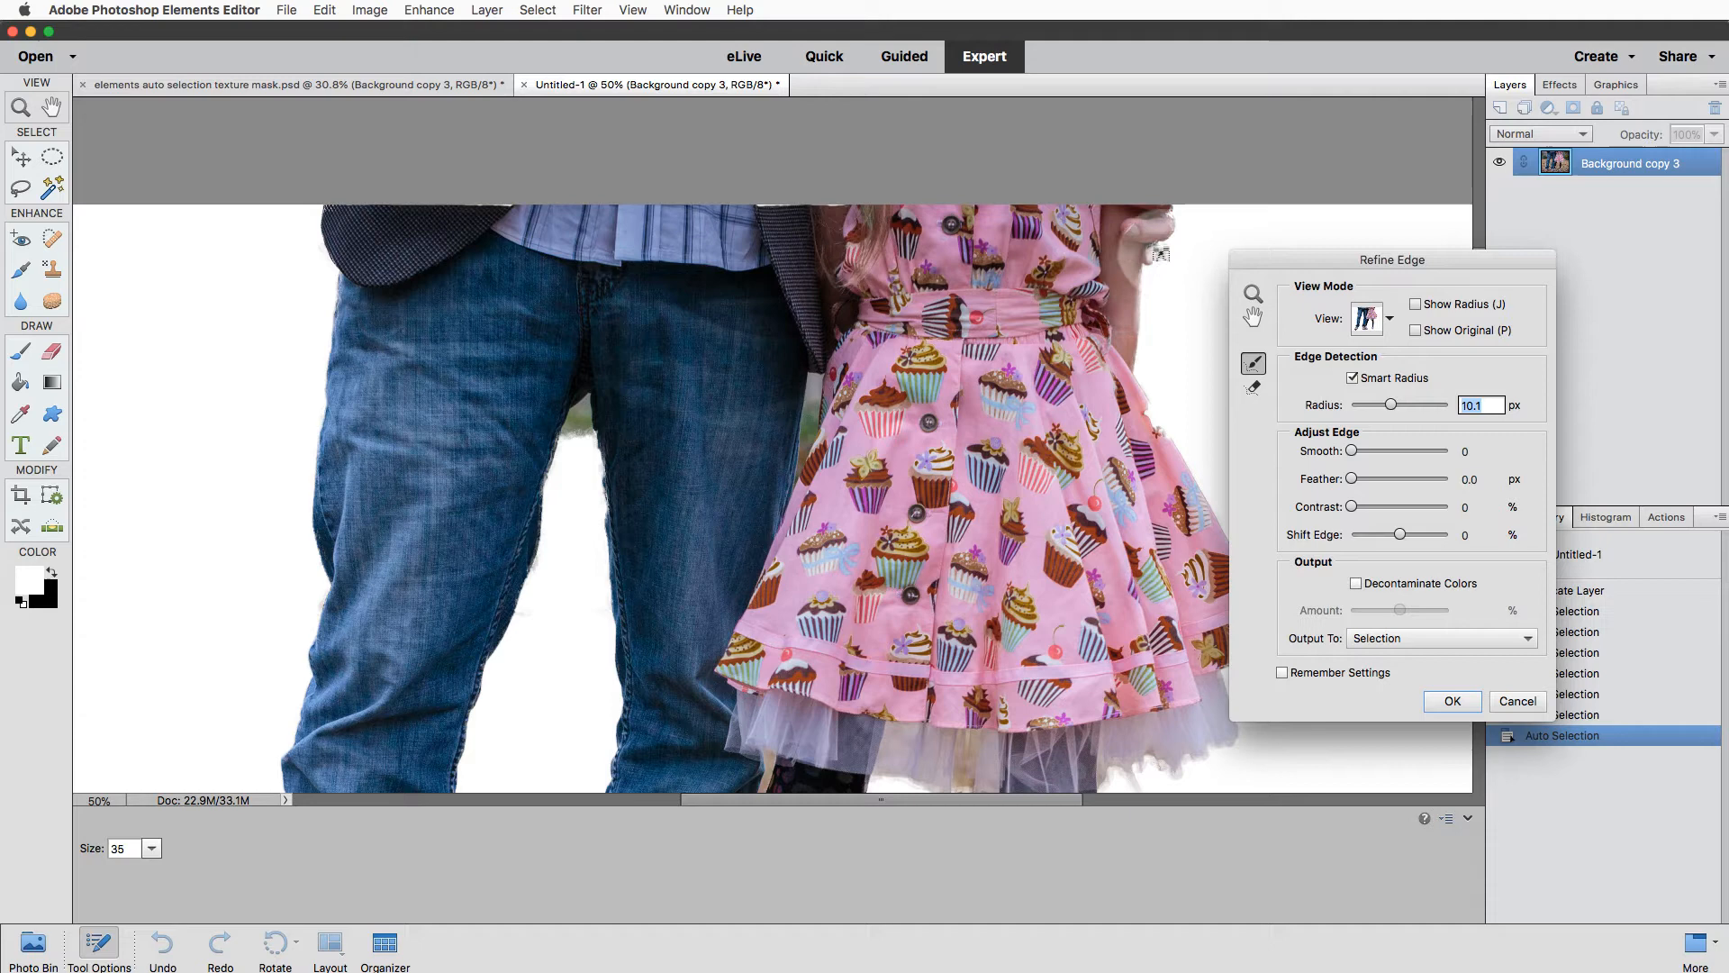
mouse_move(1161, 327)
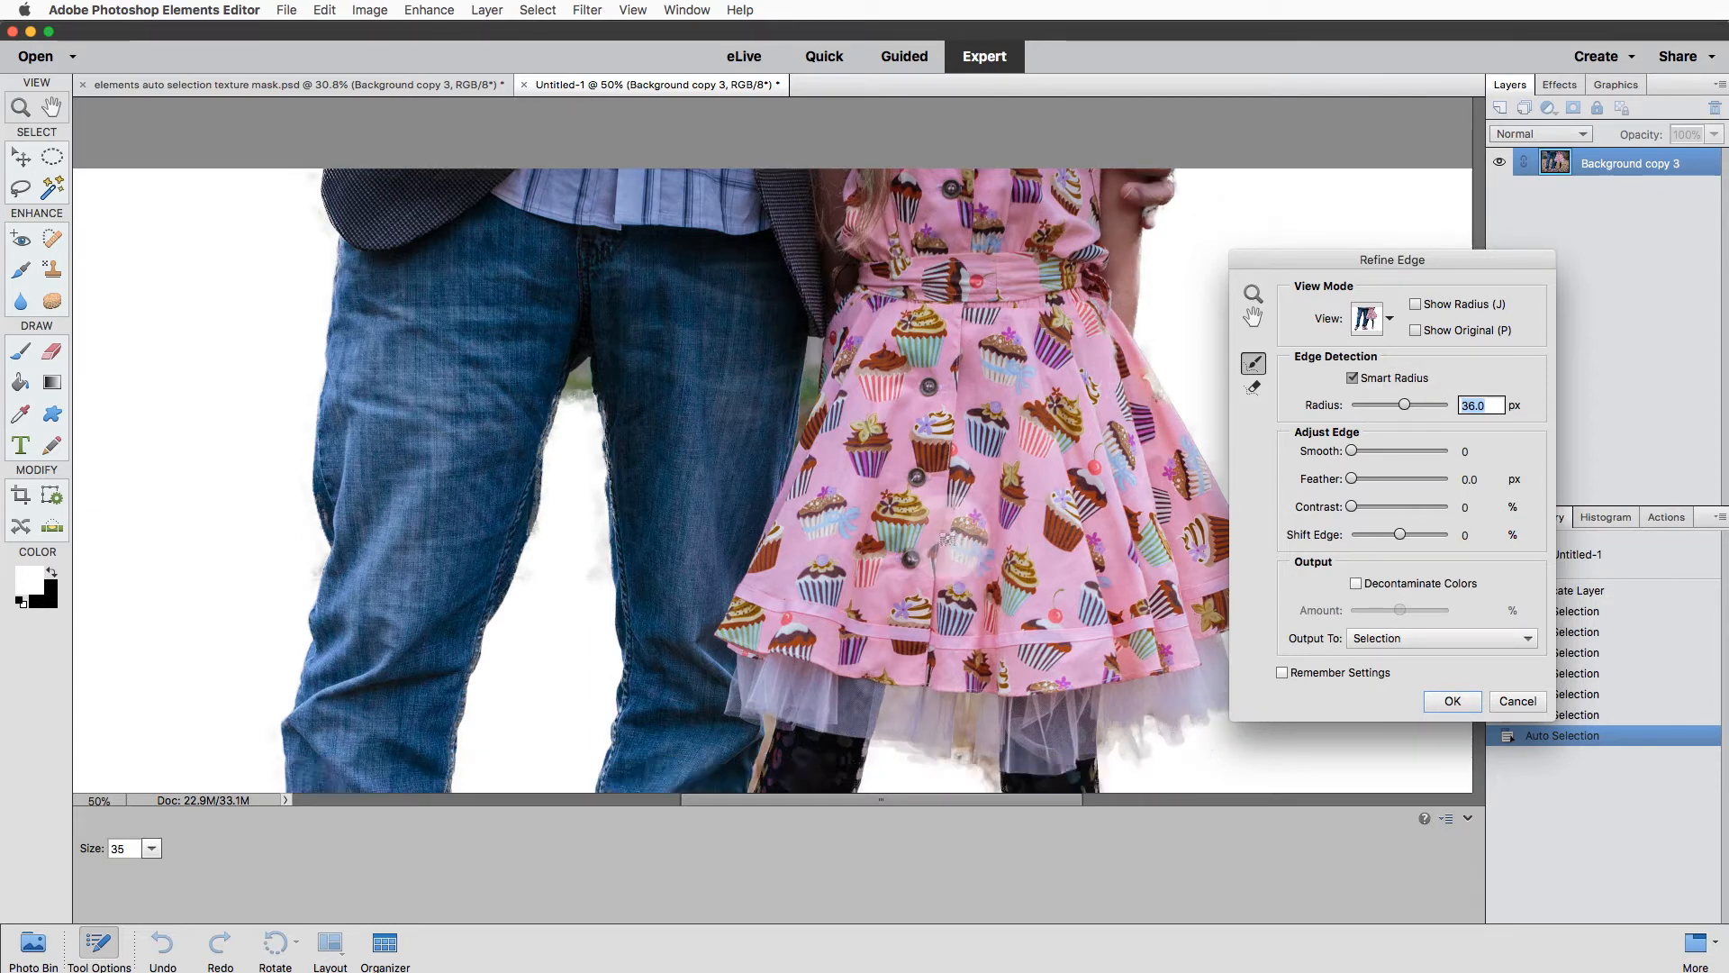
scroll(down, 3)
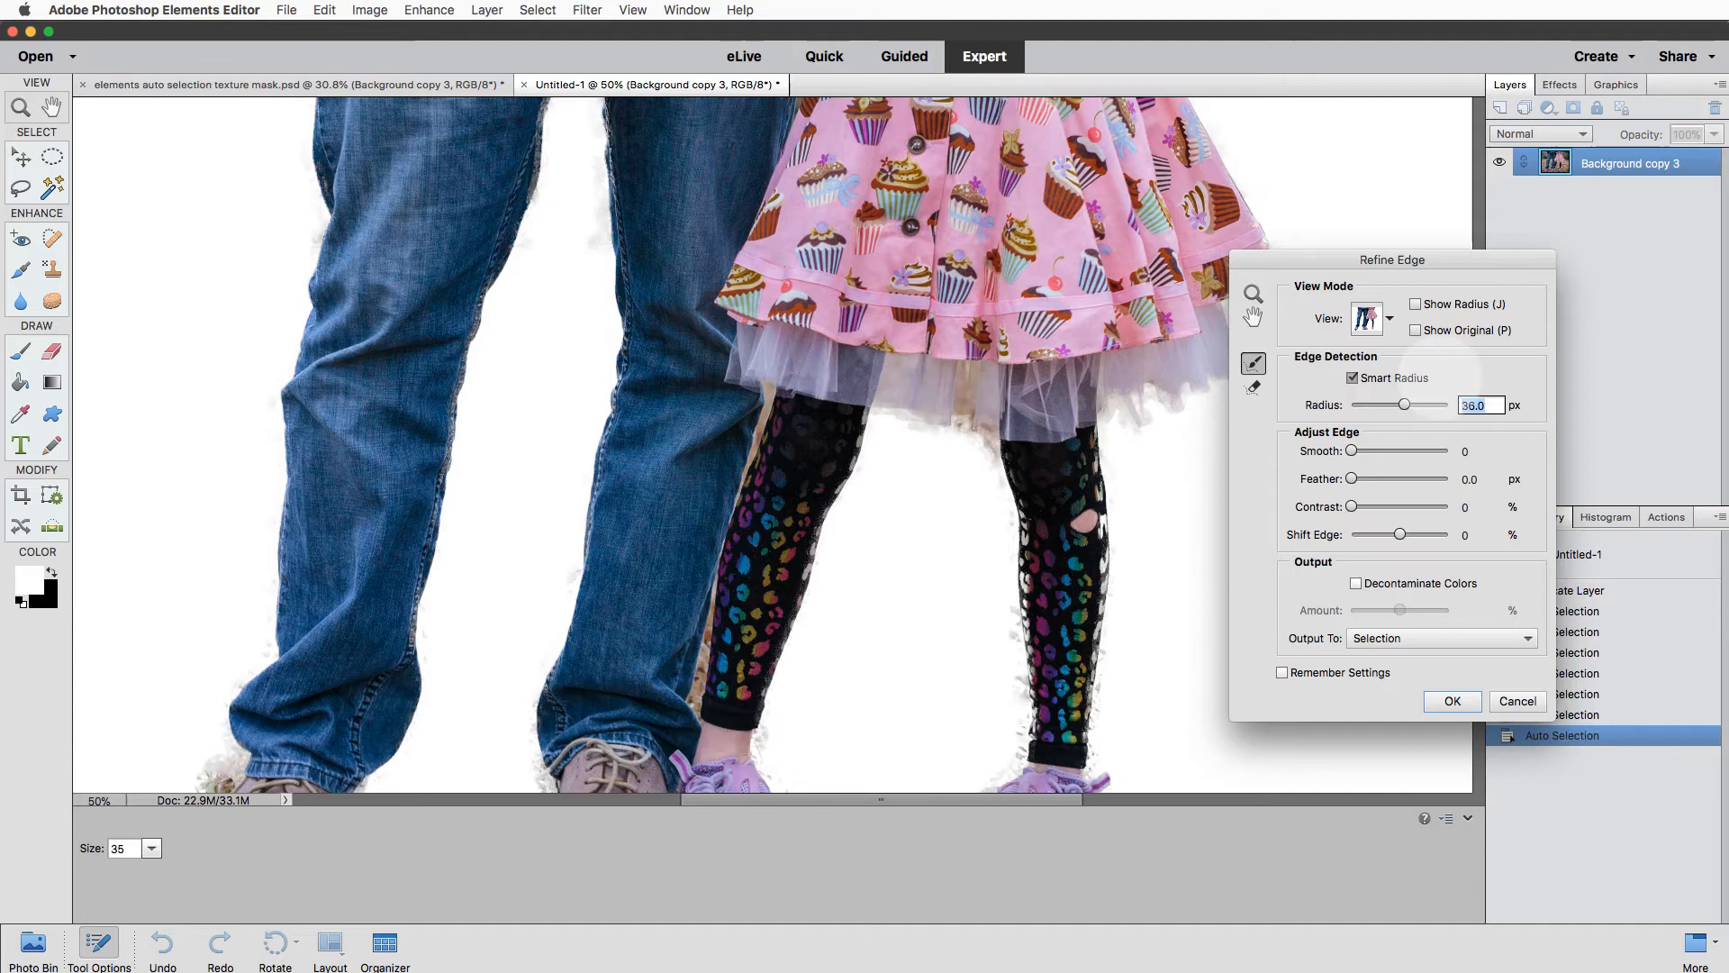
mouse_move(1386, 377)
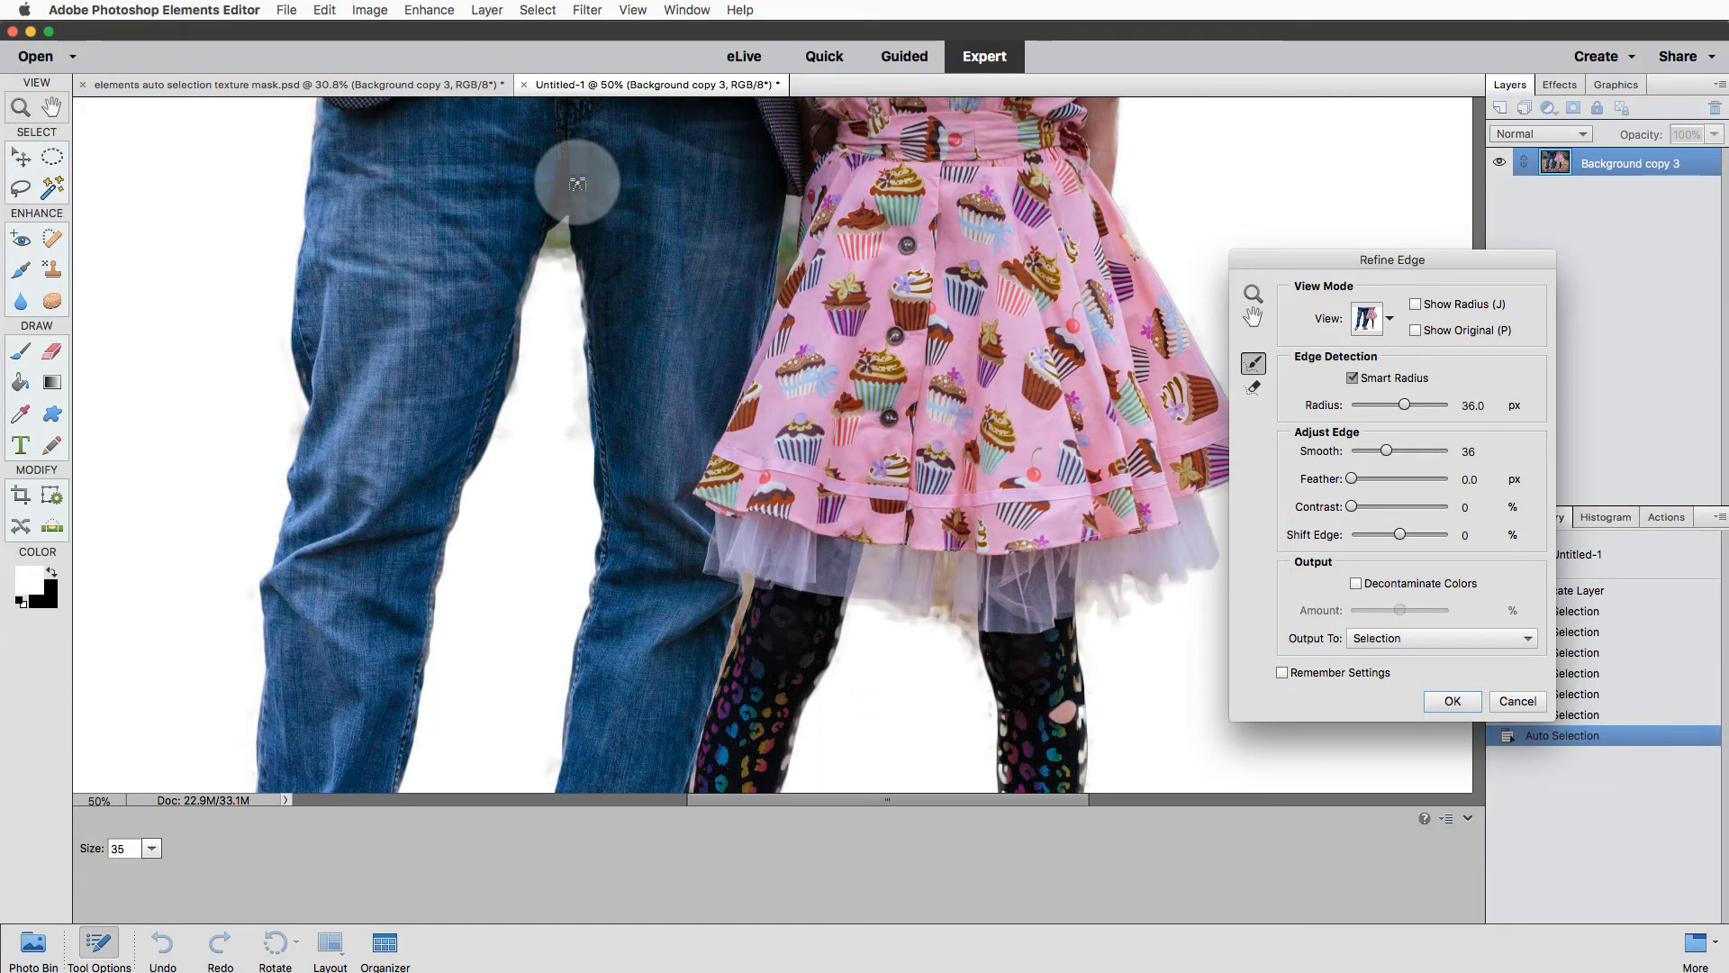
scroll(down, 3)
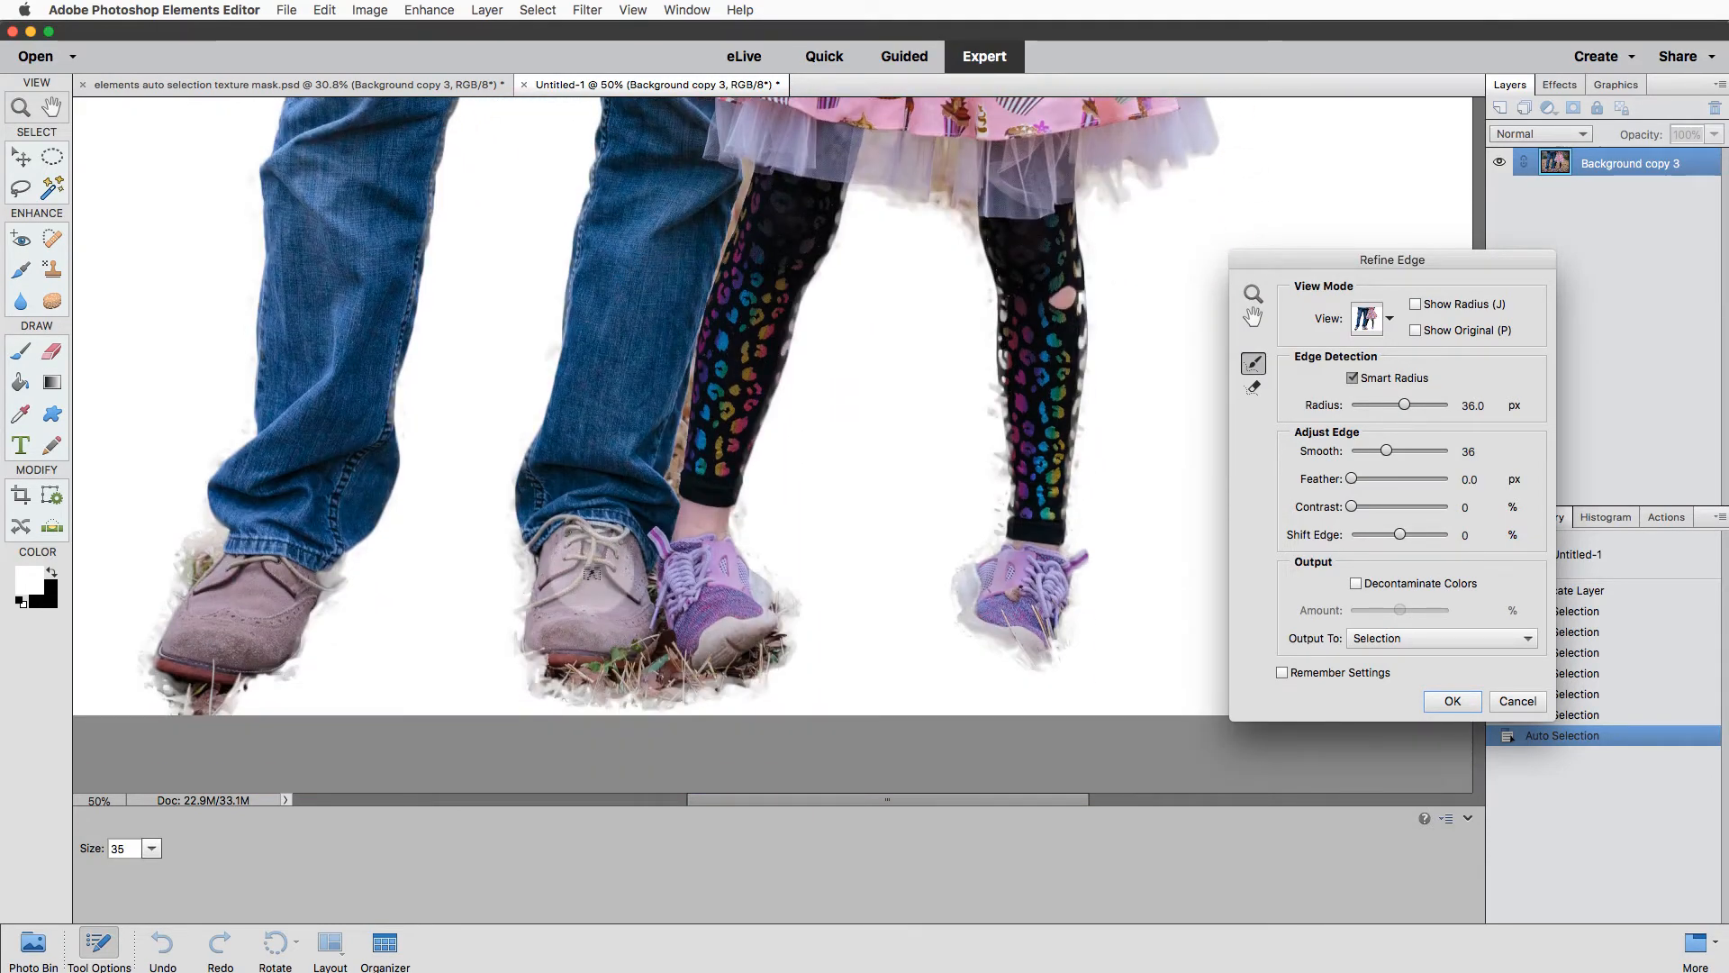
Touch up the shoe edges with Erase Refinements and Refine Radius, then apply Refine Edge.
scroll(down, 3)
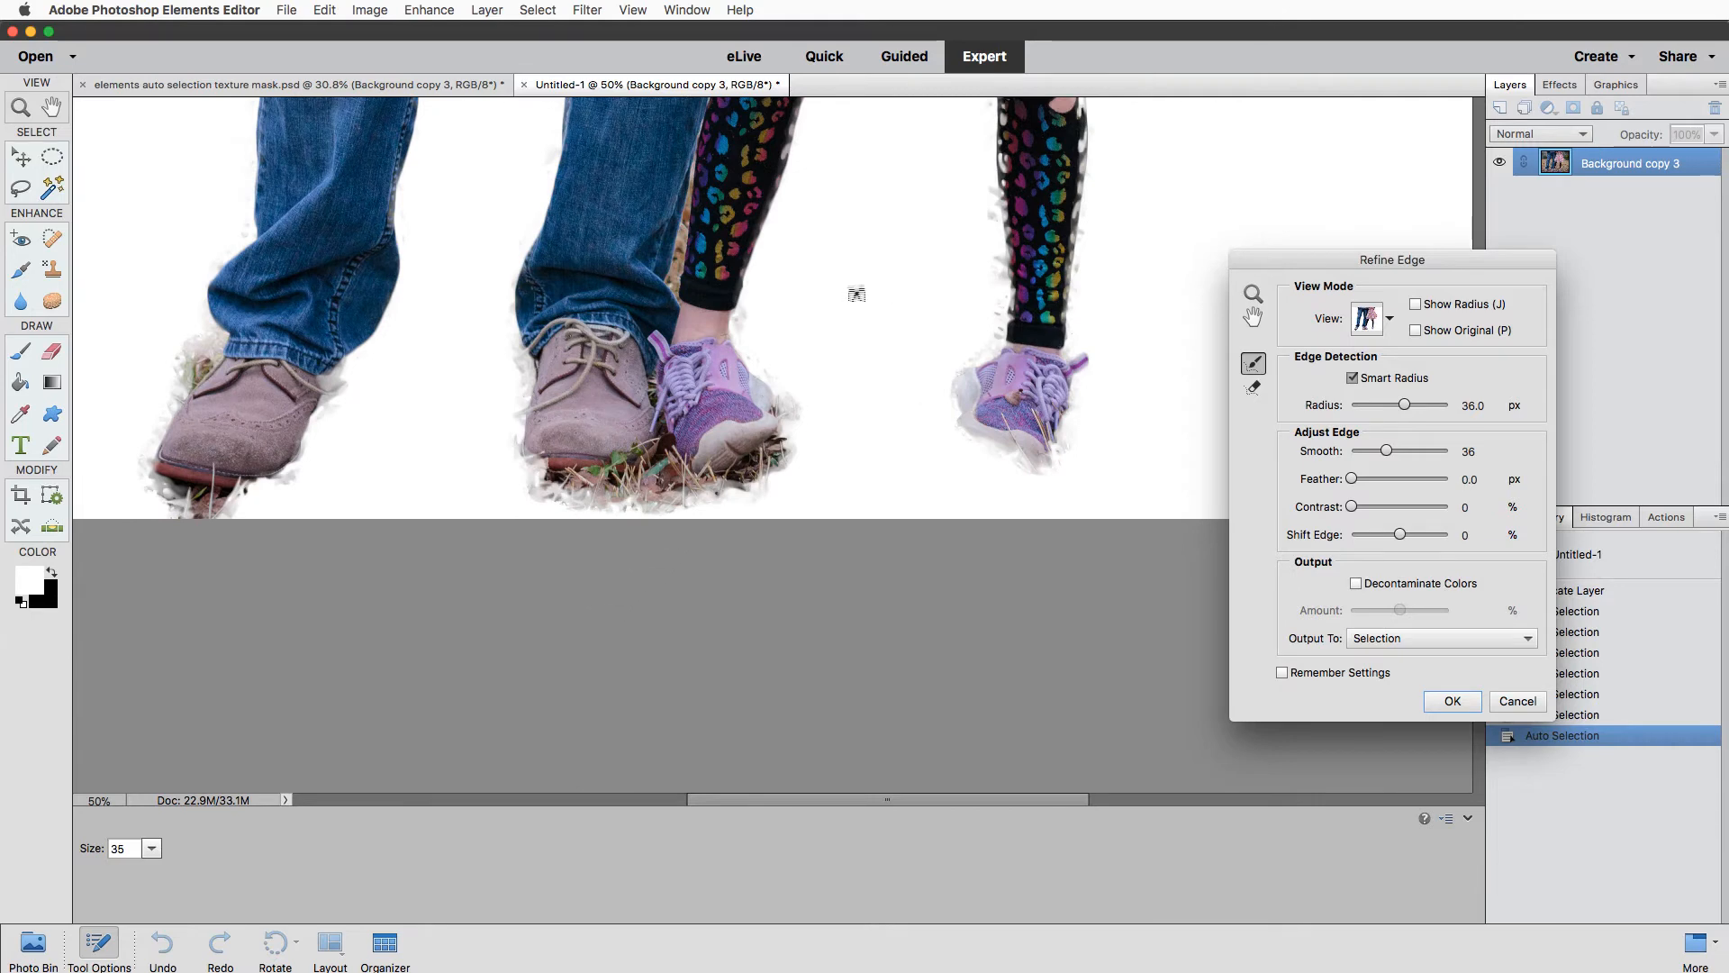
click(1253, 387)
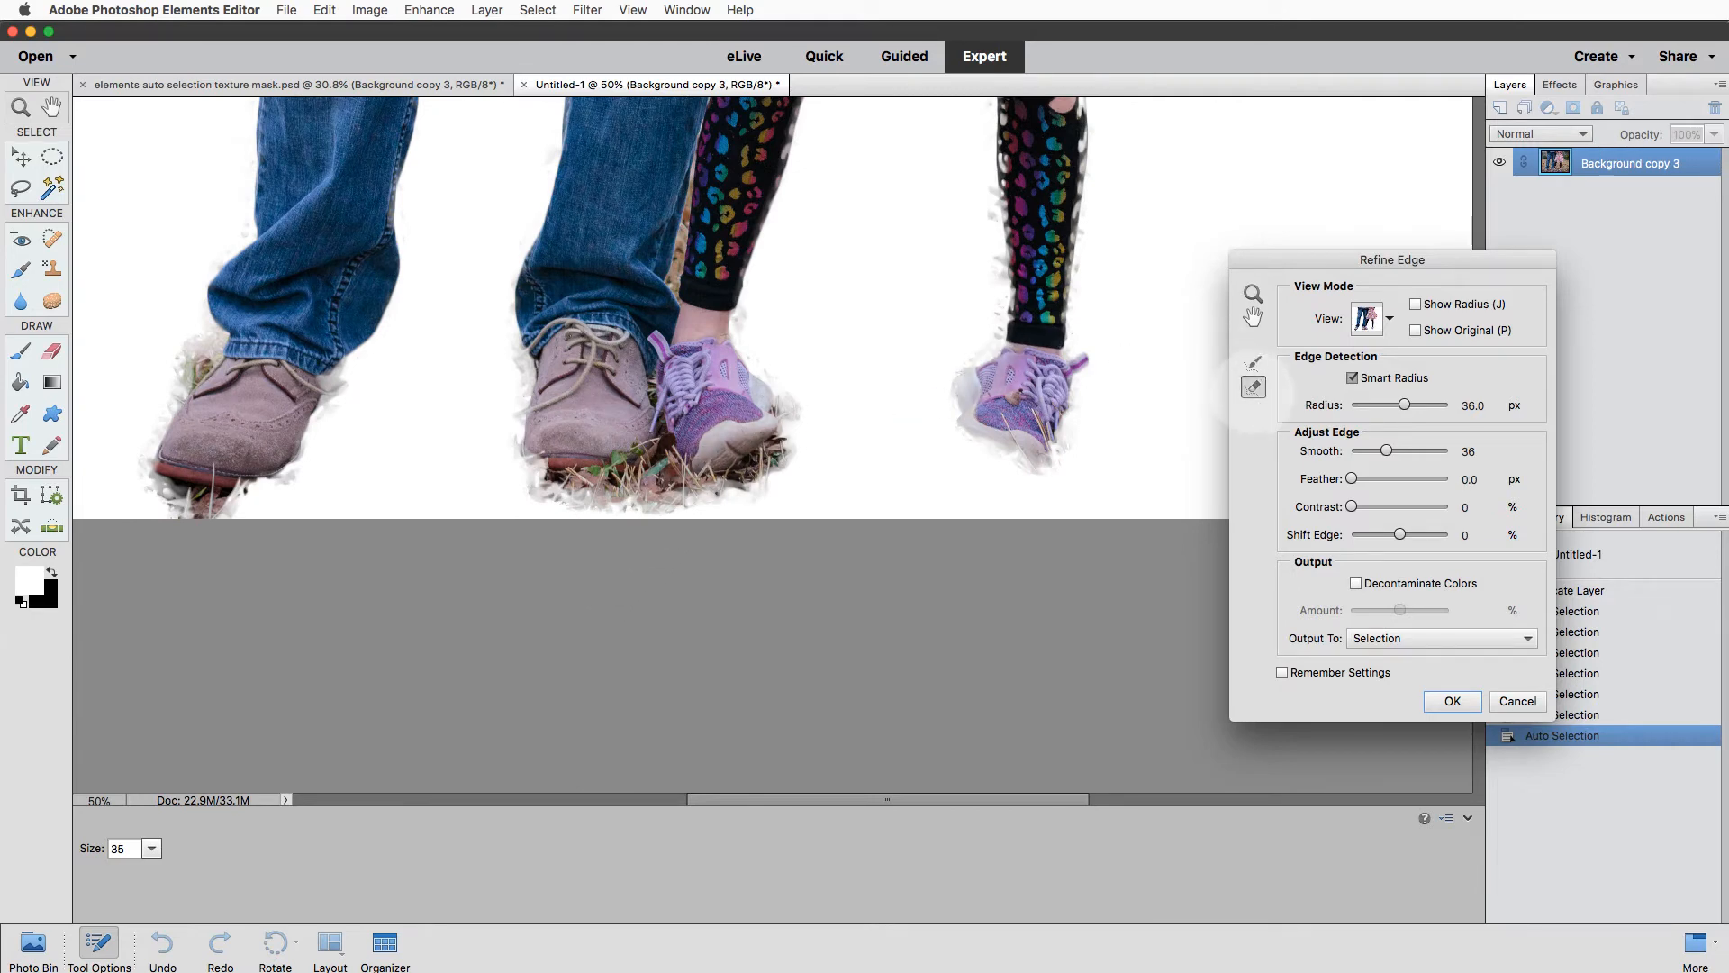
mouse_move(1246, 392)
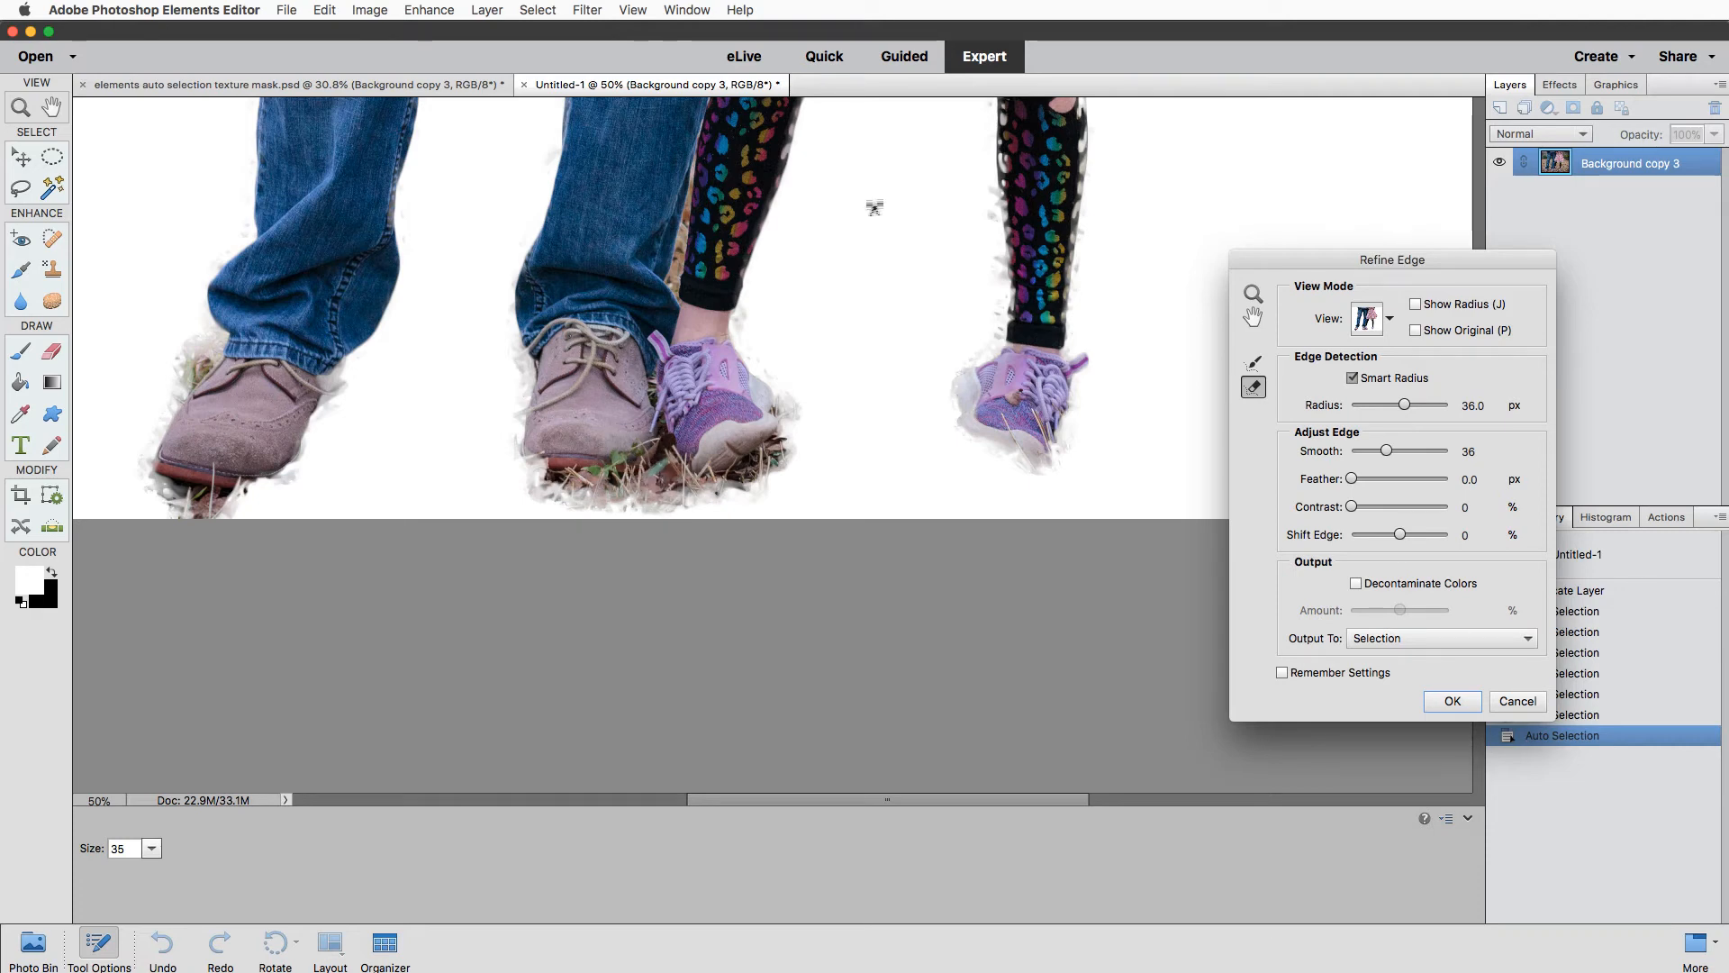
click(1252, 363)
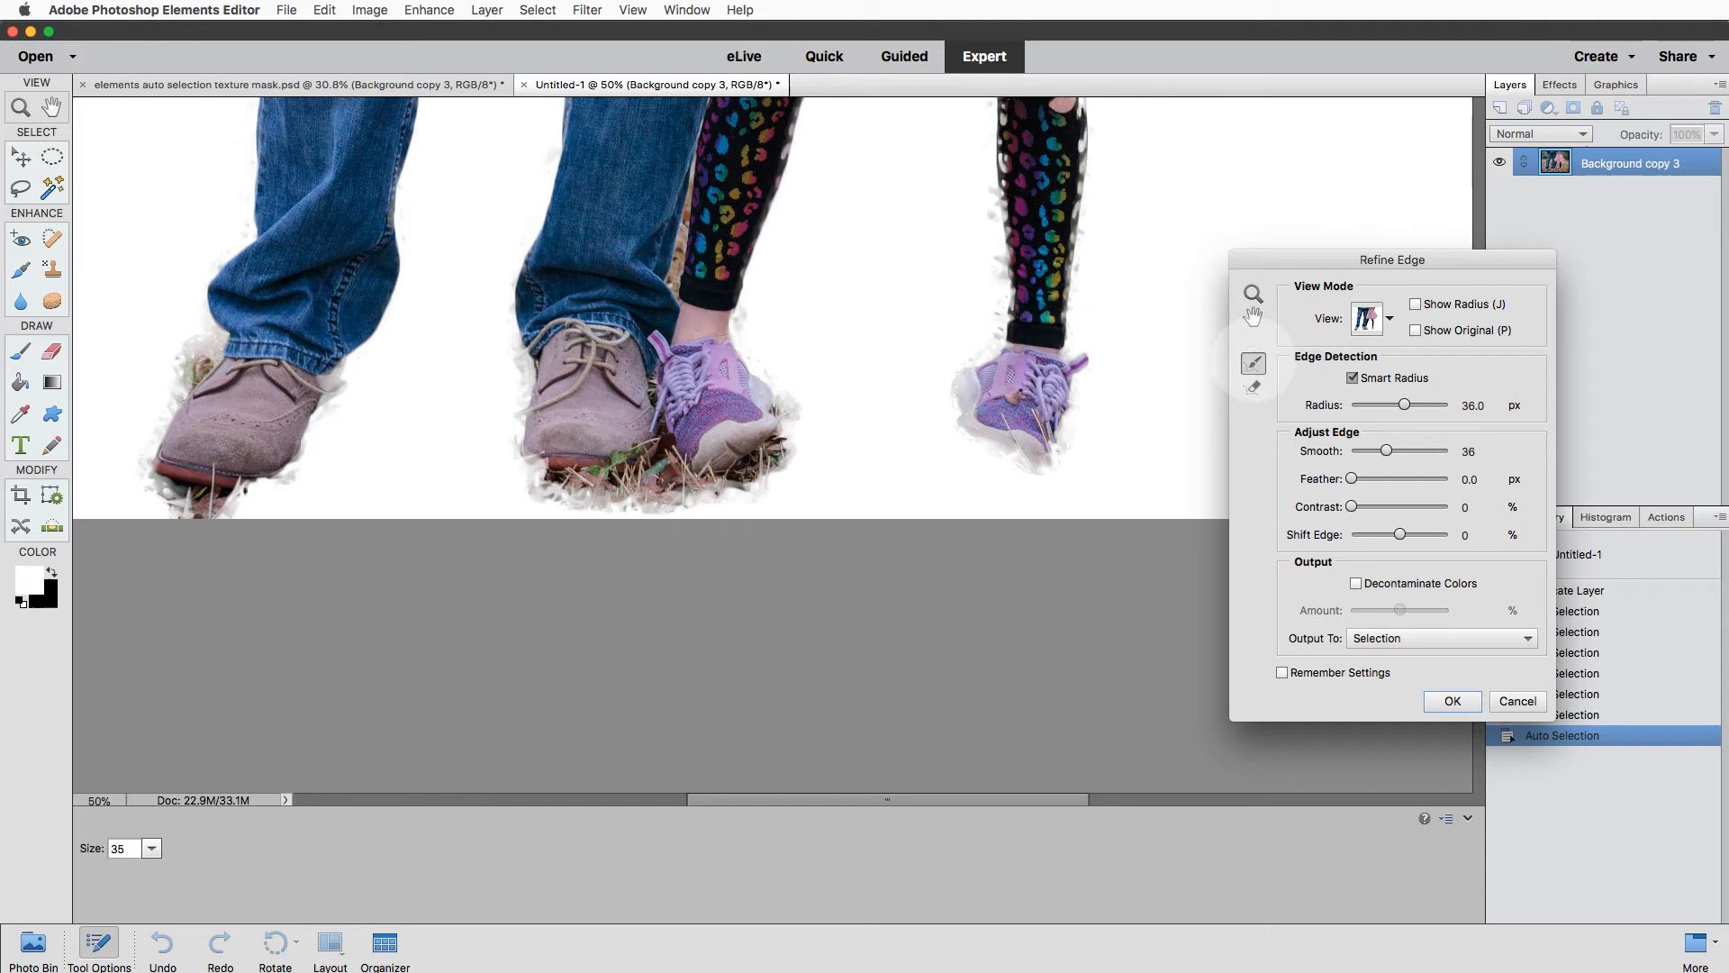
click(1253, 387)
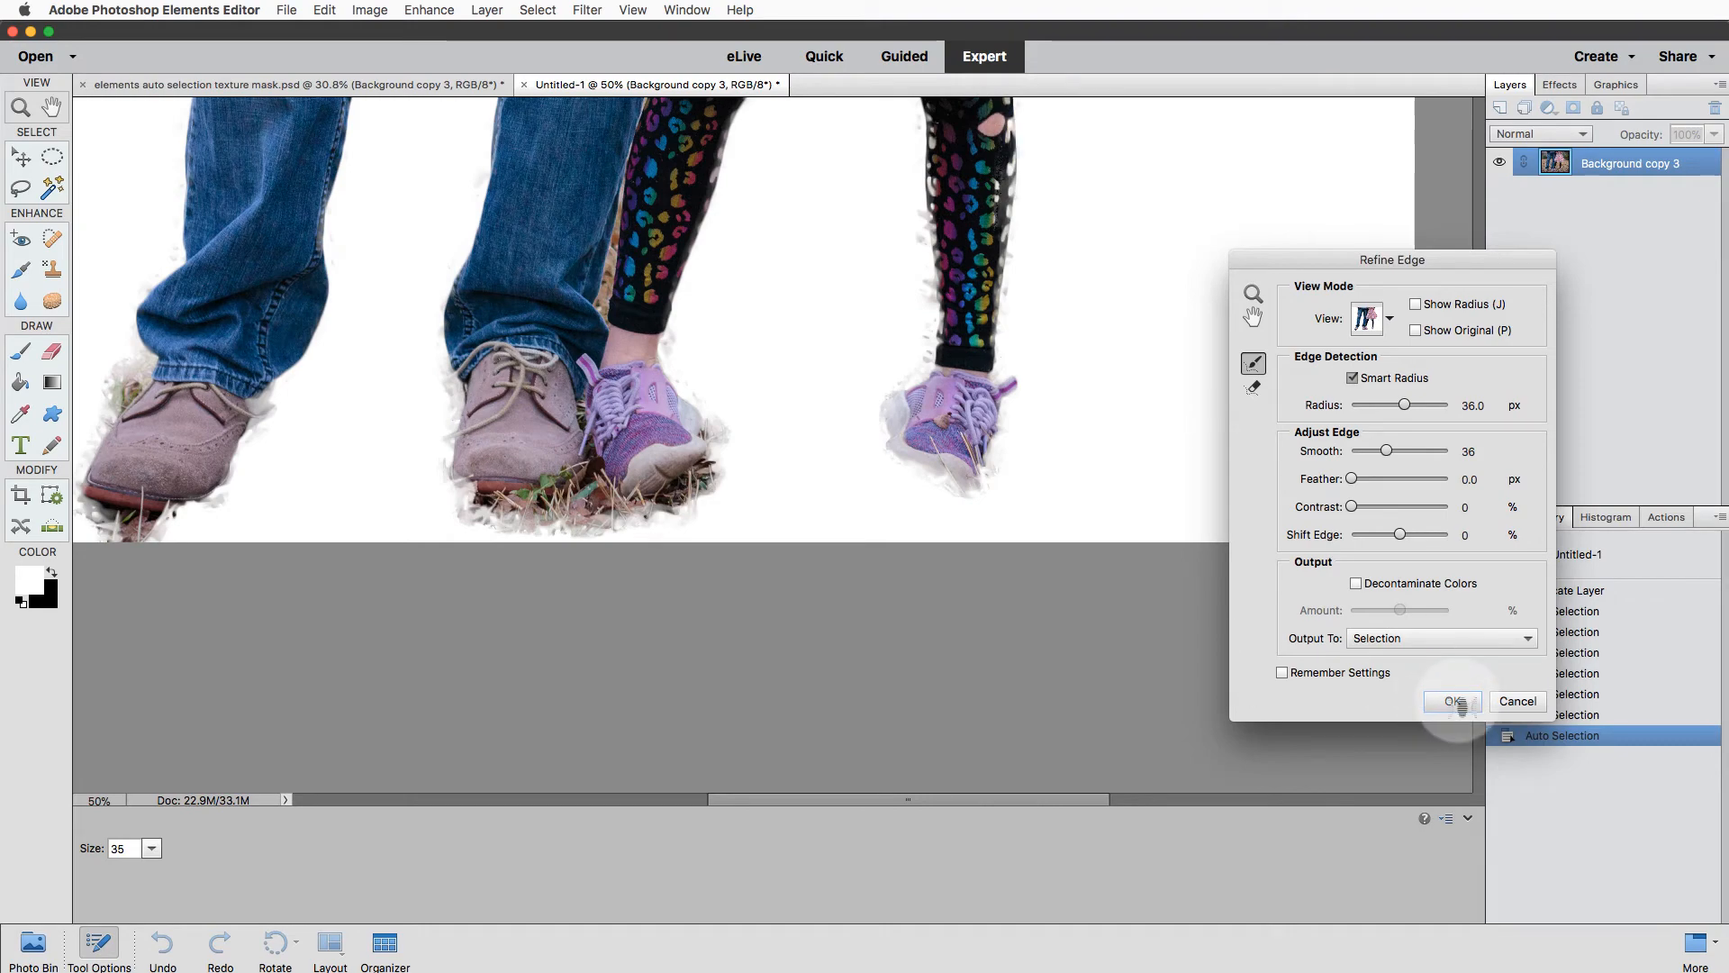
click(1451, 702)
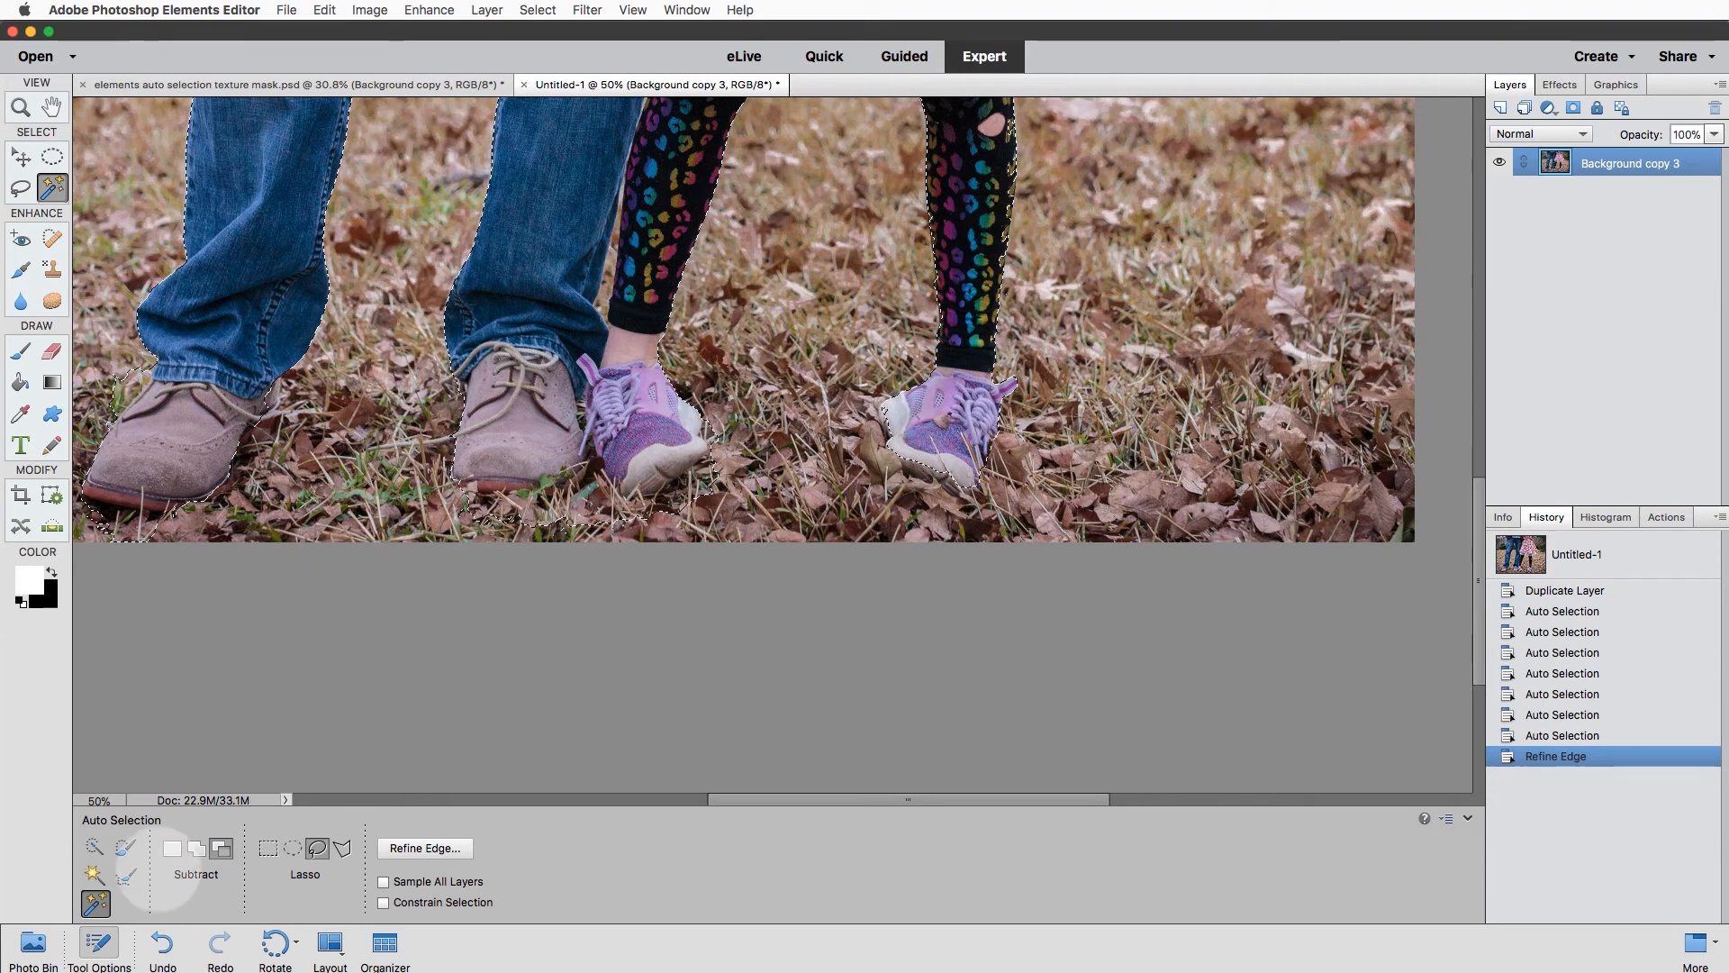
Paint missed areas of the man and girl using Quick Selection in Add mode.
click(93, 846)
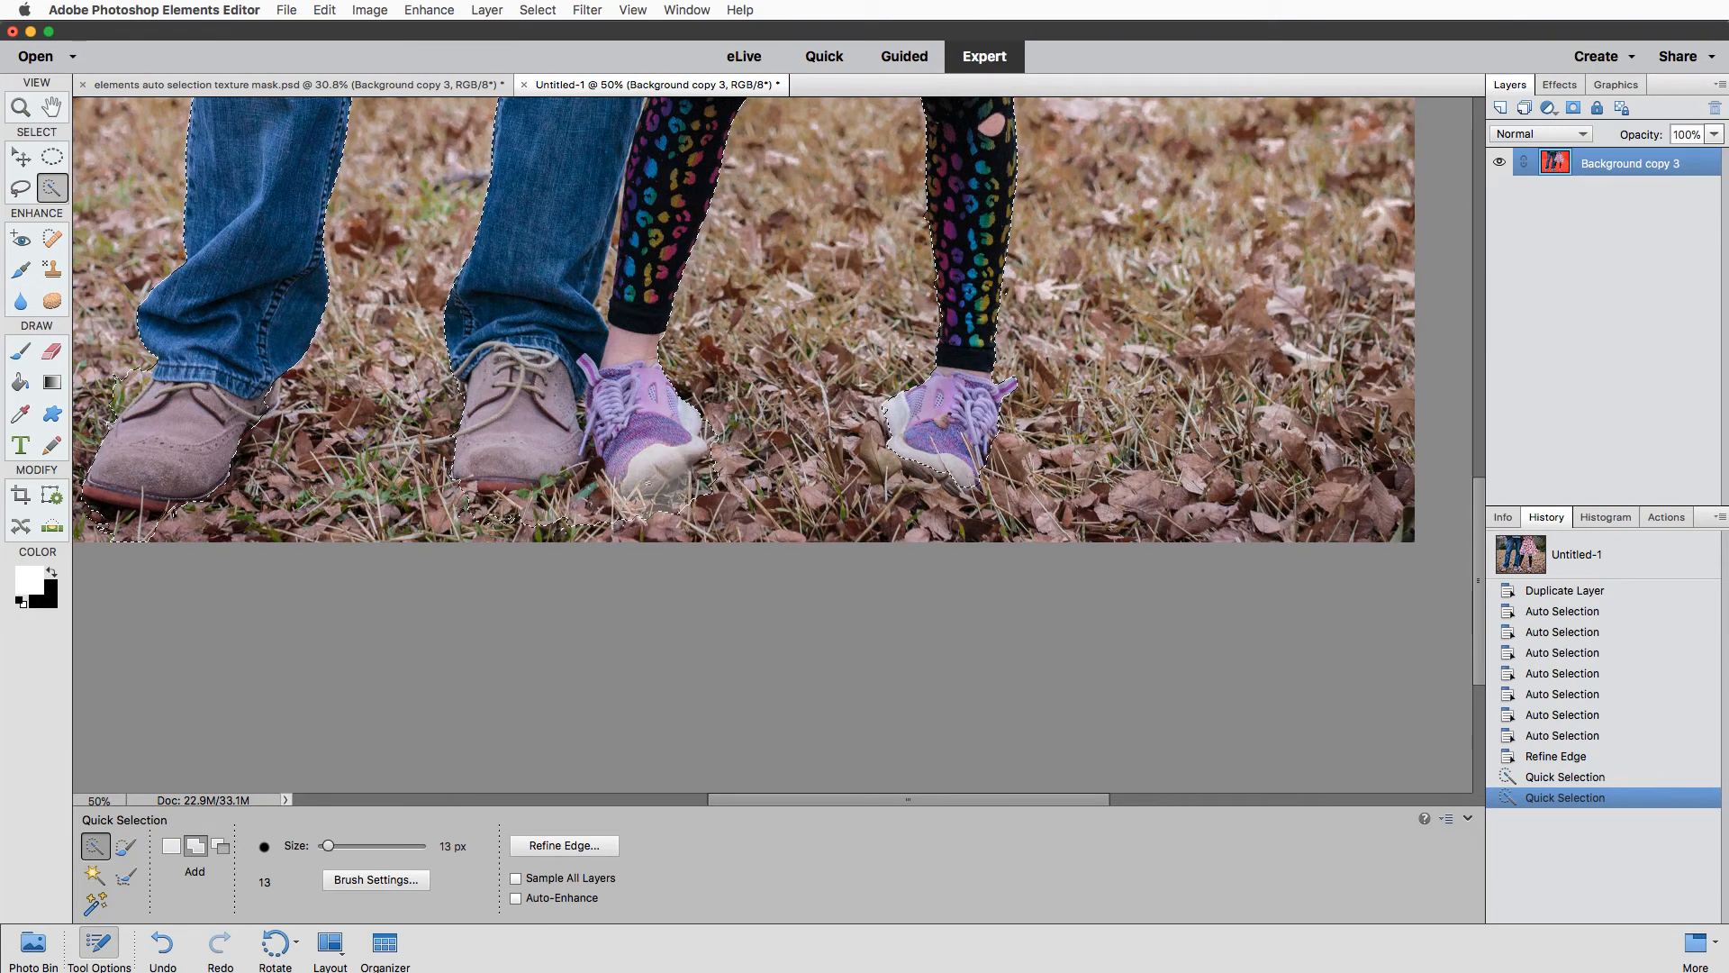
click(220, 845)
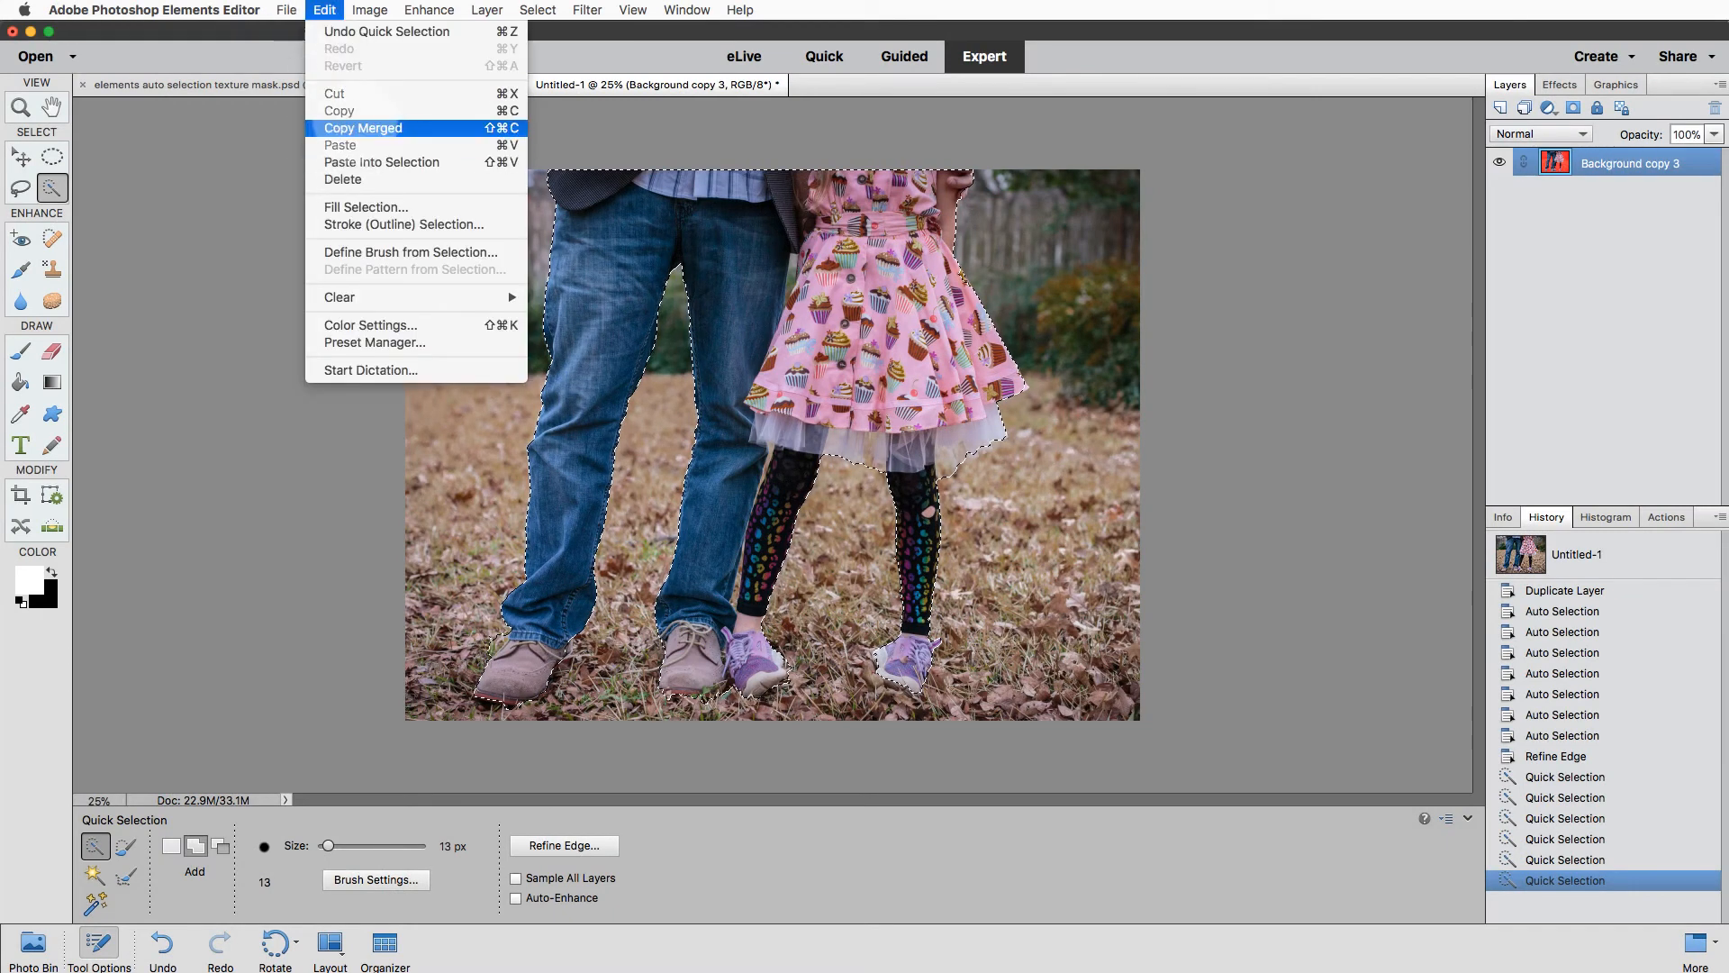
Copy Merged the subjects into a new white-background image, then return to Untitled-1.
click(286, 10)
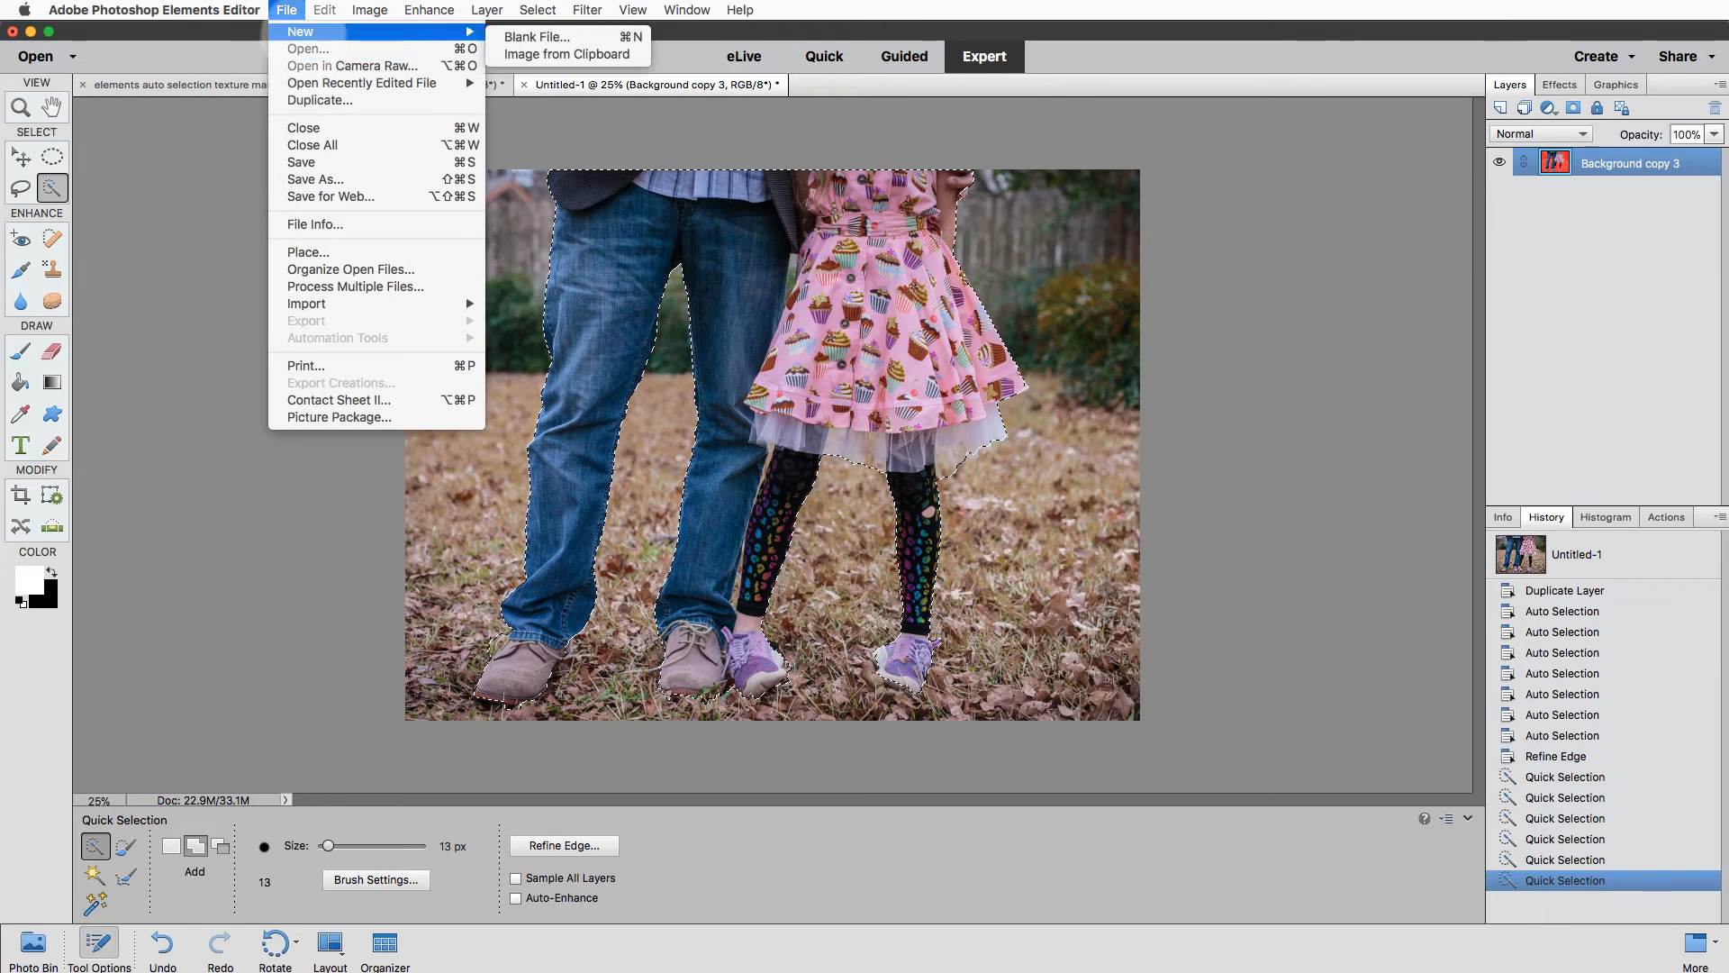
click(535, 36)
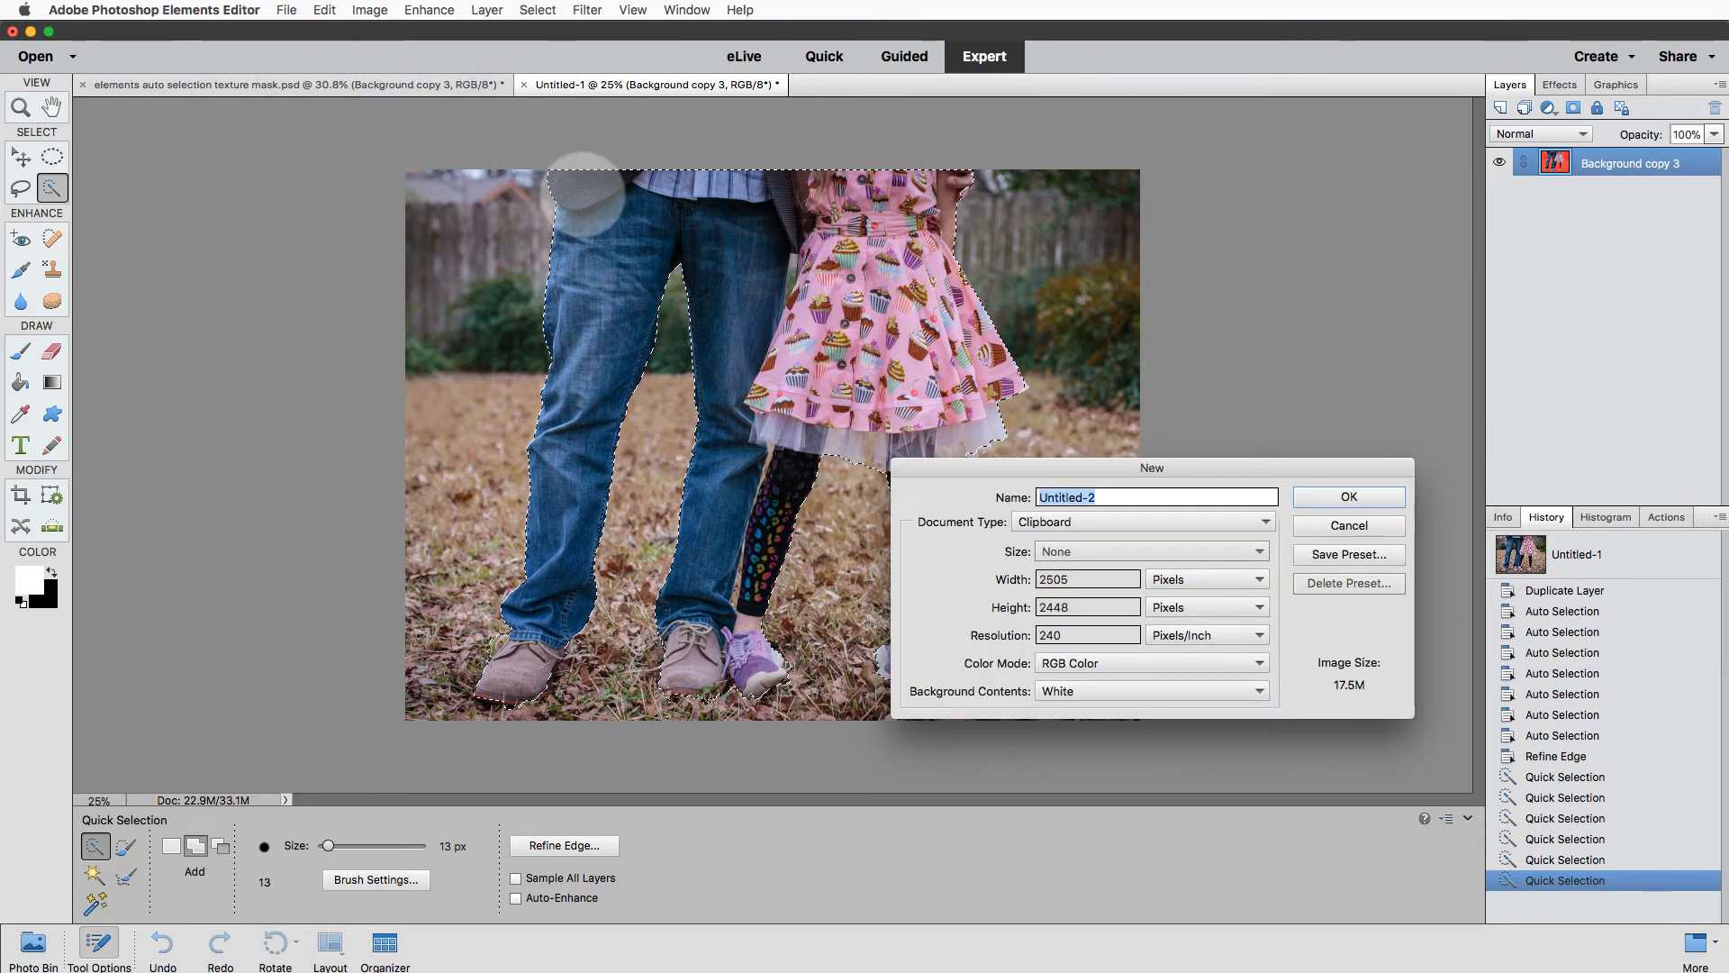
click(1347, 496)
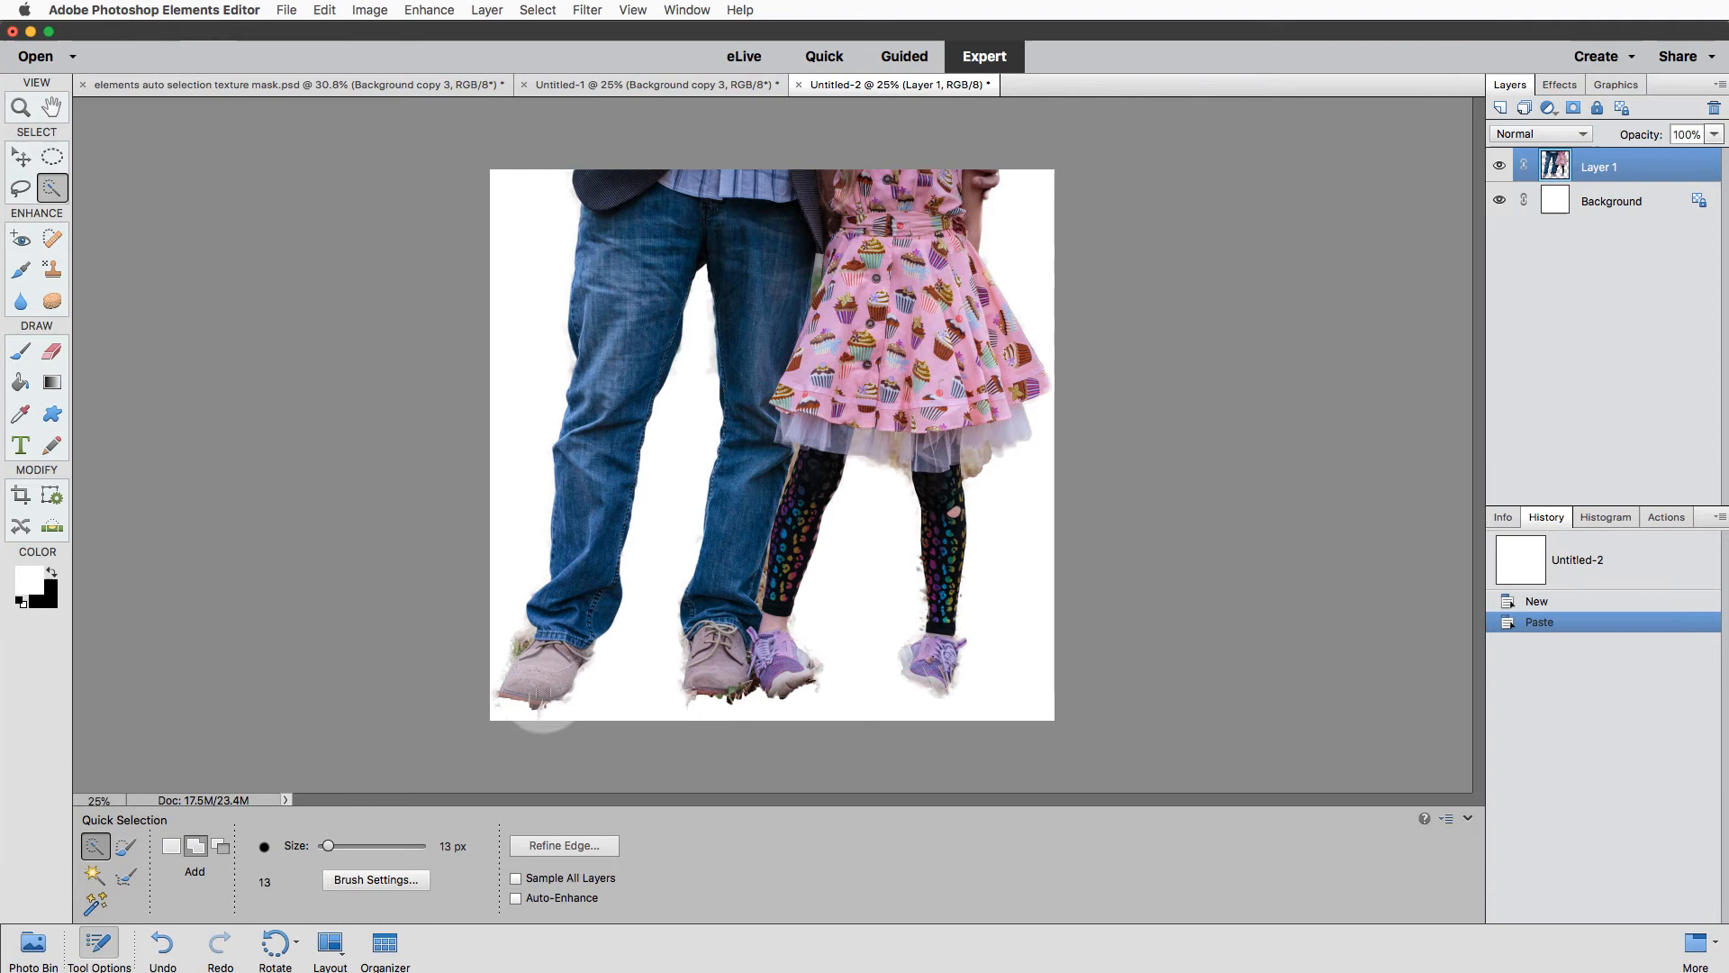
mouse_move(449, 496)
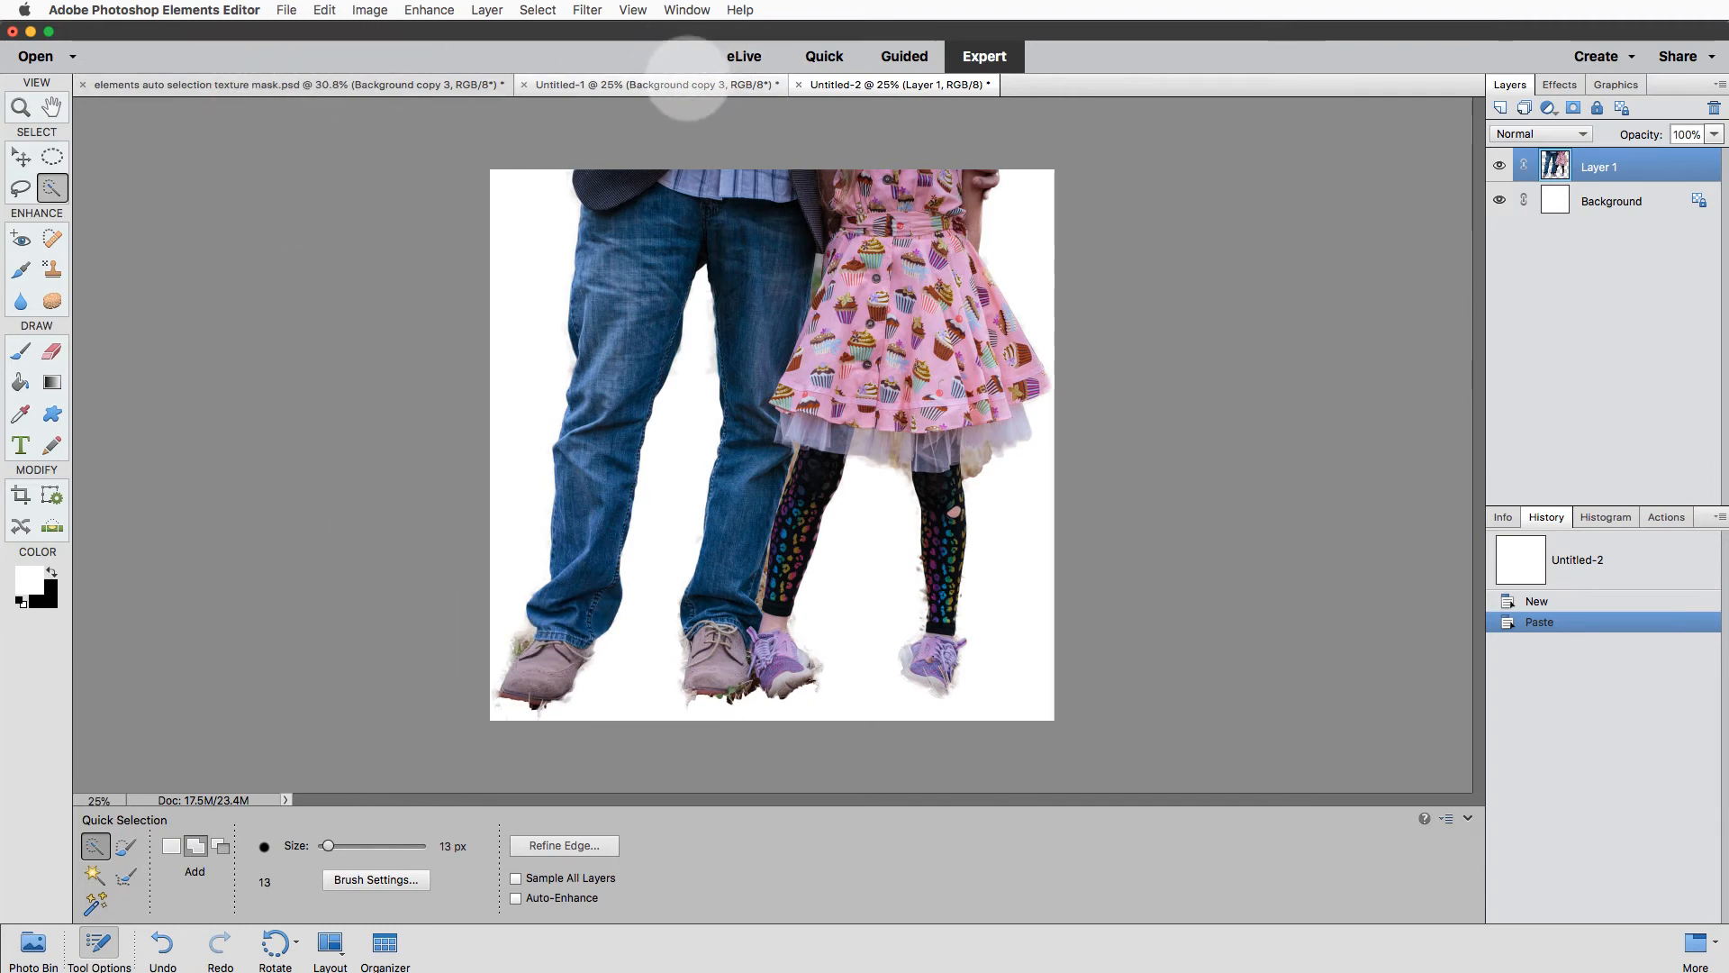
click(651, 84)
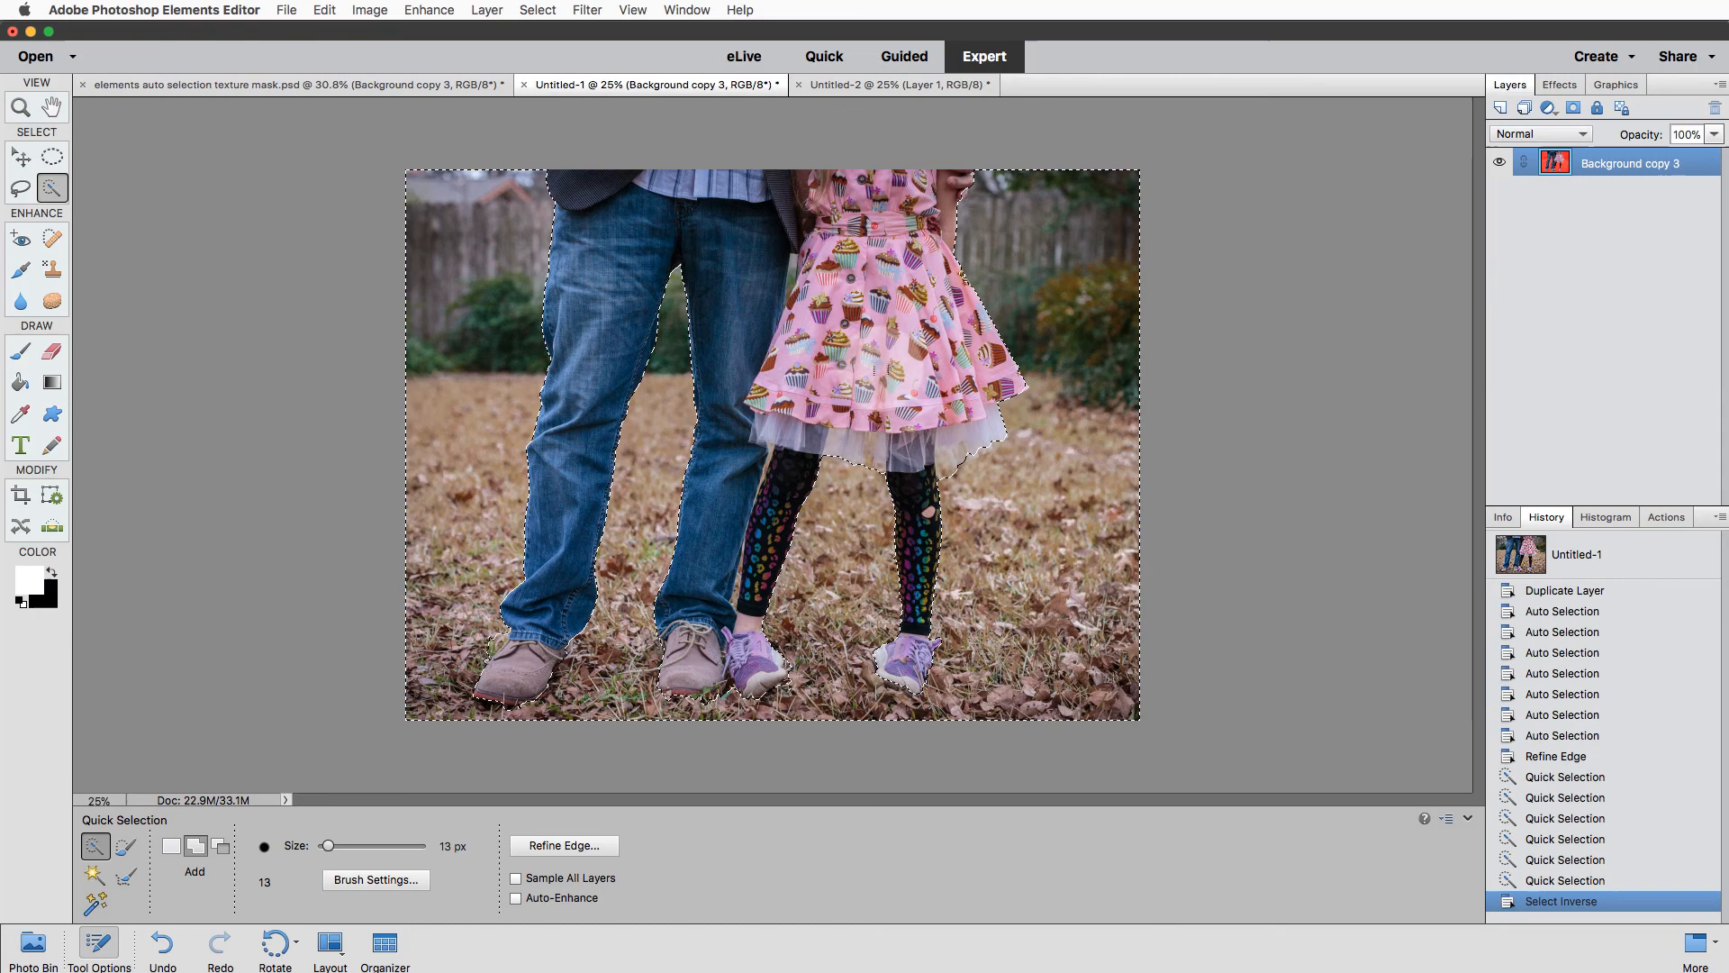
key(Delete)
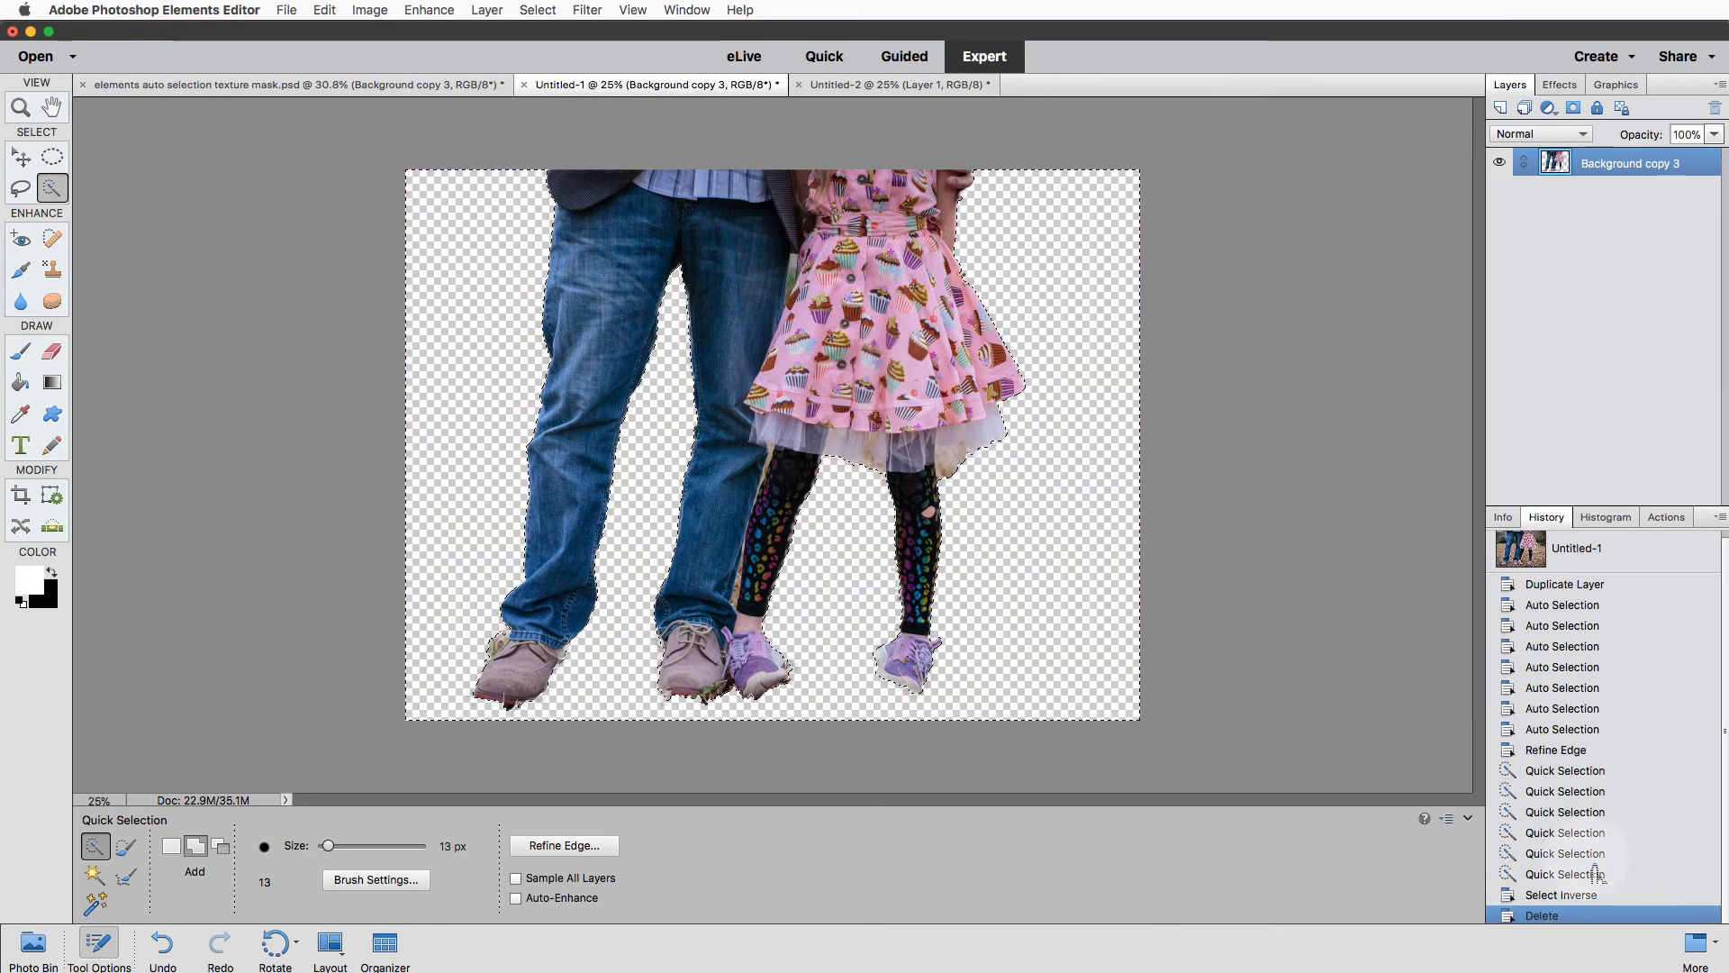
click(1558, 894)
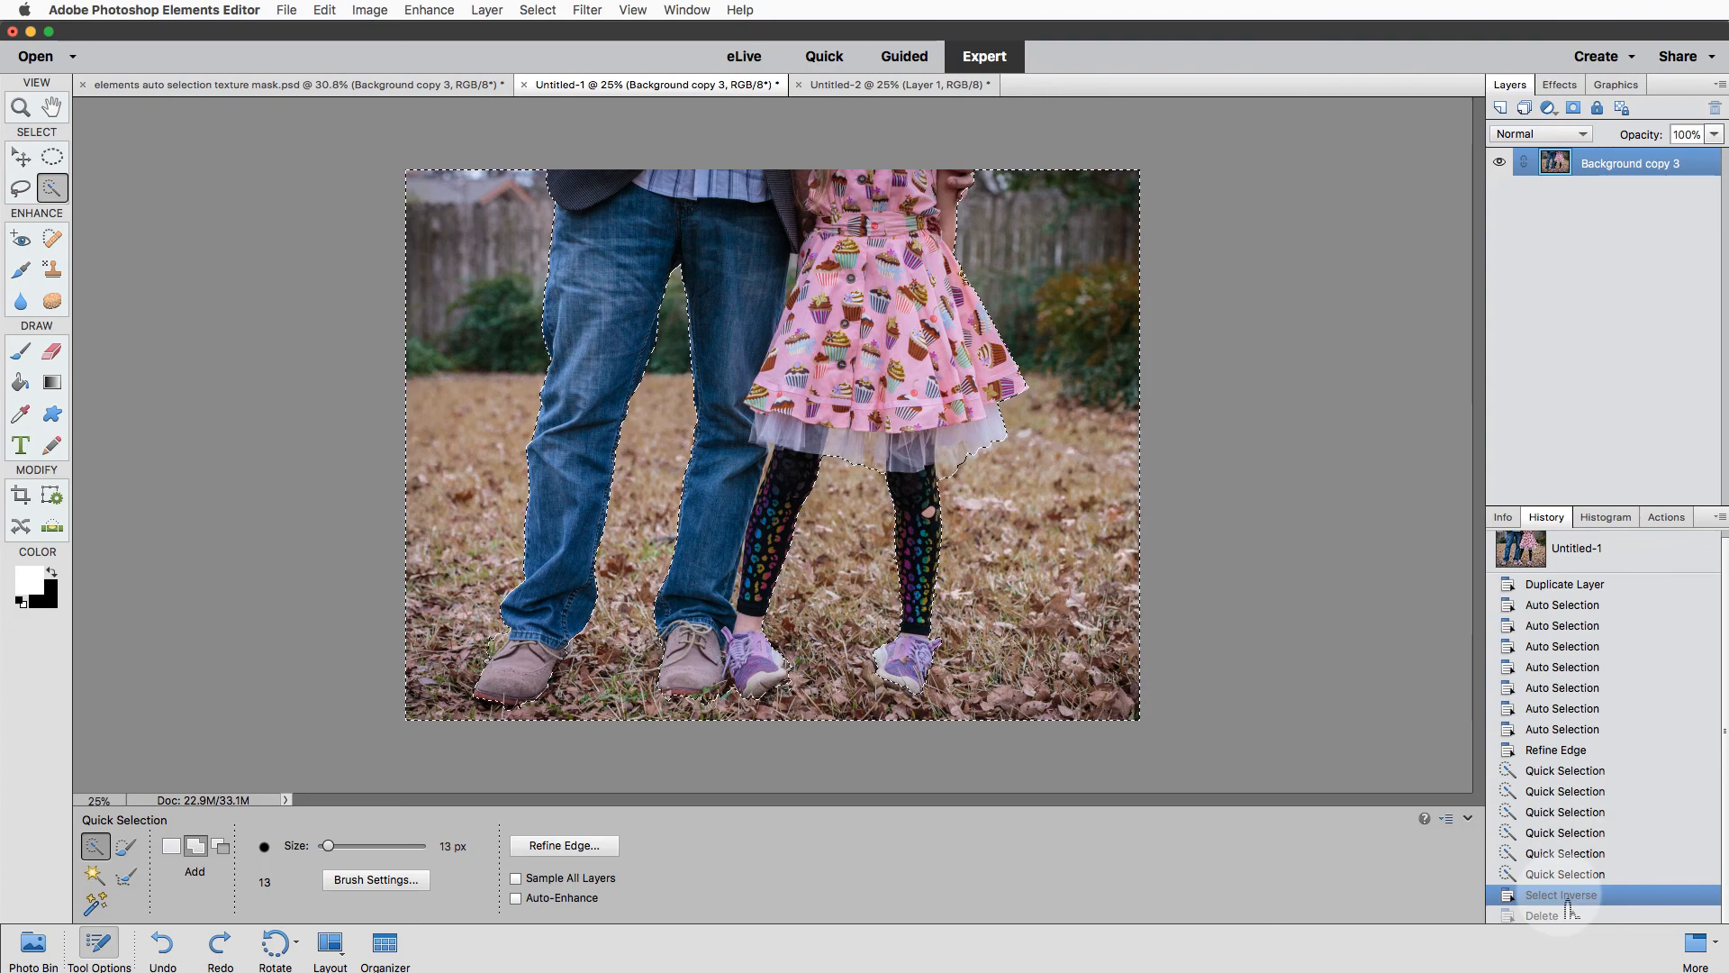
click(1558, 894)
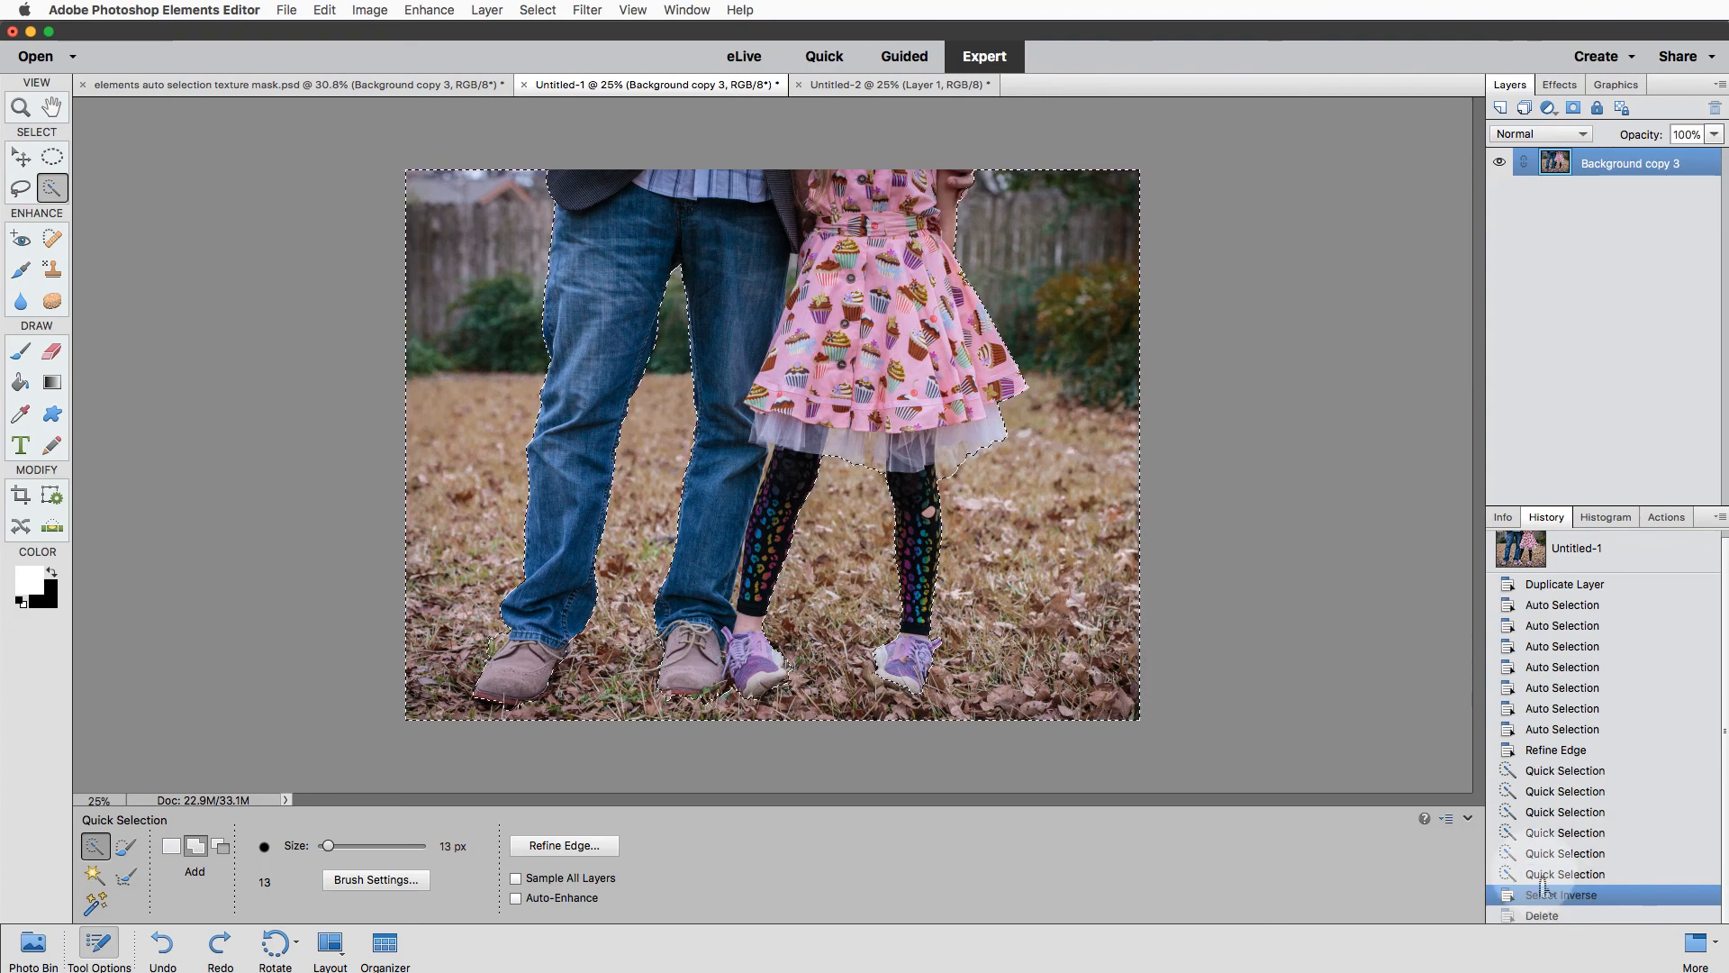
click(1559, 895)
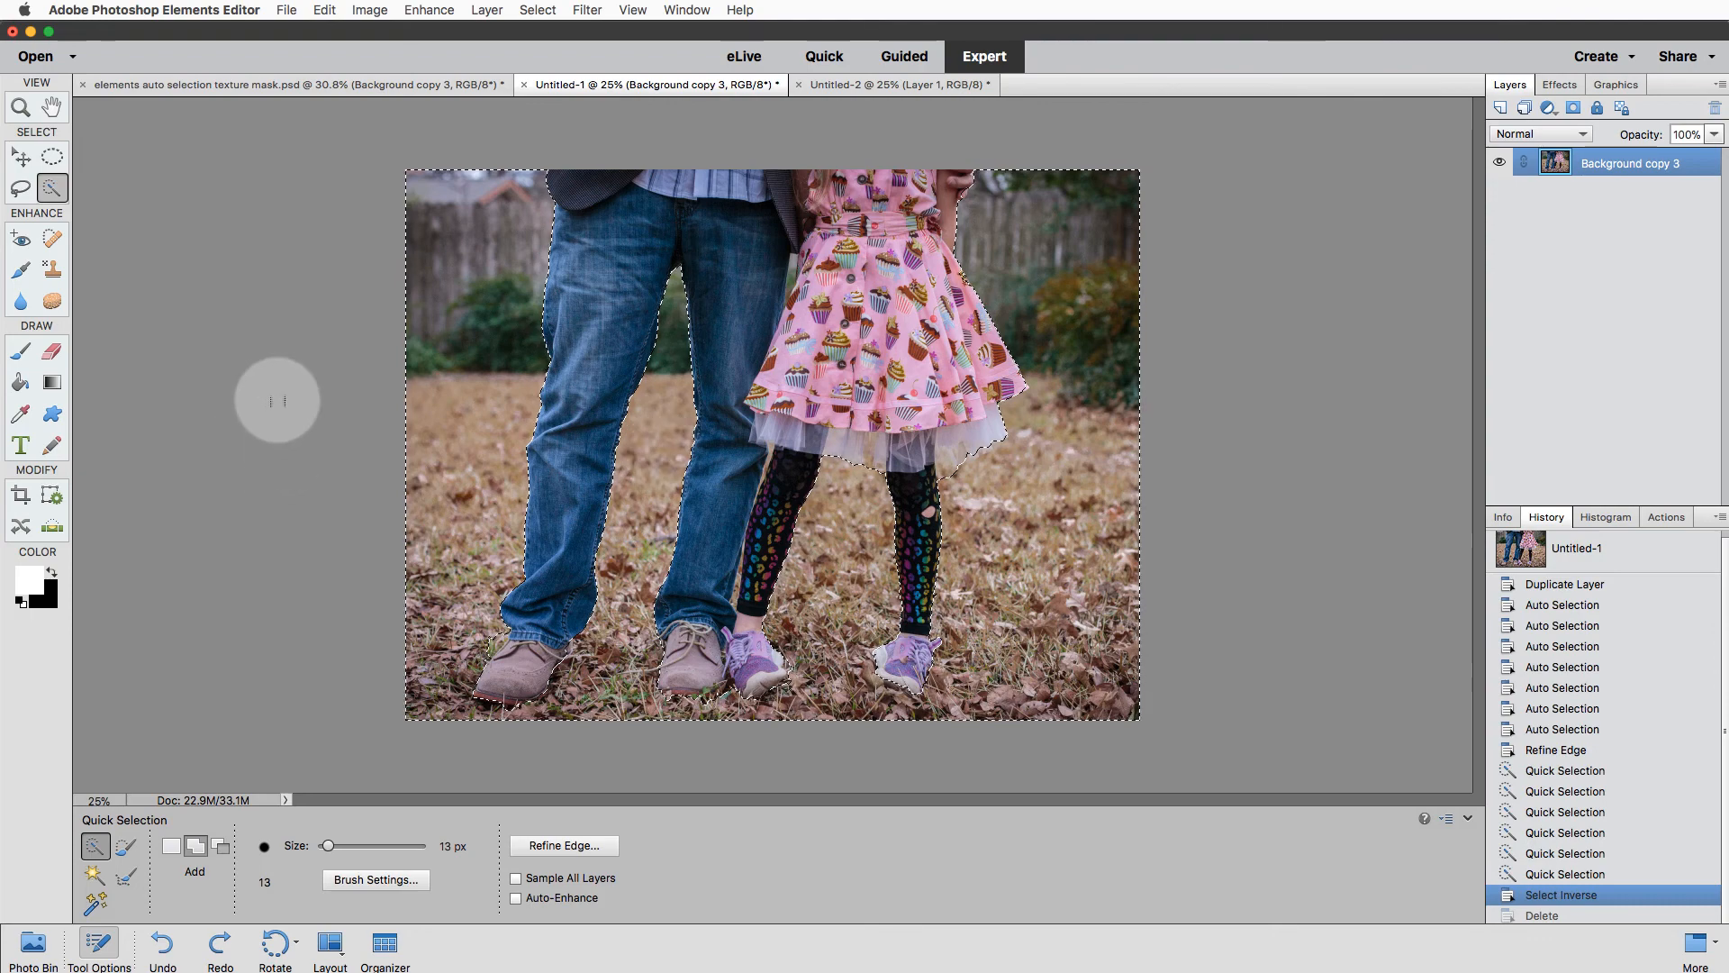
View the texture-mask .psd, return to Untitled-1, and list fill and adjustment layer types.
click(294, 85)
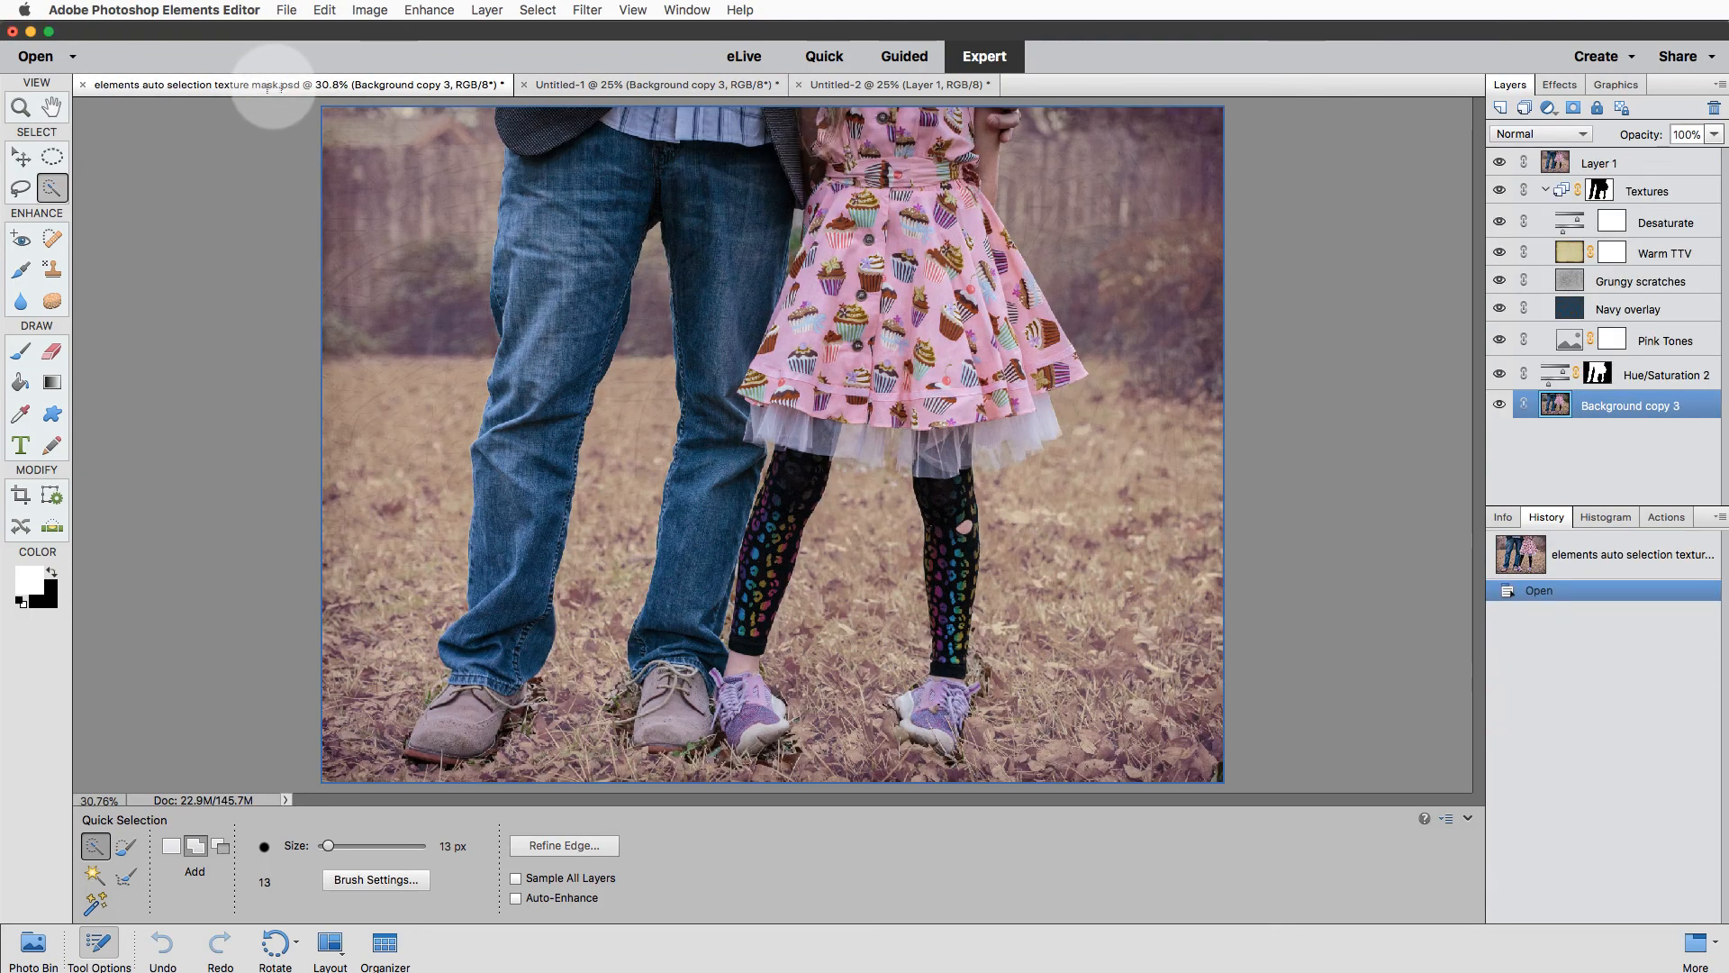
click(645, 83)
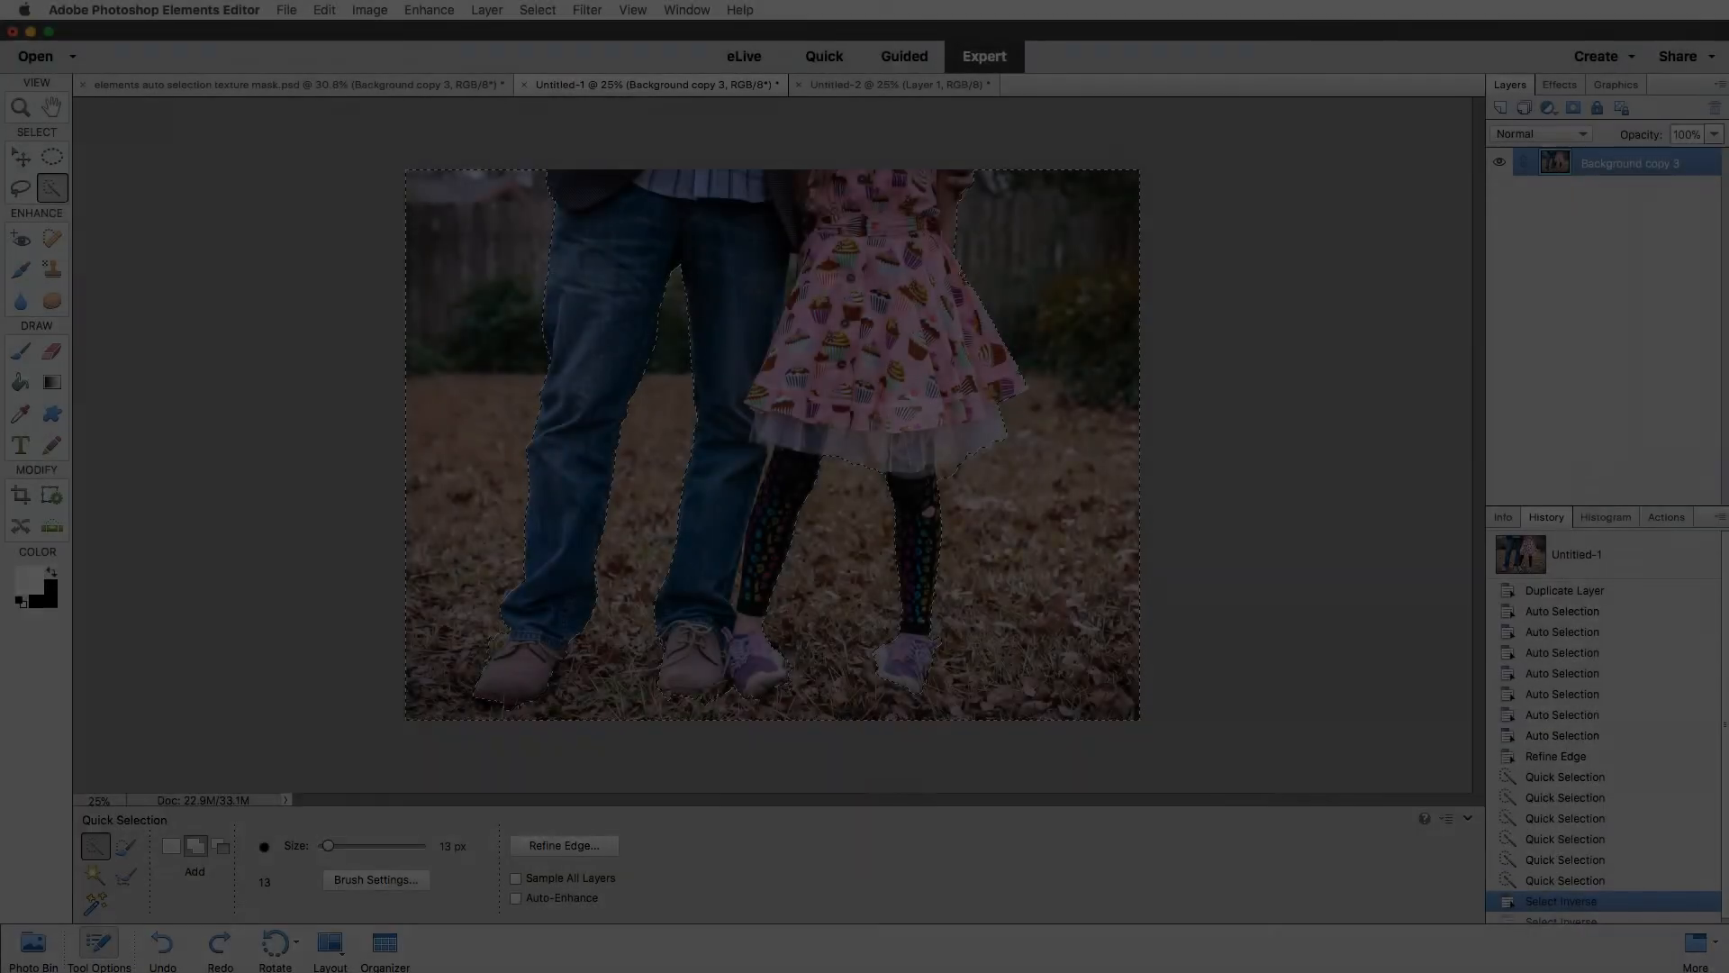
click(1559, 900)
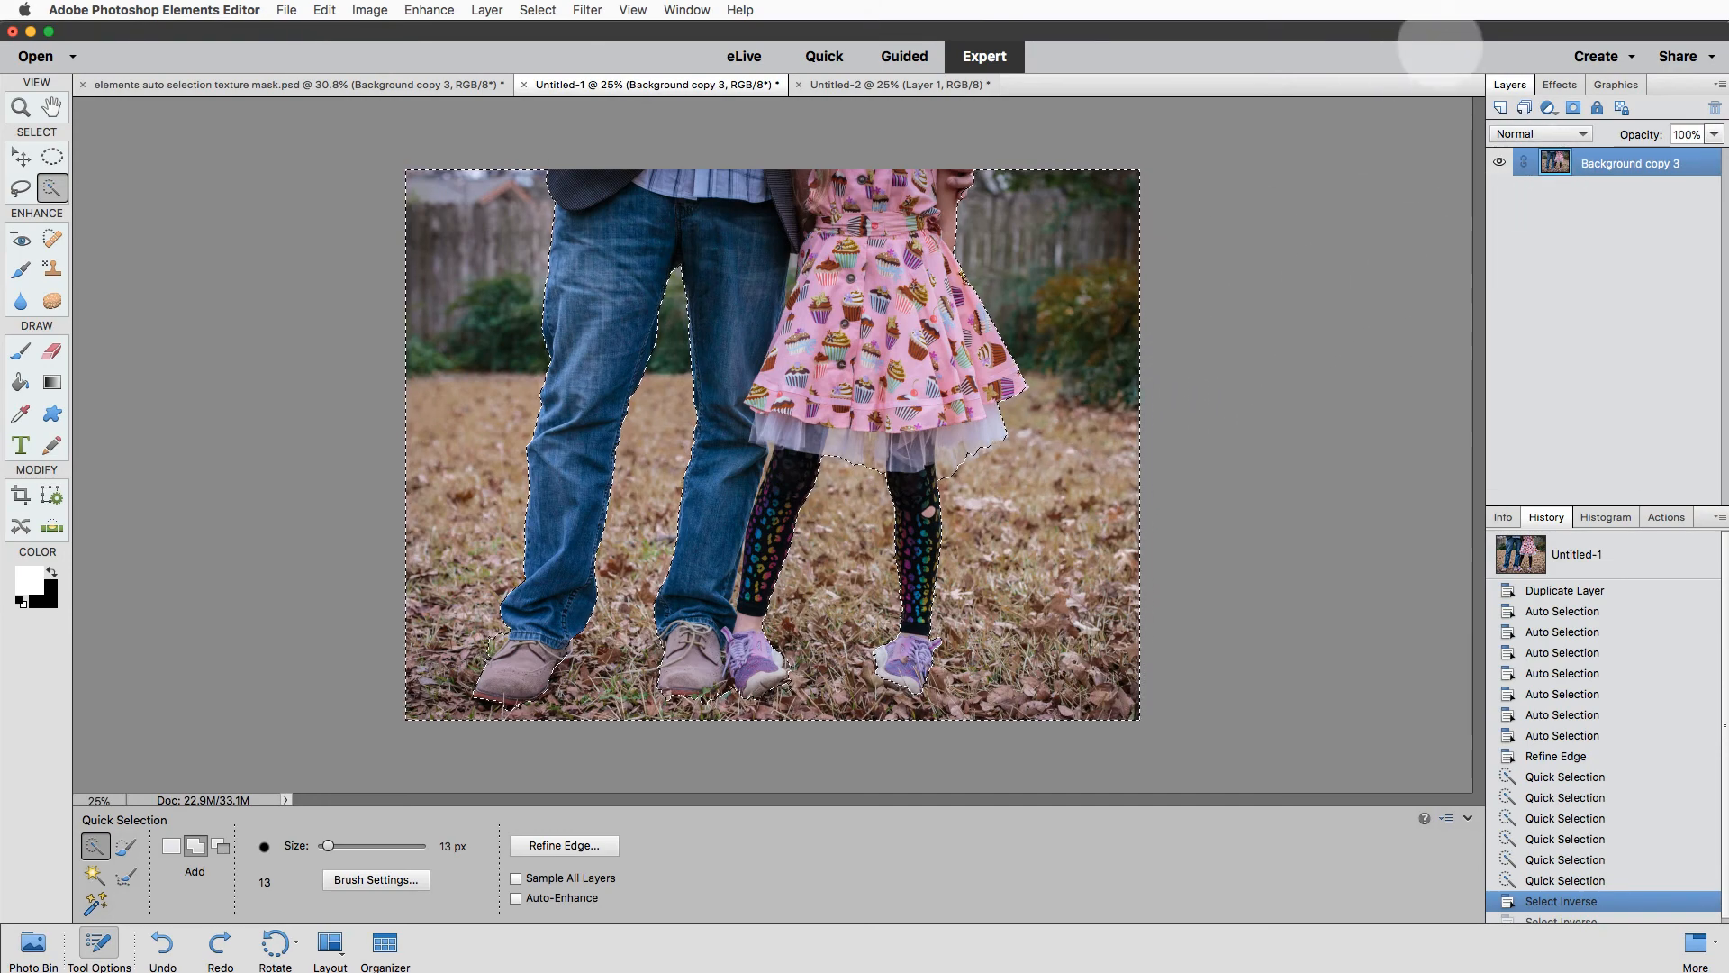
click(1571, 107)
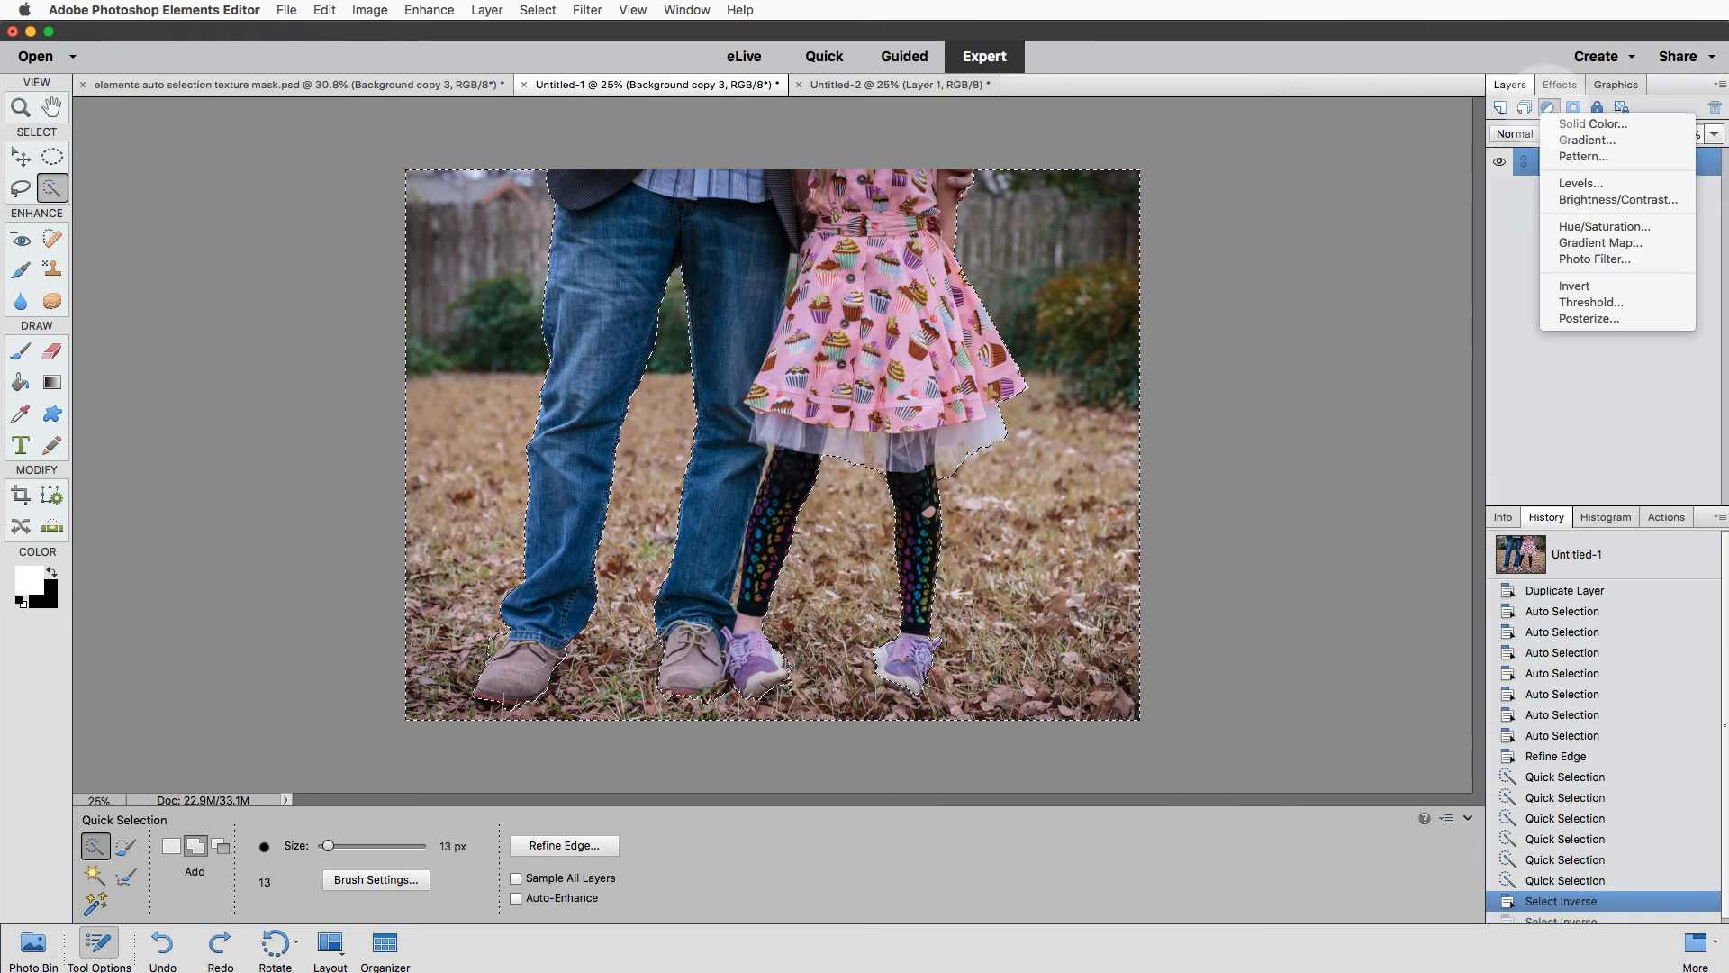